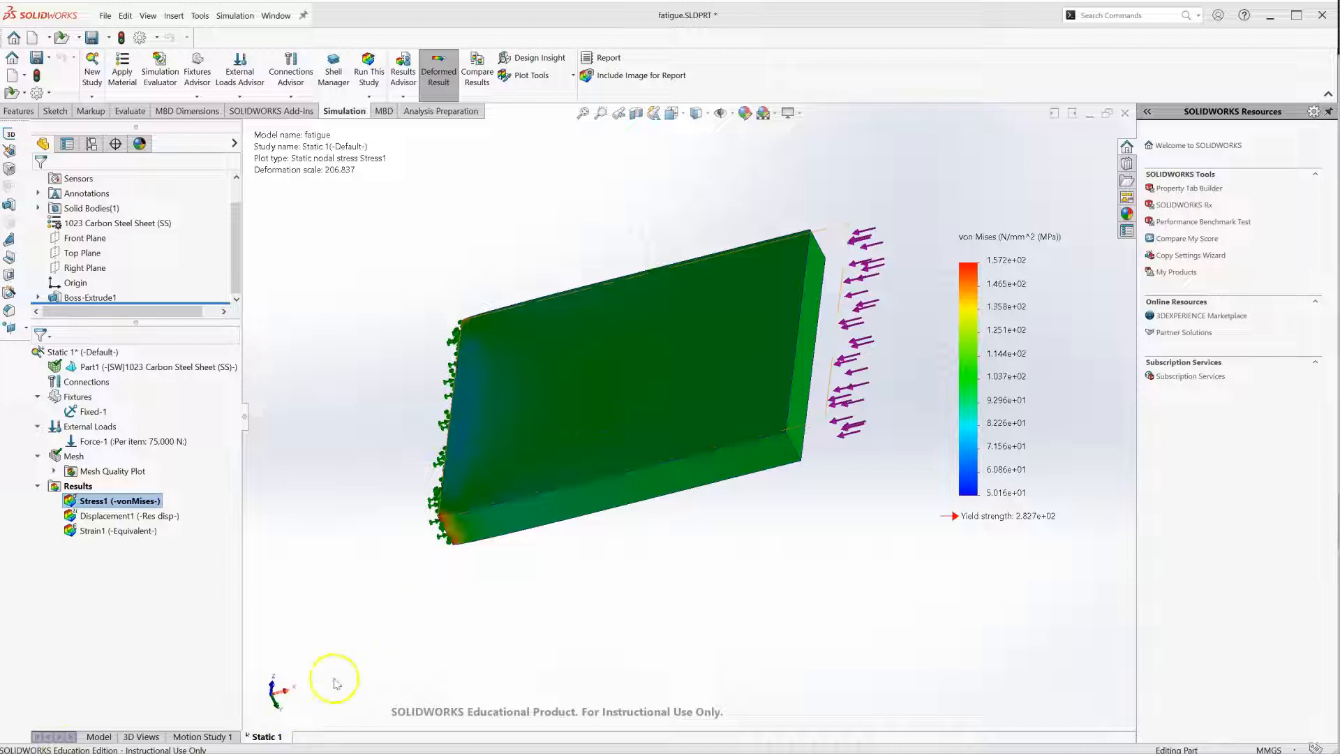
# - Create a constant-amplitude fatigue study, Fatigue 1, next to the Static 1 study
pyautogui.moveTo(334, 679); pyautogui.dragTo(732, 400)
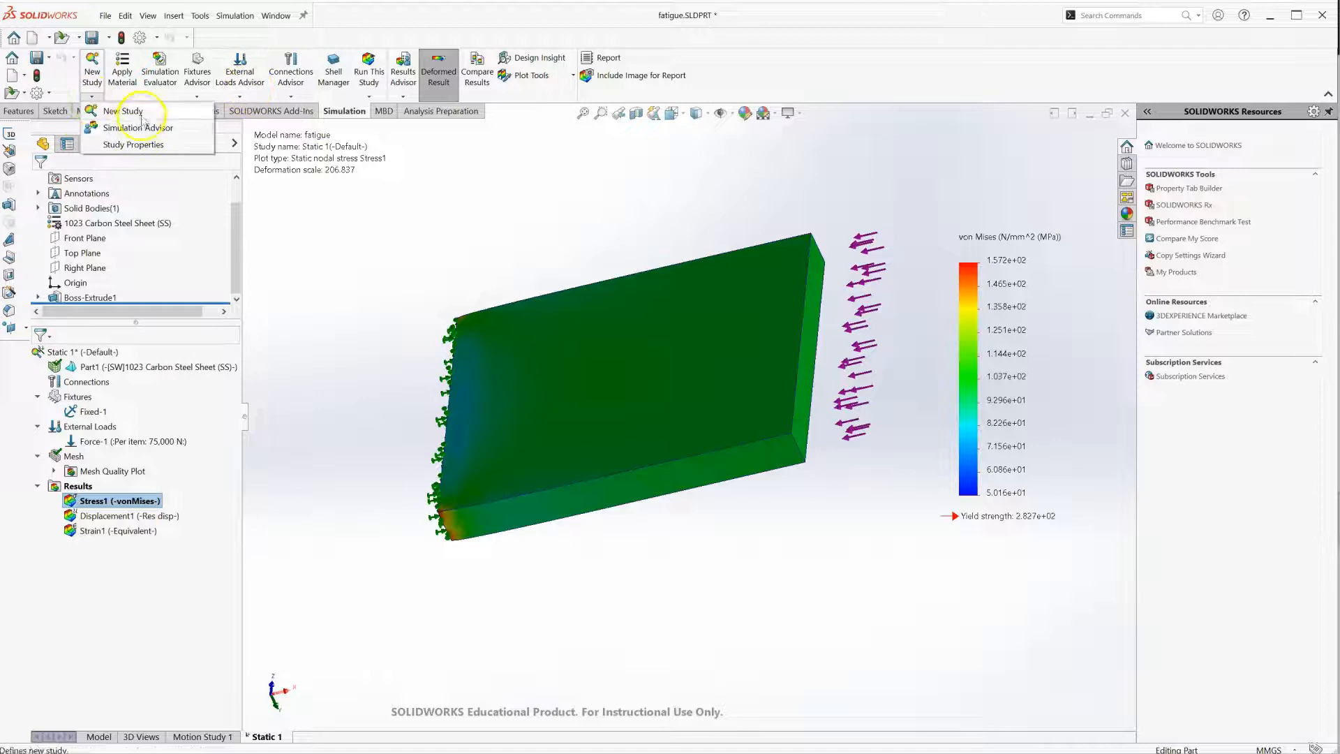
pyautogui.click(140, 111)
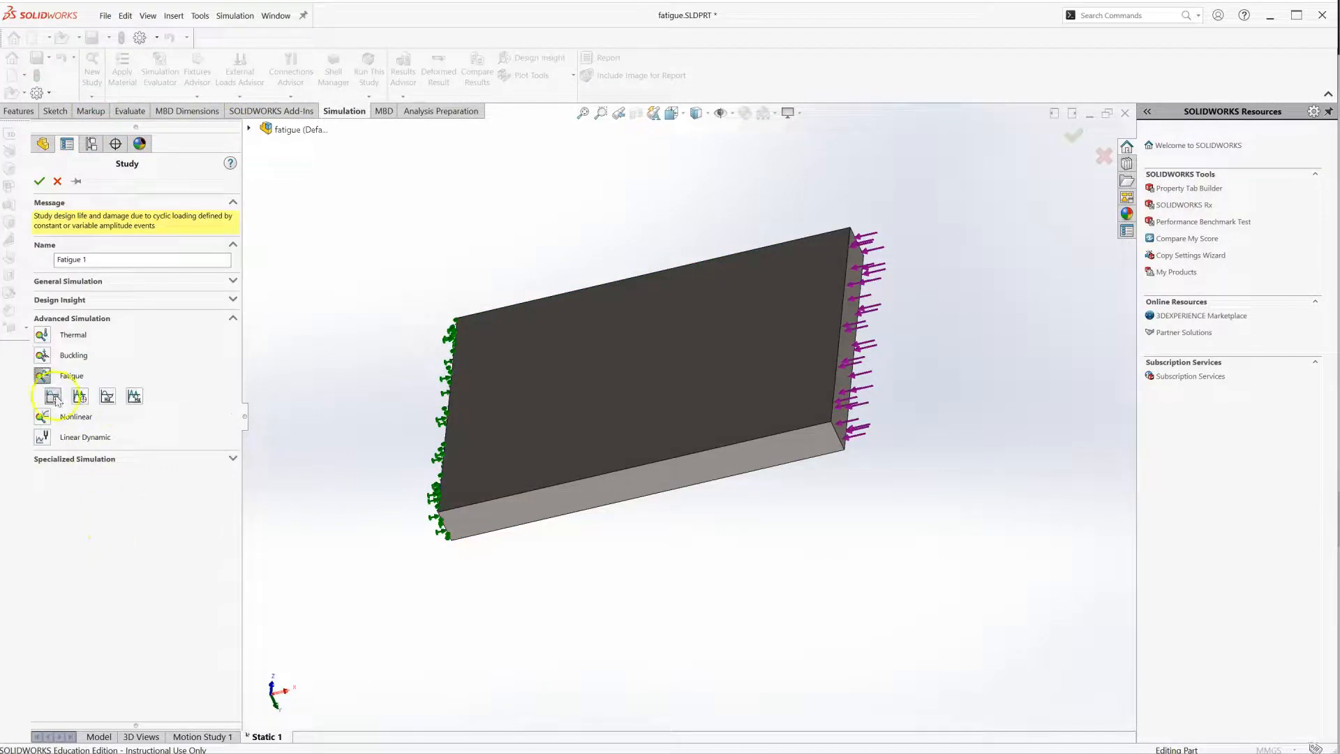
pyautogui.moveTo(50, 396)
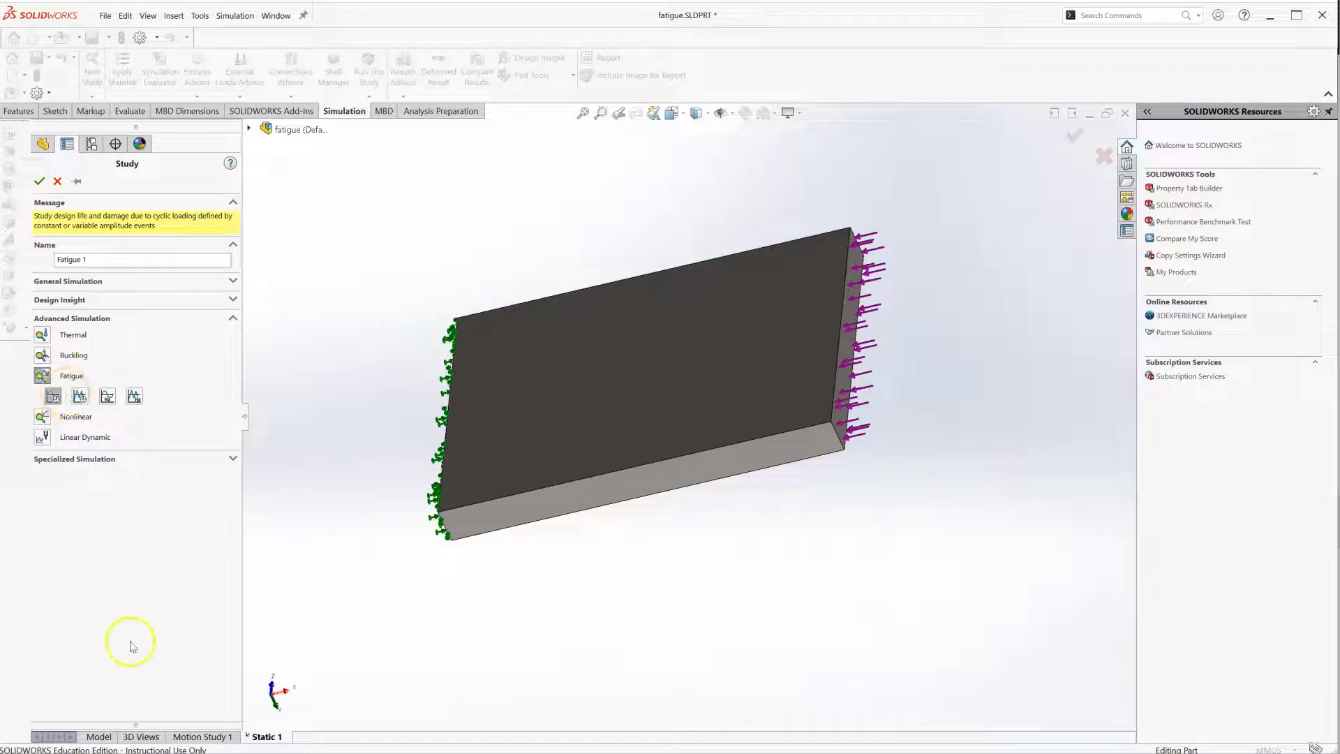
pyautogui.click(43, 178)
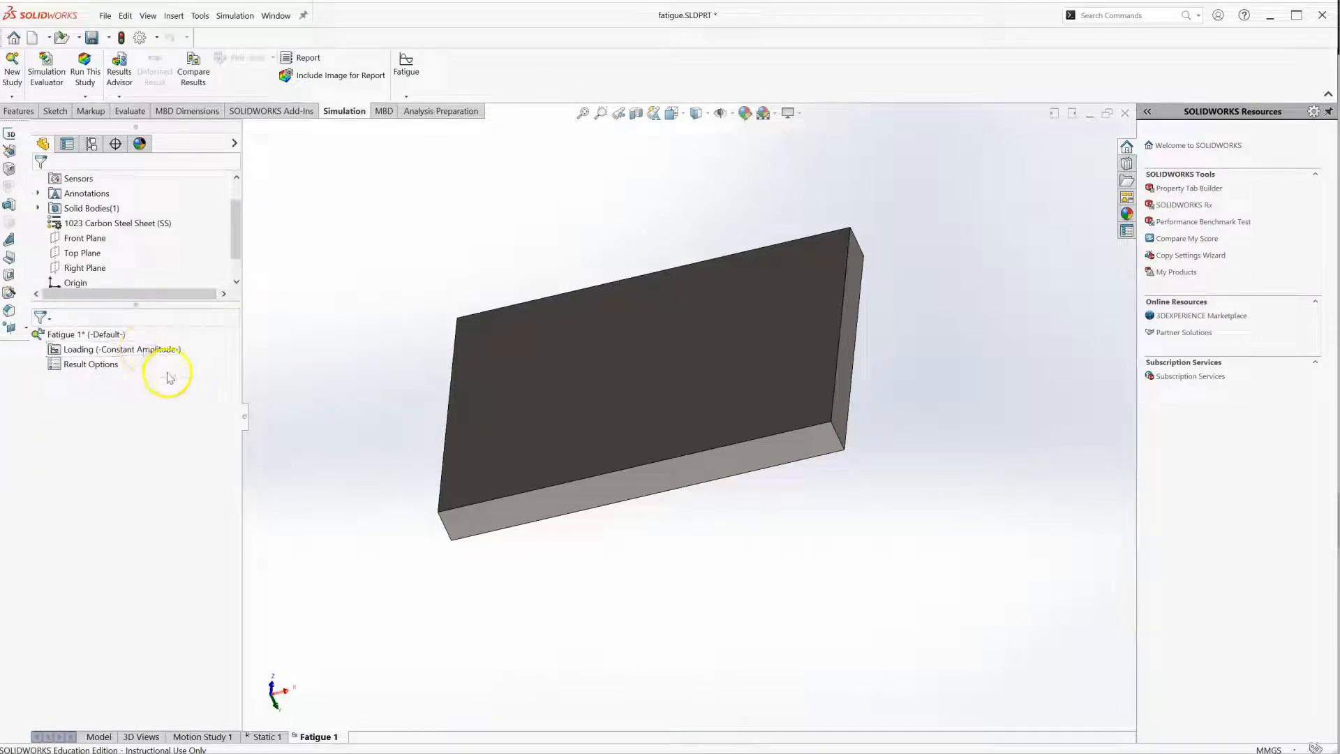
# - Add Event-1: 50000 cycles, fully reversed (LR=-1), based on Static 1
pyautogui.rightClick(98, 349)
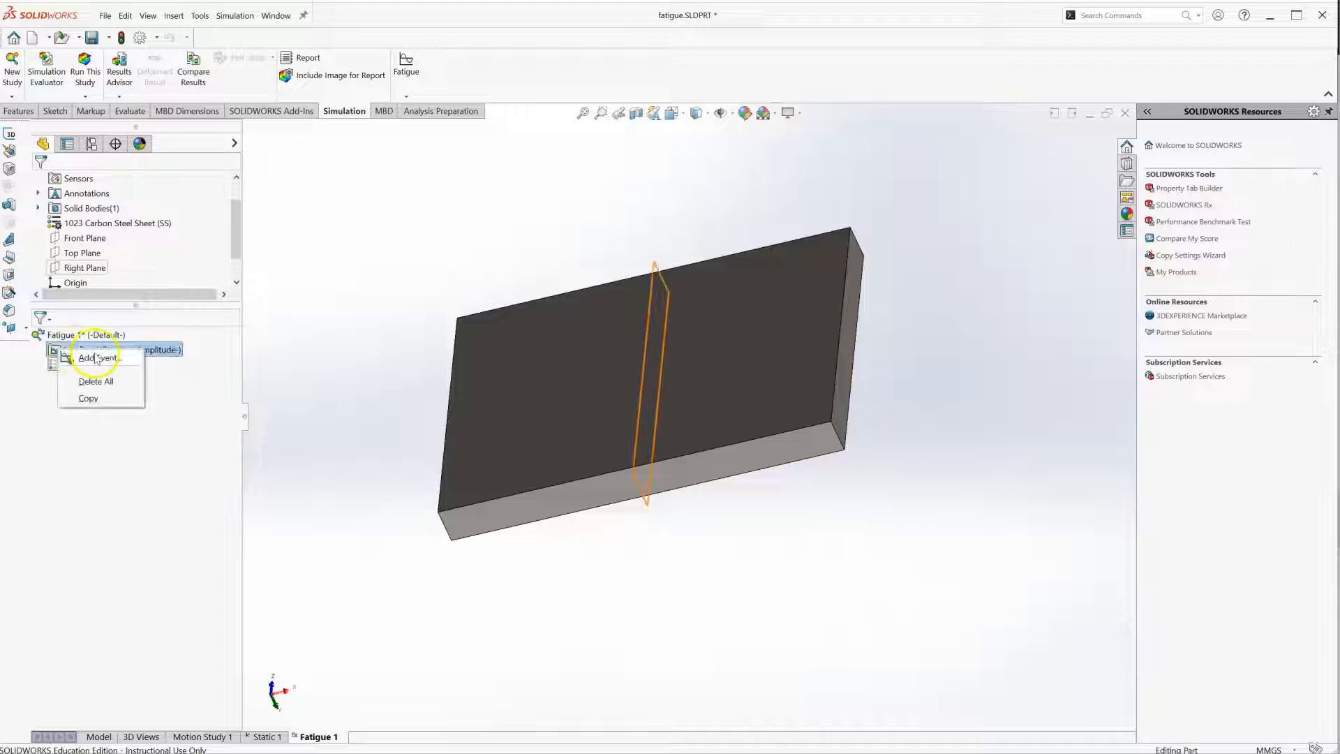
pyautogui.click(95, 357)
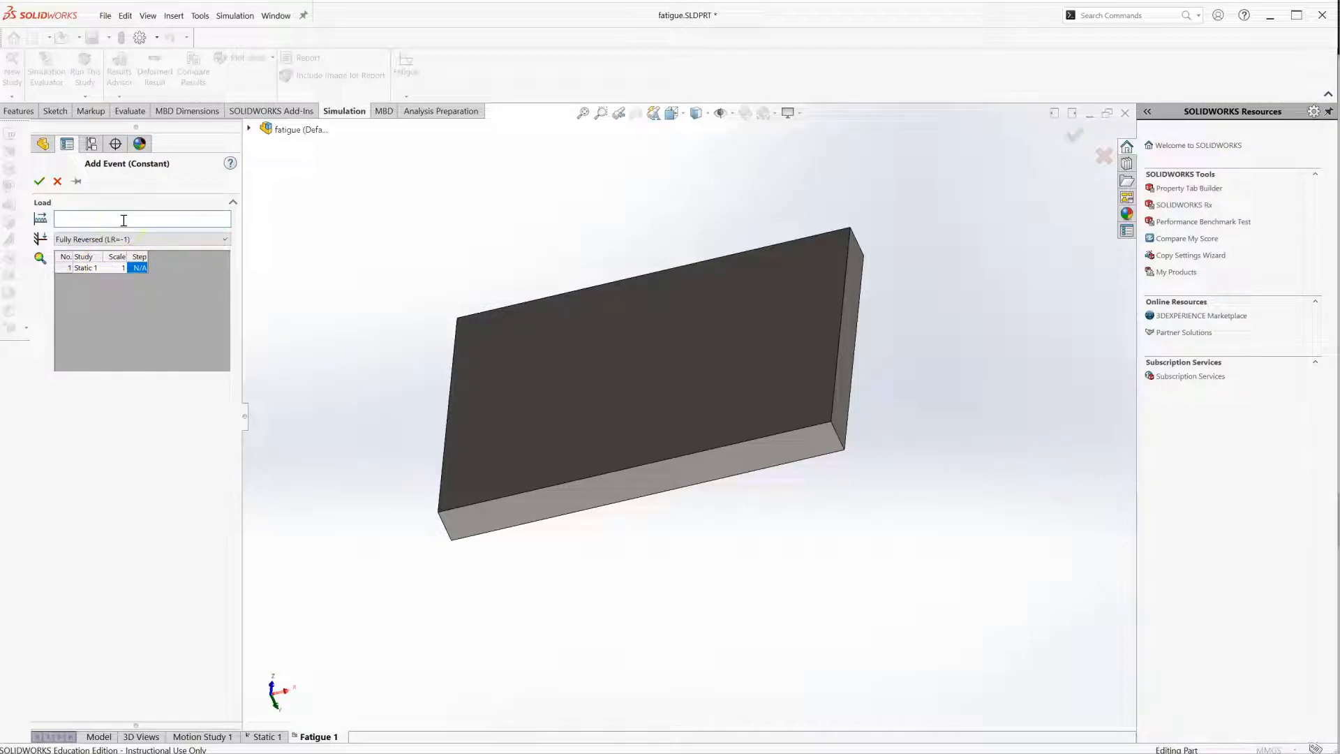
pyautogui.write('50000')
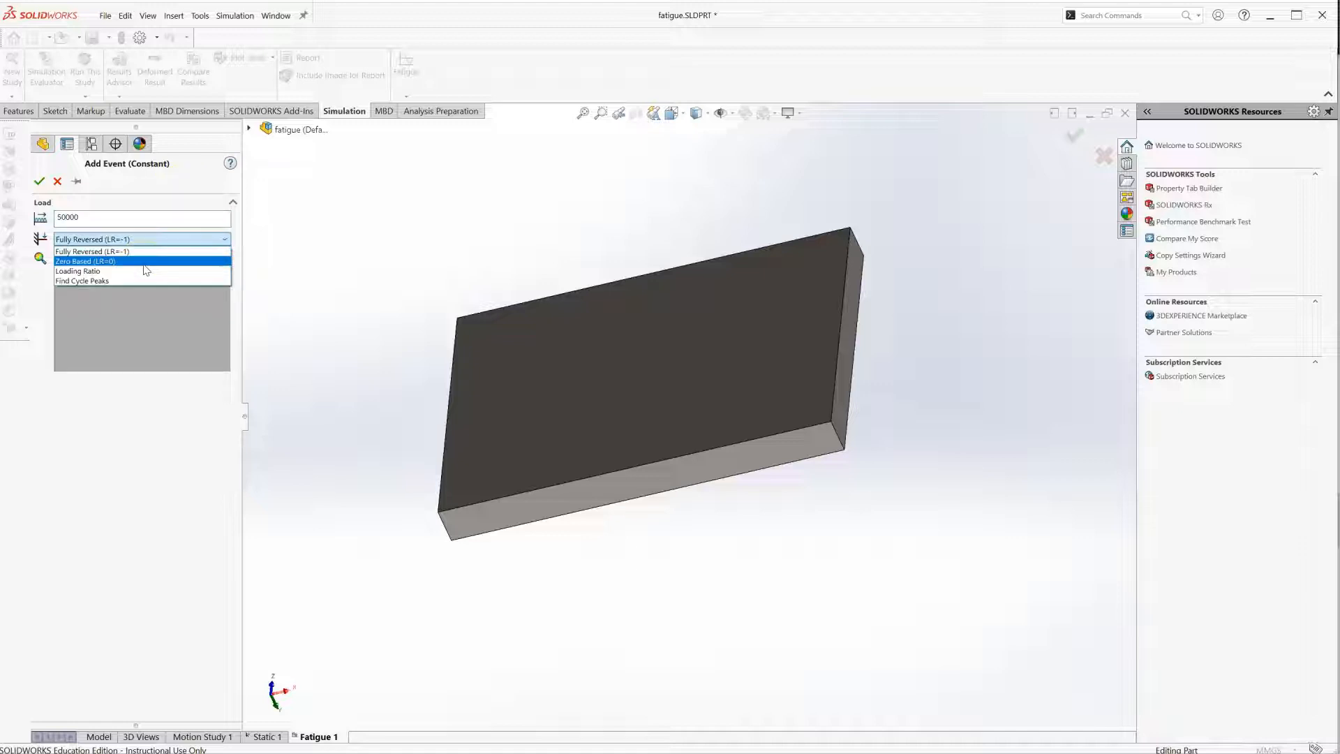
pyautogui.click(92, 251)
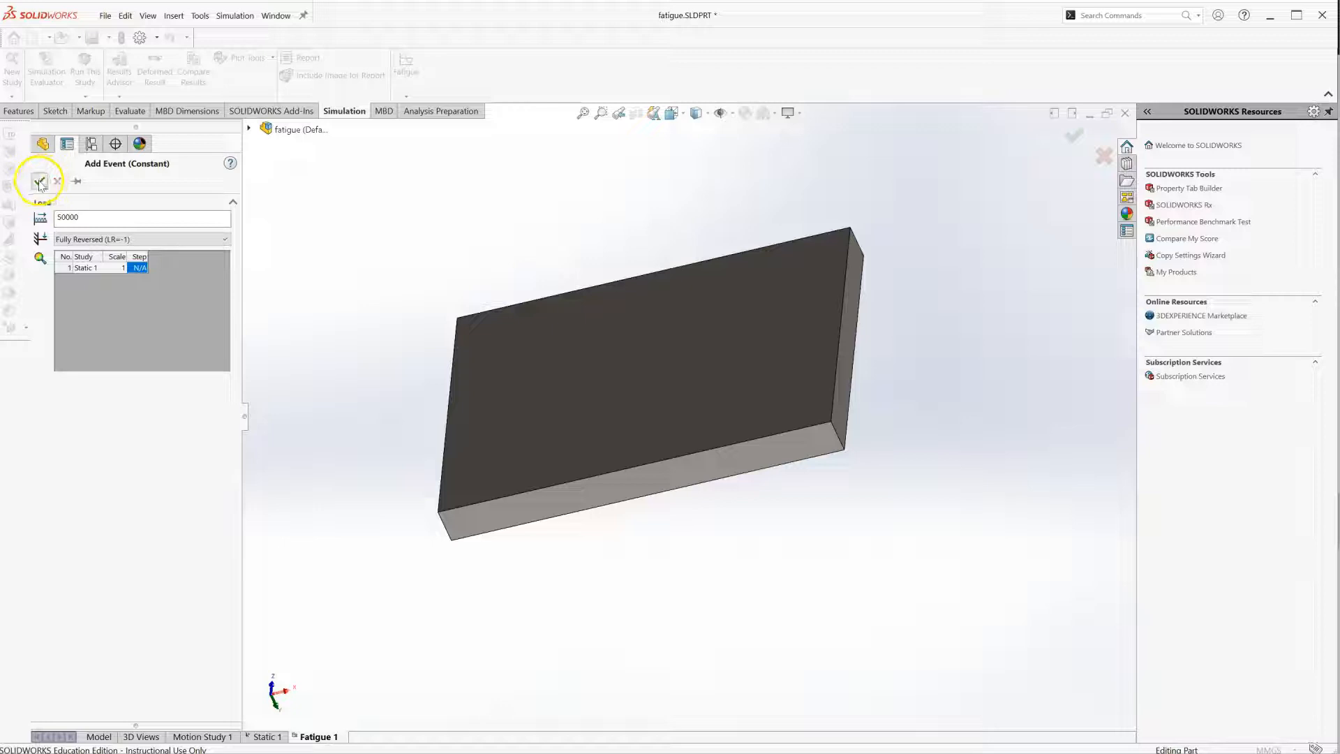
pyautogui.click(34, 180)
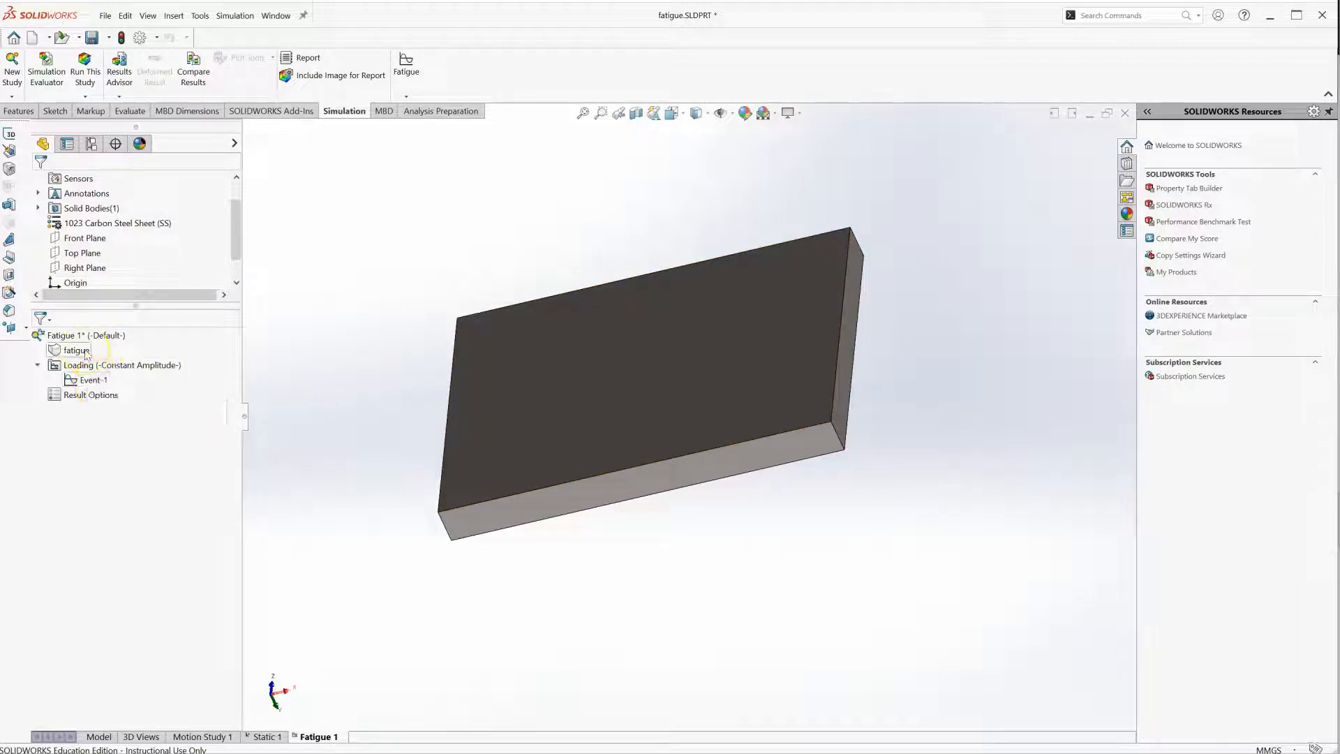
# - Edit the part's material to reach the 1023 Carbon Steel Sheet fatigue S-N curve settings
pyautogui.click(72, 349)
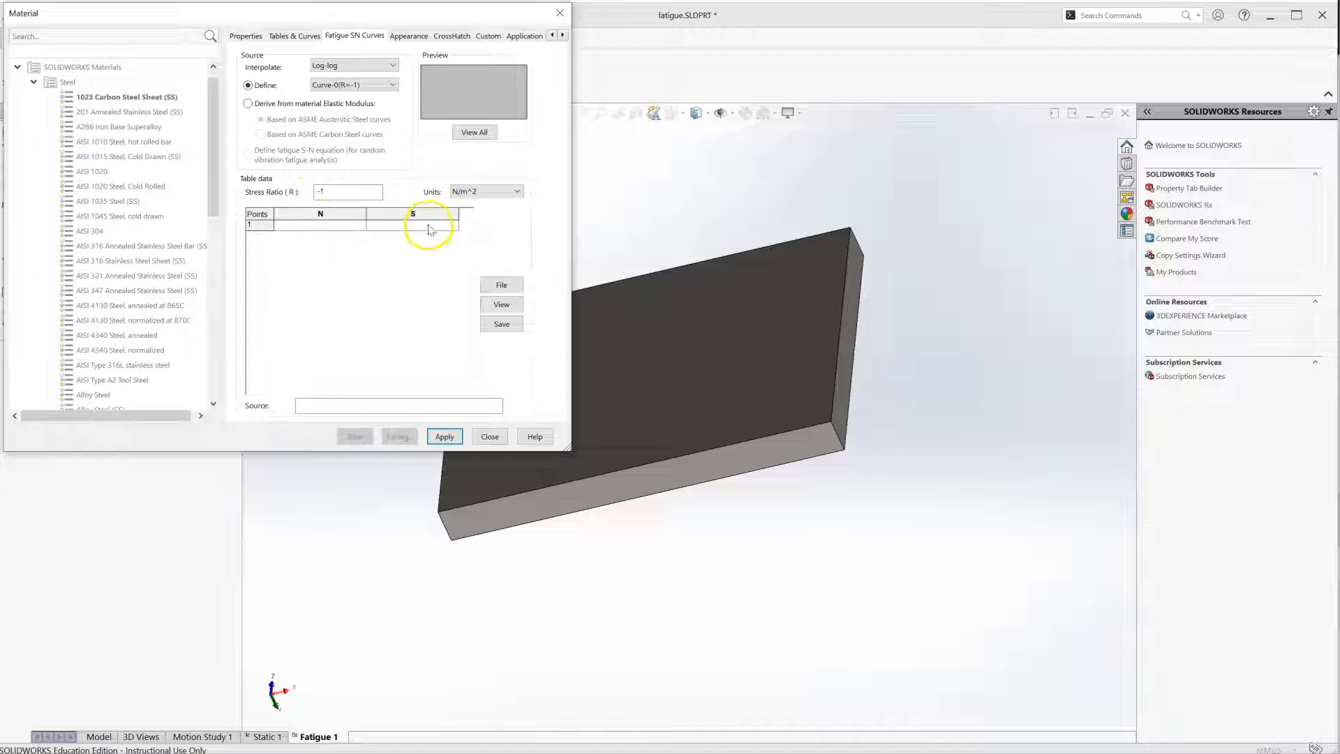
pyautogui.moveTo(427, 92)
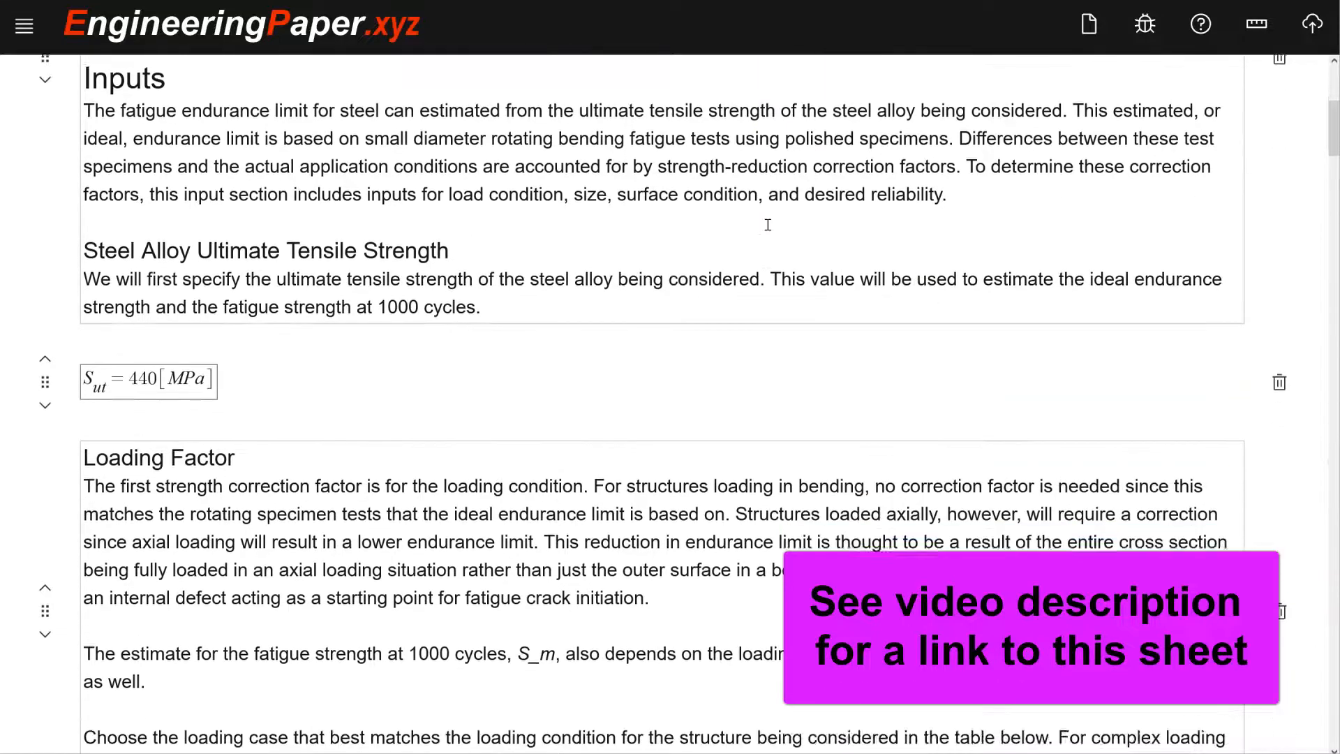
# - Set the surface finish to machined/cold-rolled and scroll to the log-log S-N curve plot levelling at 80 MPa
pyautogui.scroll(-3)
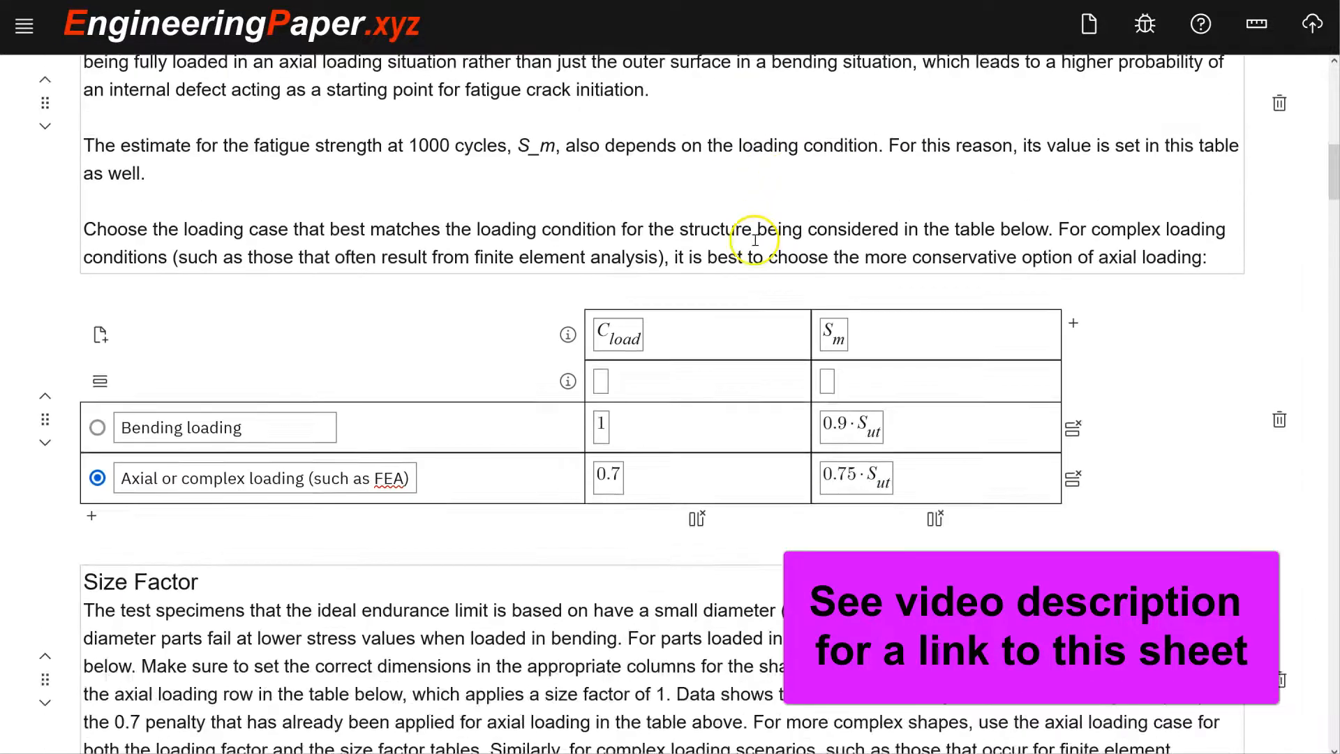
pyautogui.scroll(-3)
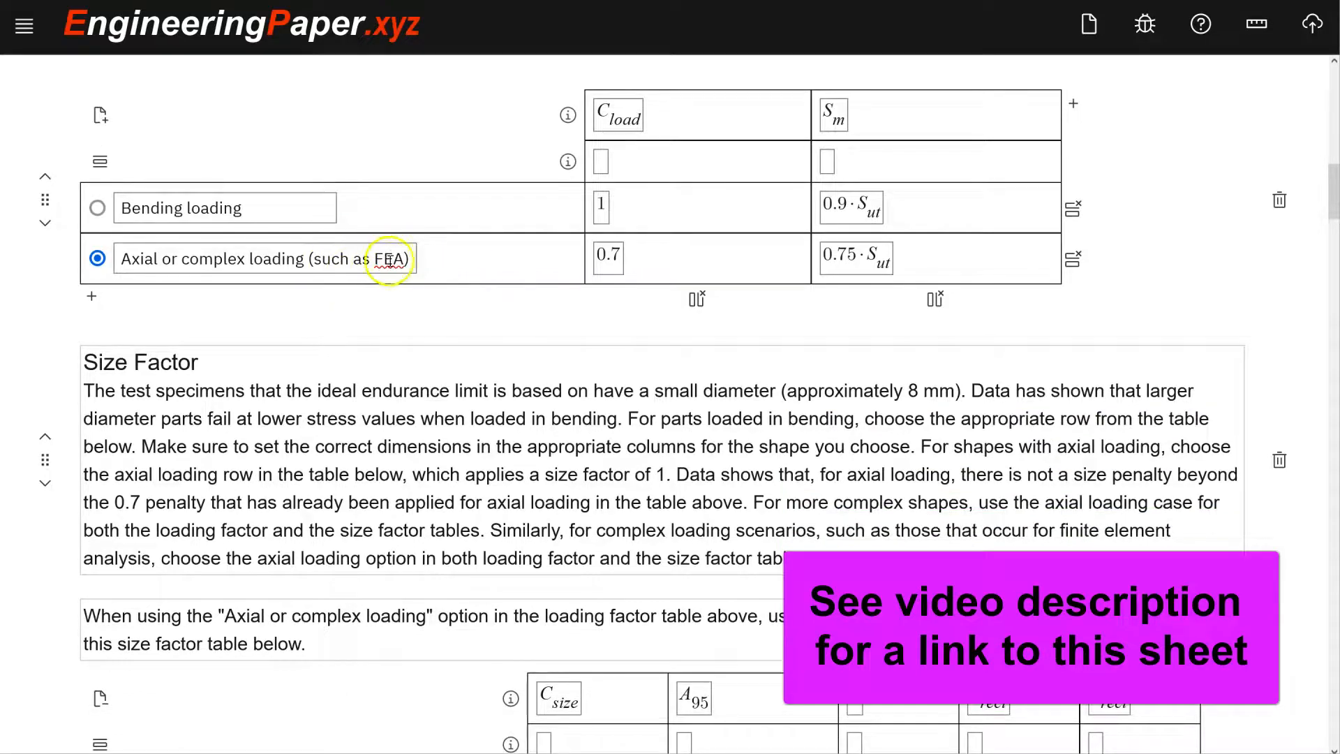
pyautogui.scroll(-3)
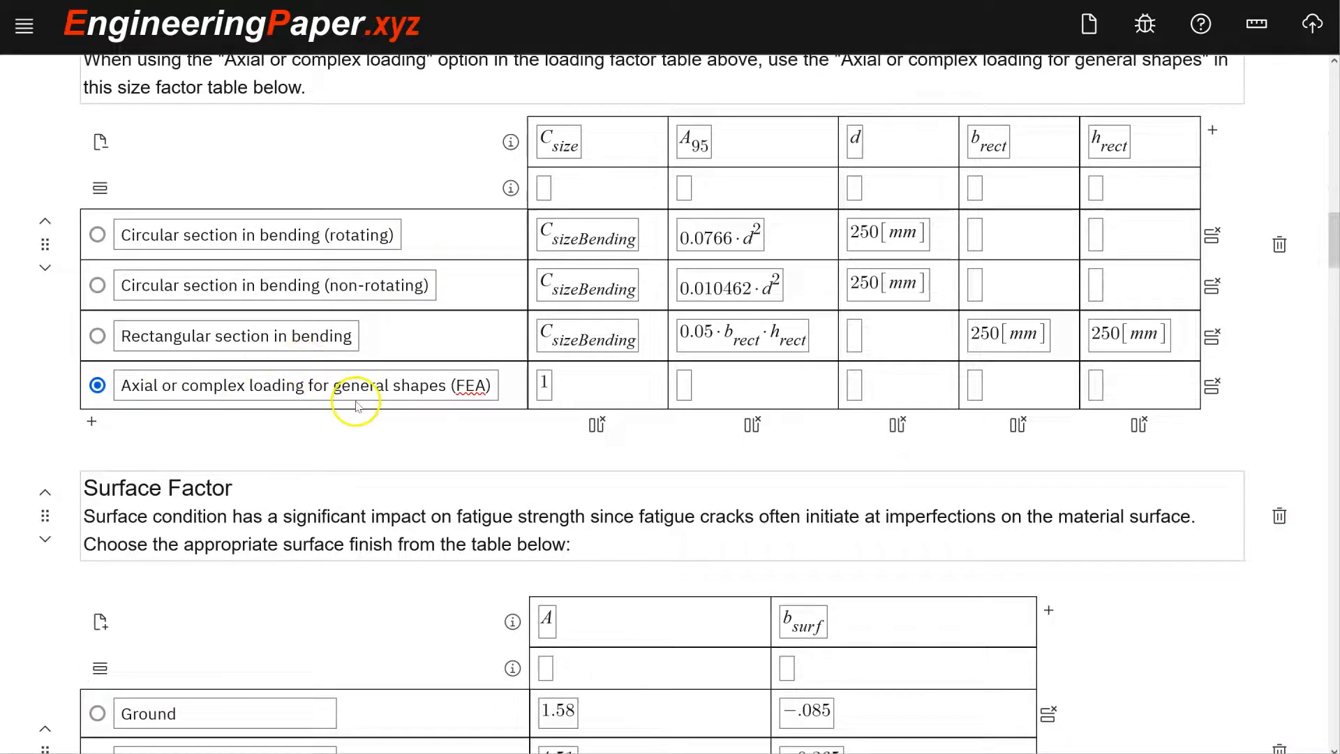
pyautogui.scroll(-3)
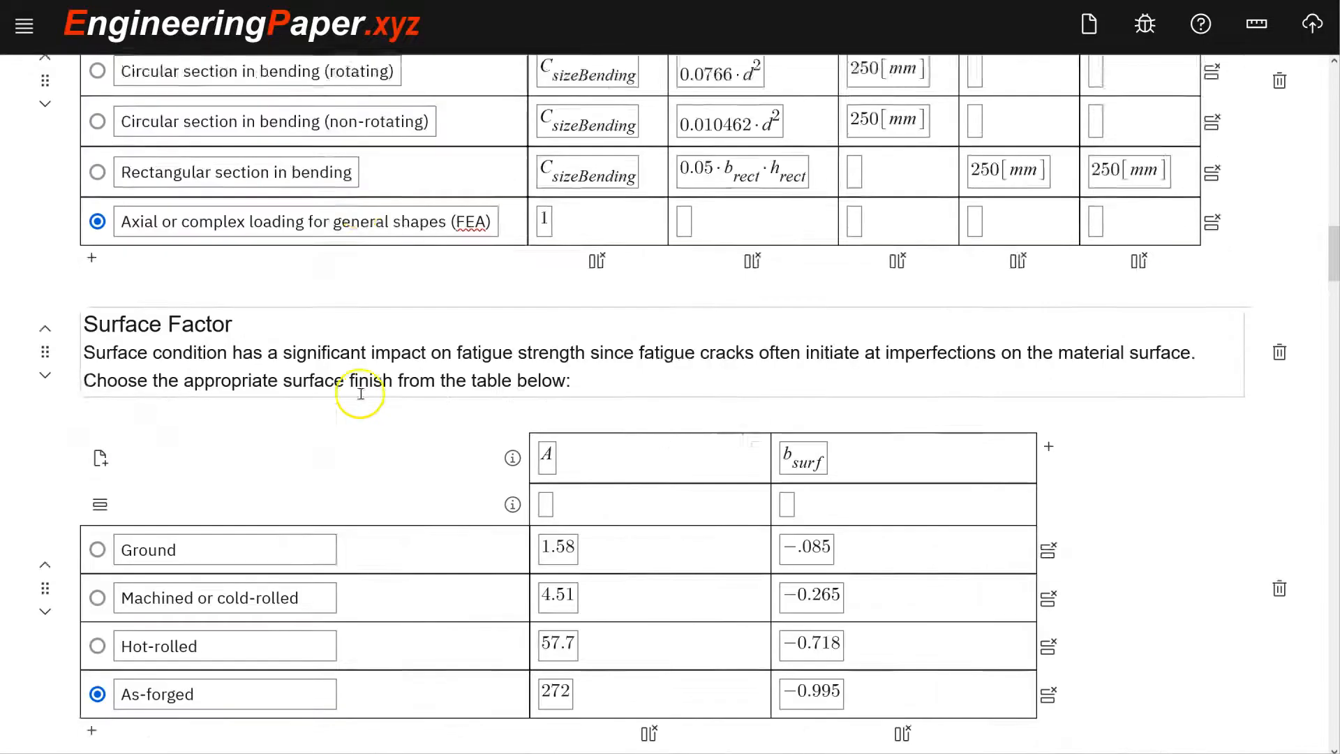
pyautogui.scroll(-3)
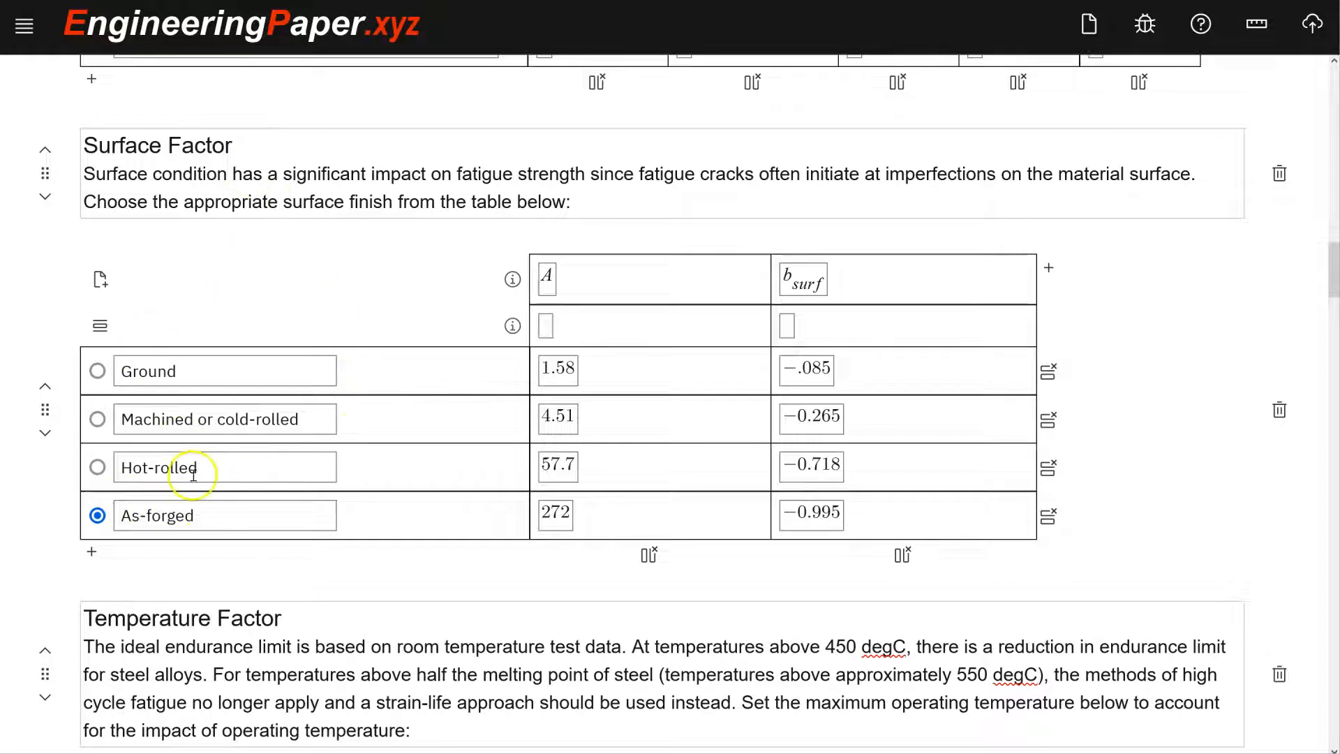
pyautogui.click(96, 419)
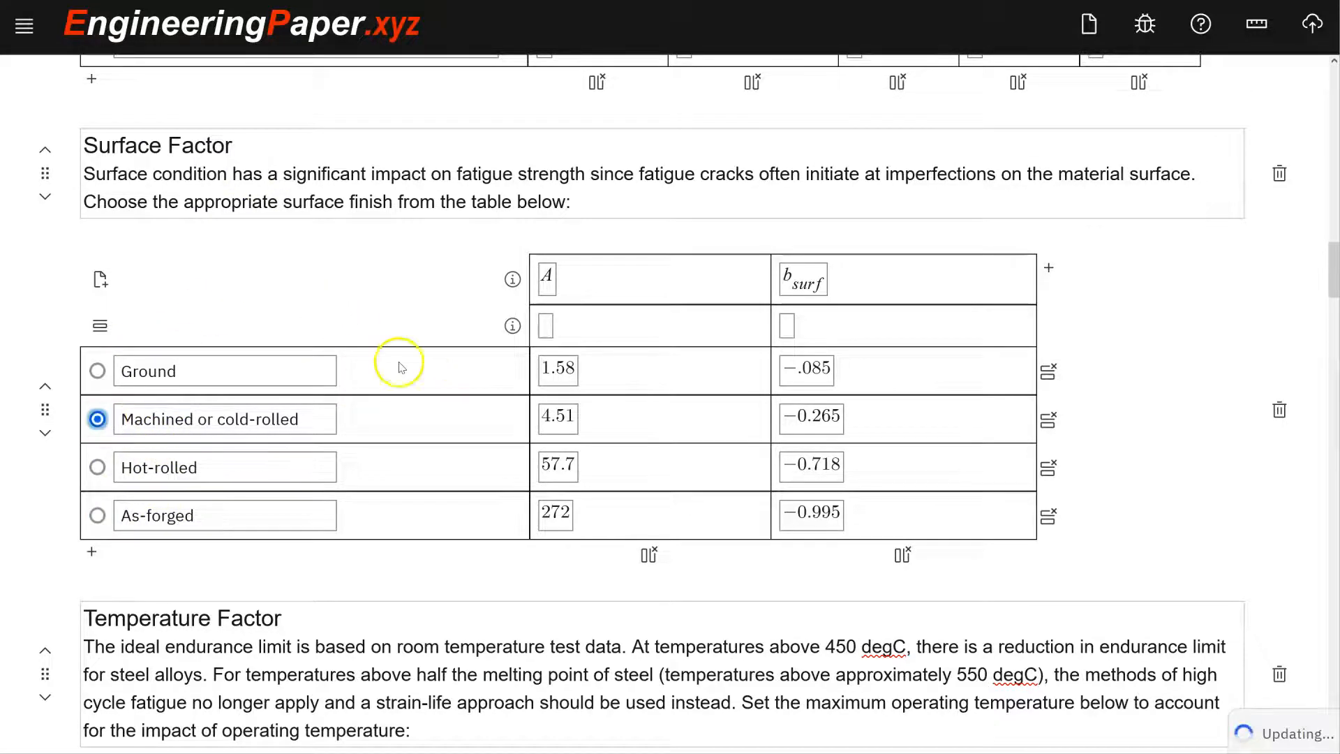
pyautogui.scroll(-3)
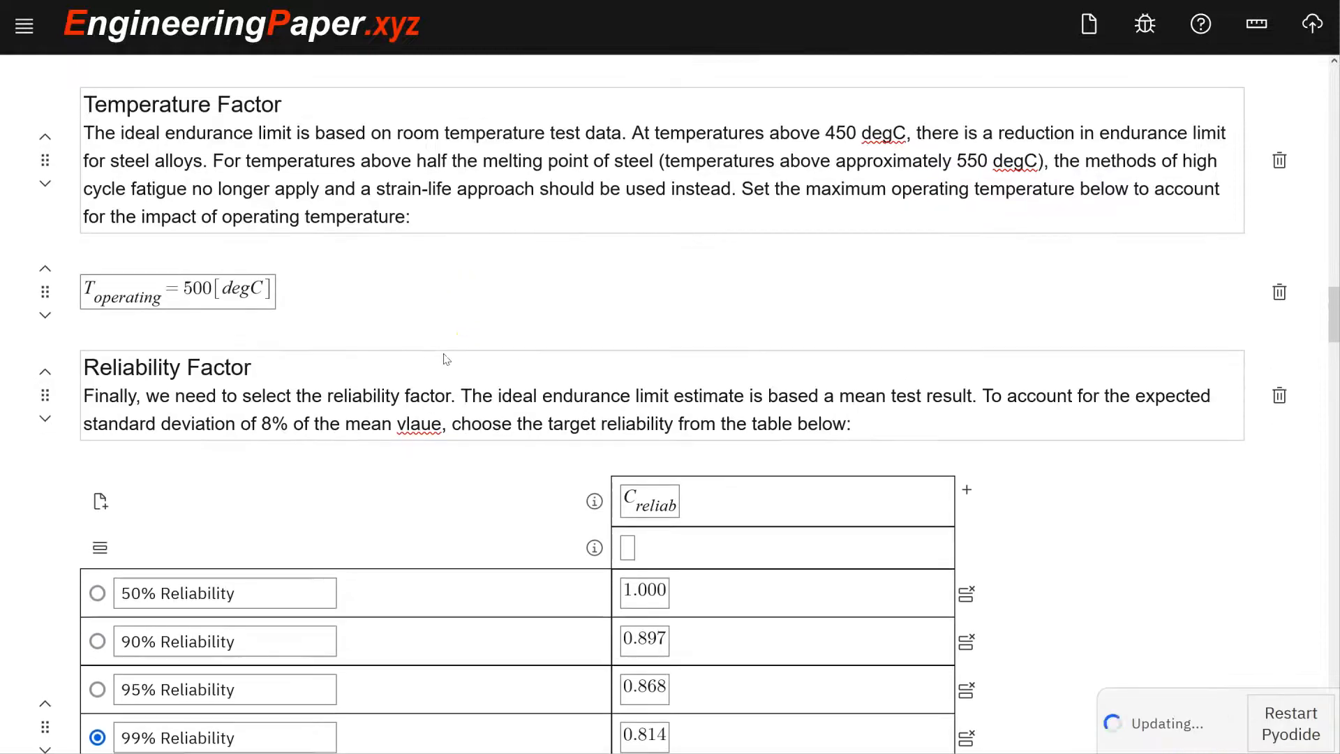
pyautogui.scroll(-3)
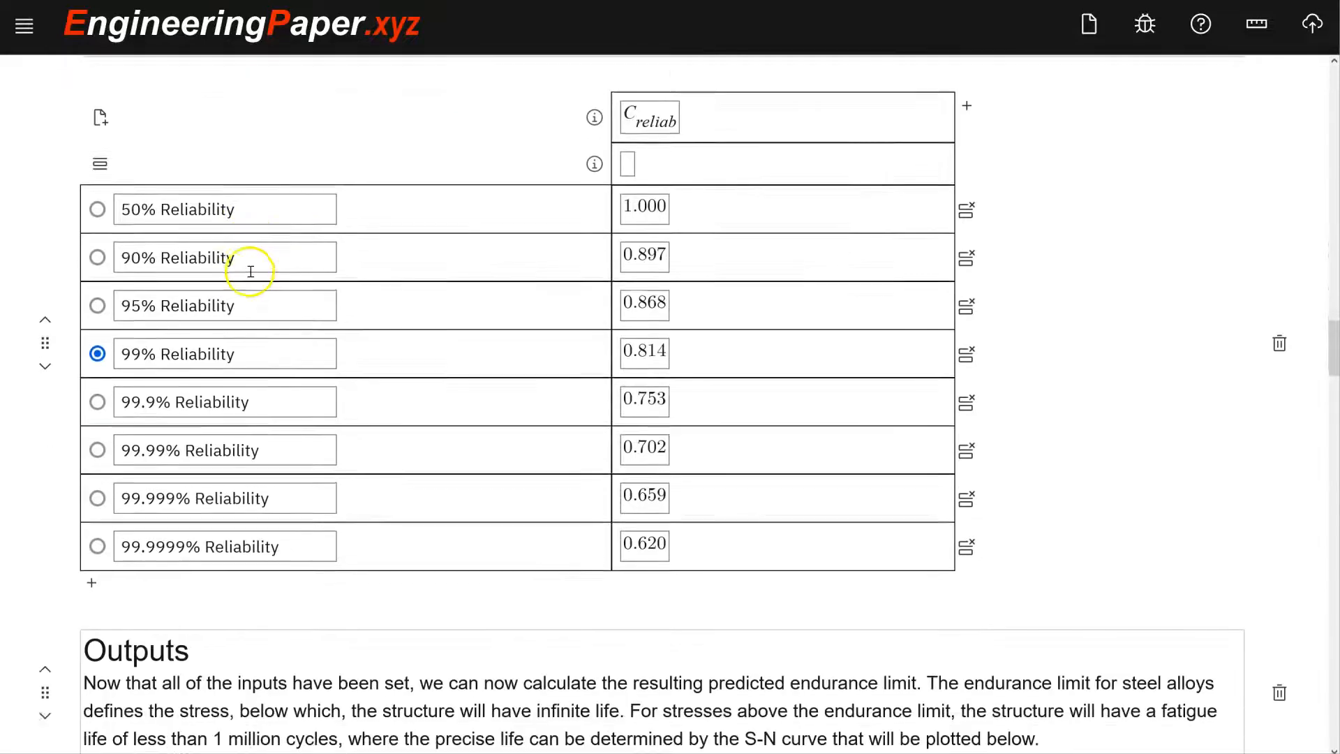
pyautogui.scroll(-3)
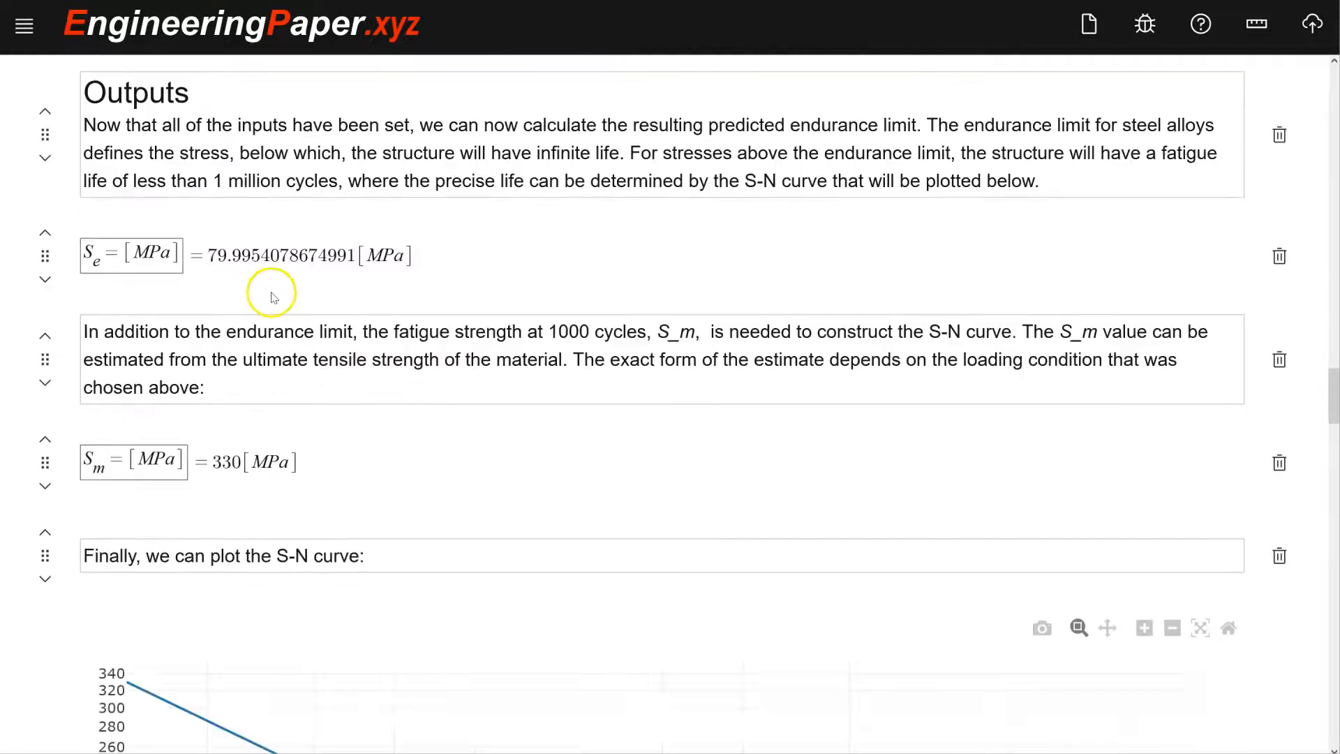
pyautogui.scroll(-3)
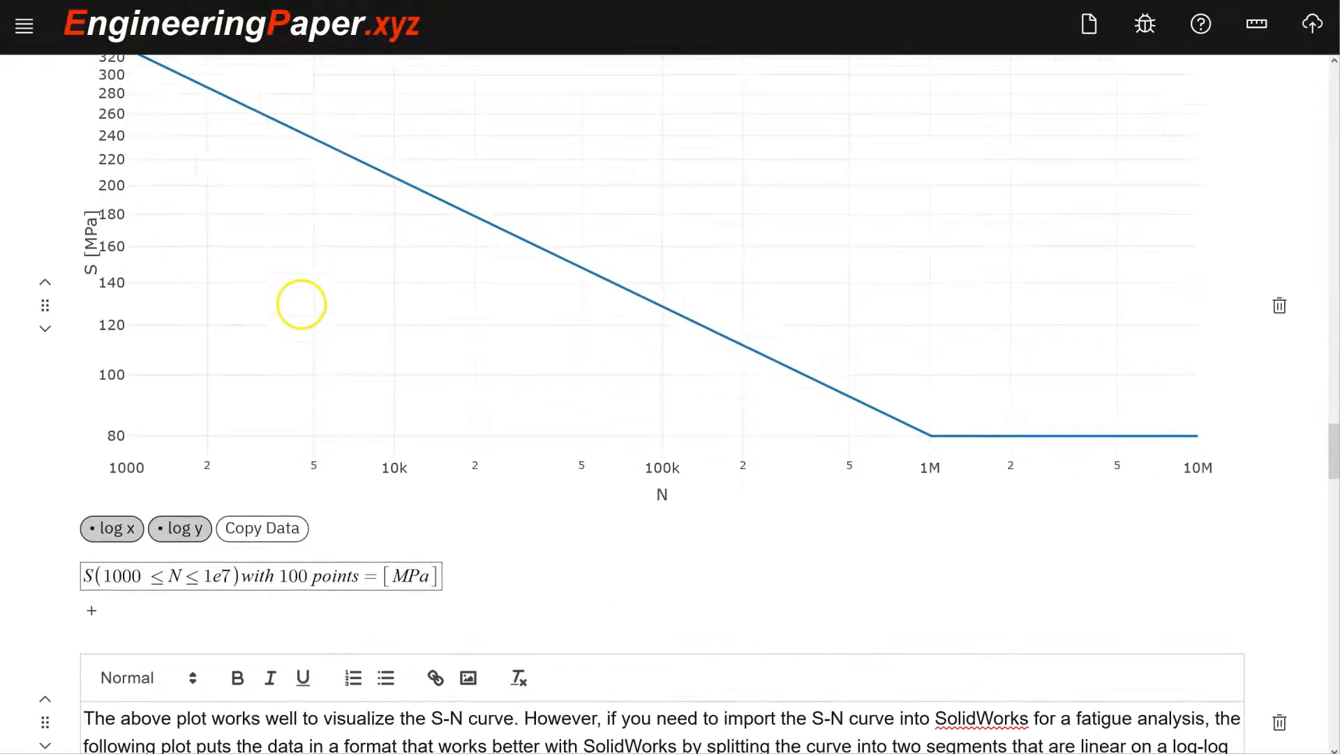
pyautogui.scroll(-3)
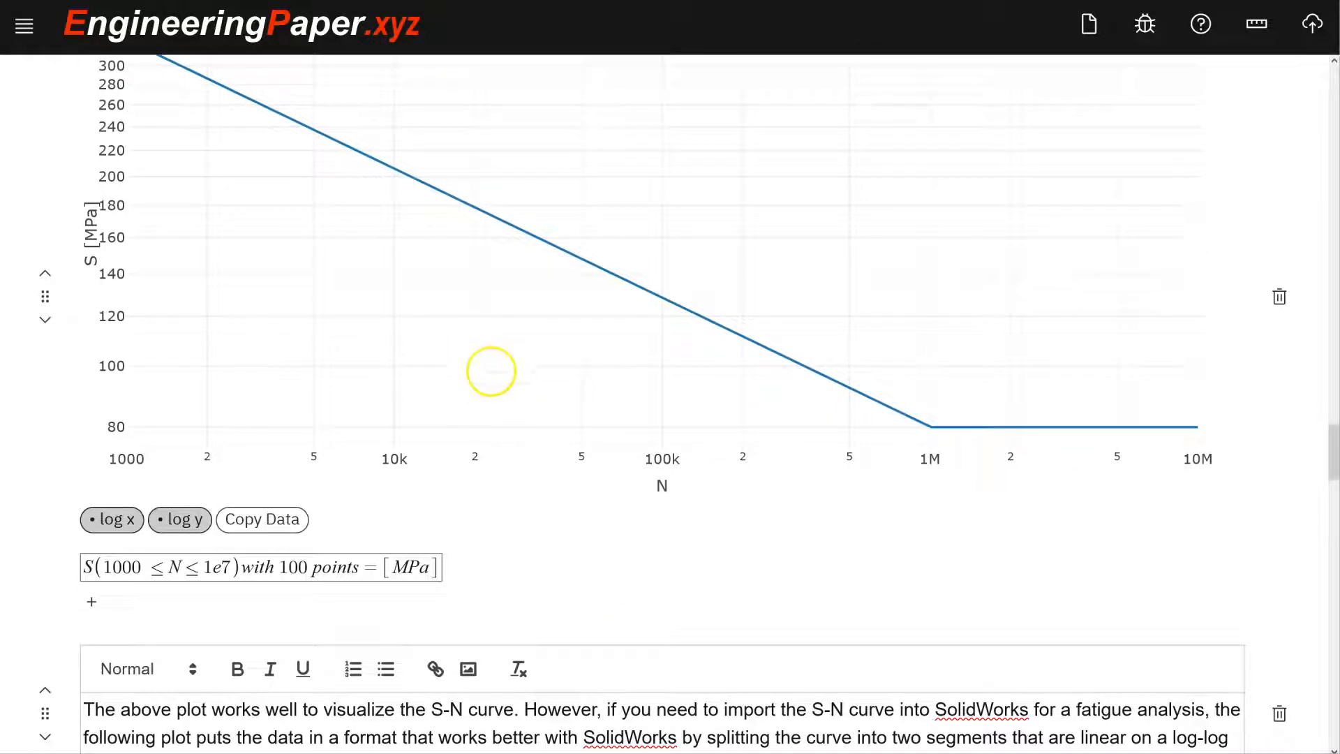
pyautogui.moveTo(513, 362)
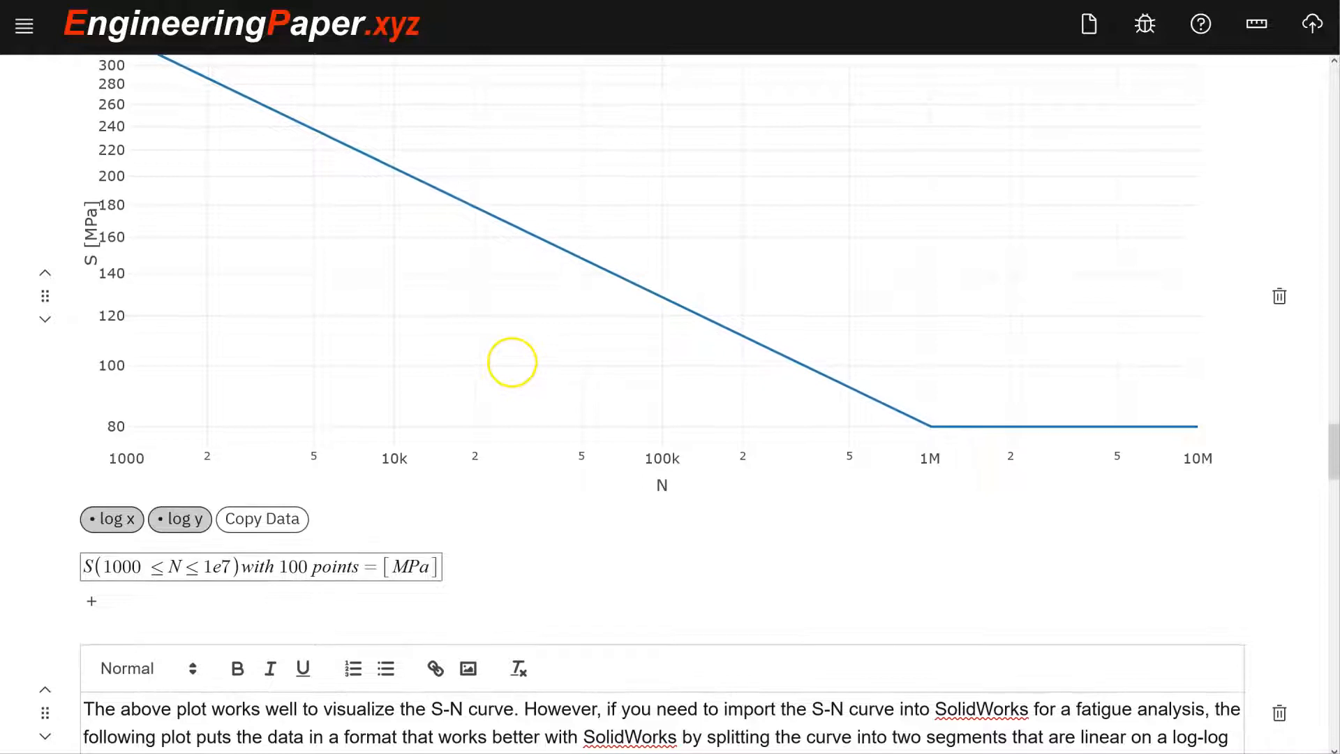
pyautogui.scroll(-3)
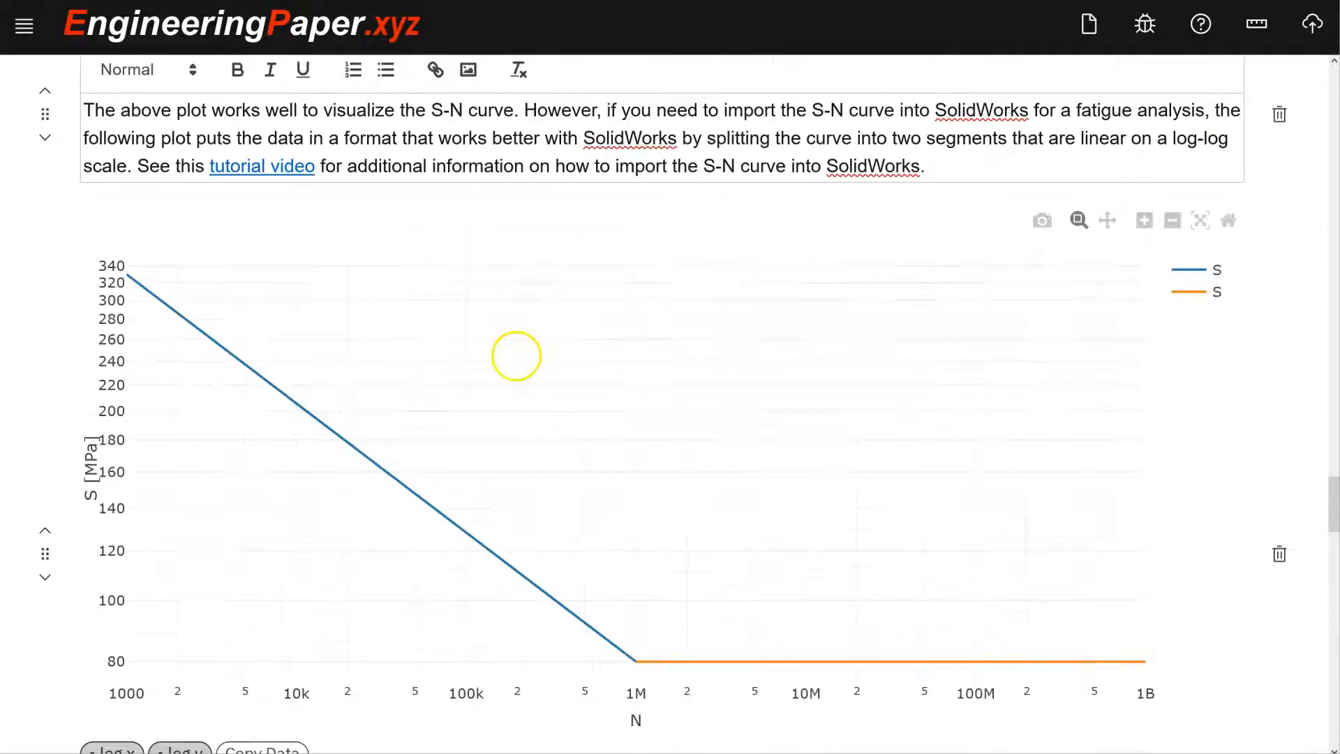
pyautogui.scroll(-3)
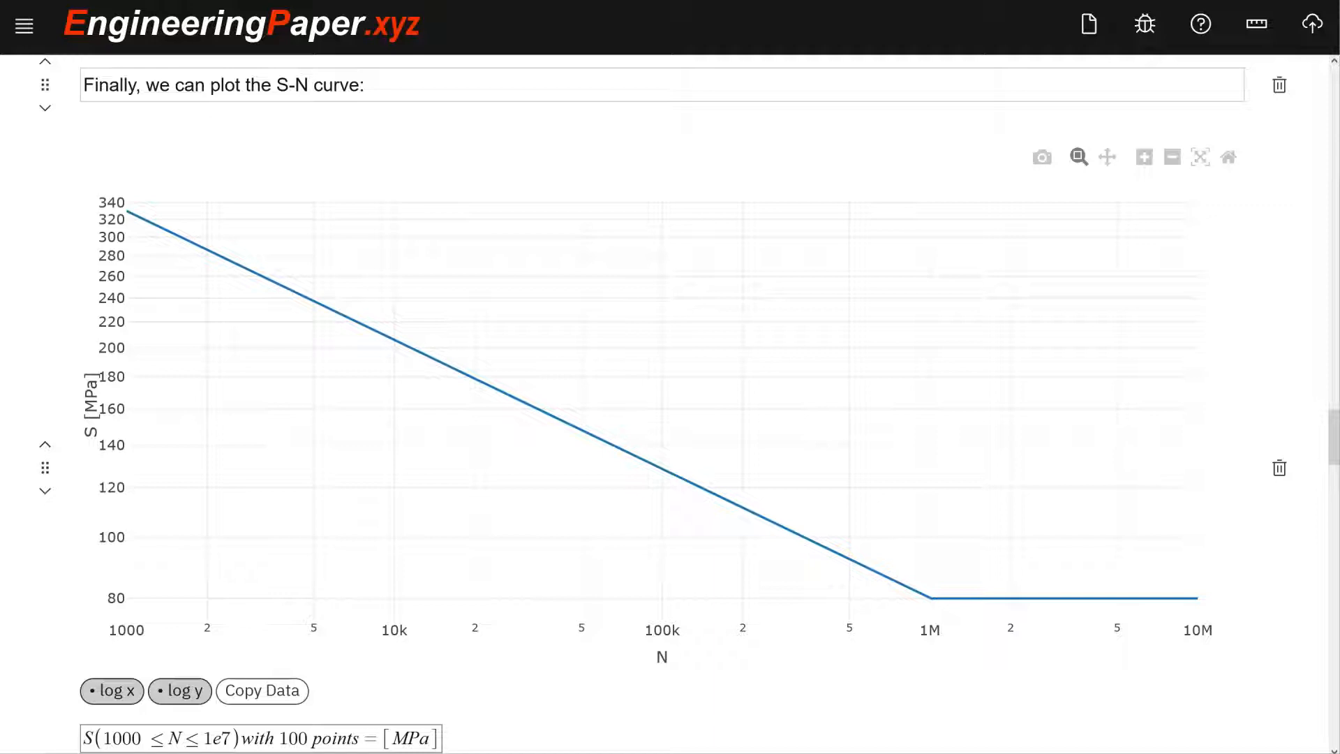
# - Copy the two-segment S-N curve data (1000 to 1e9 cycles) and switch to the spreadsheet
pyautogui.scroll(-3)
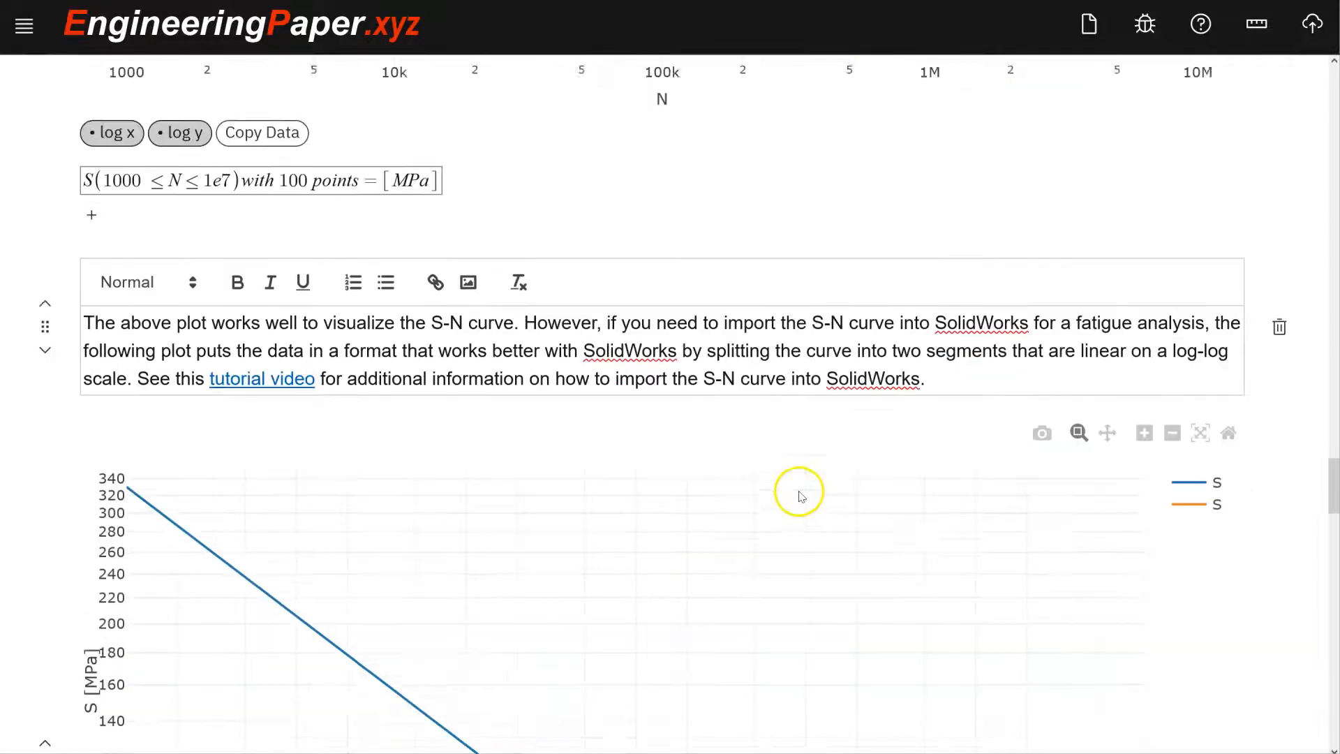
pyautogui.scroll(-3)
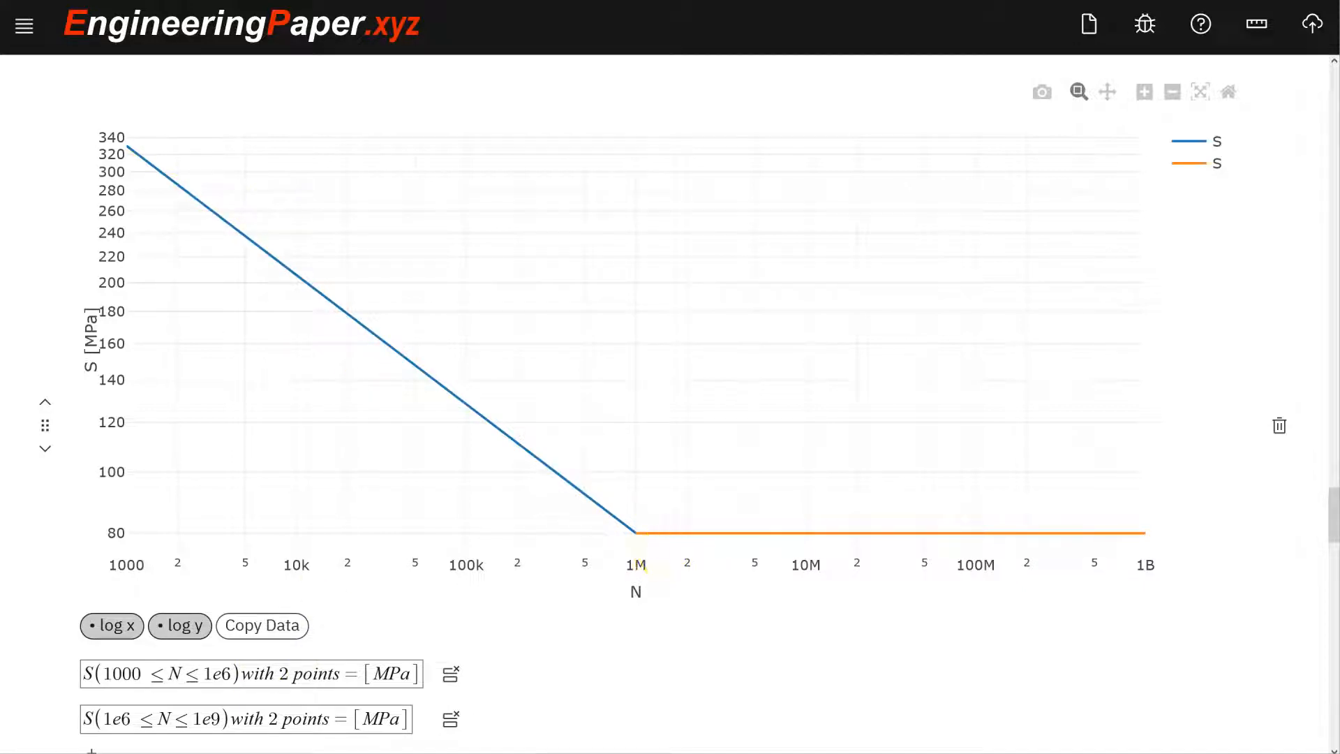
pyautogui.click(263, 625)
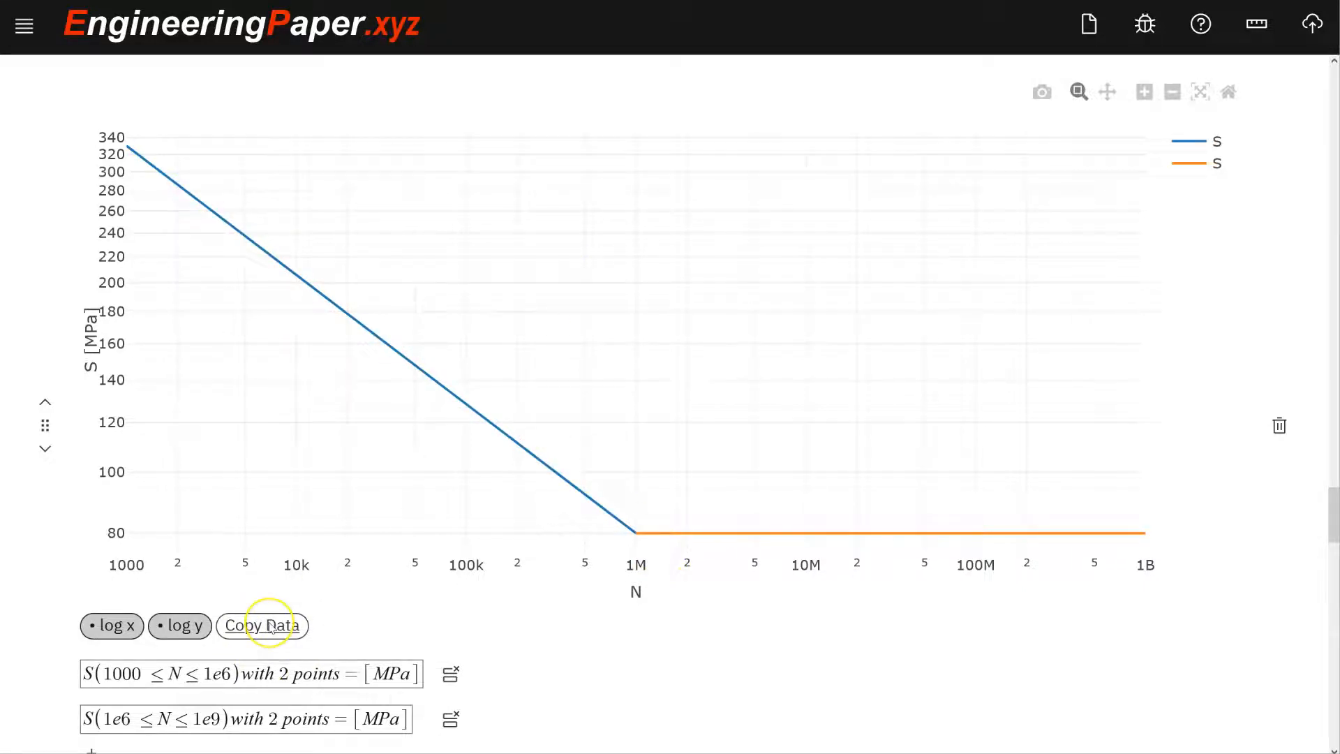
pyautogui.click(263, 625)
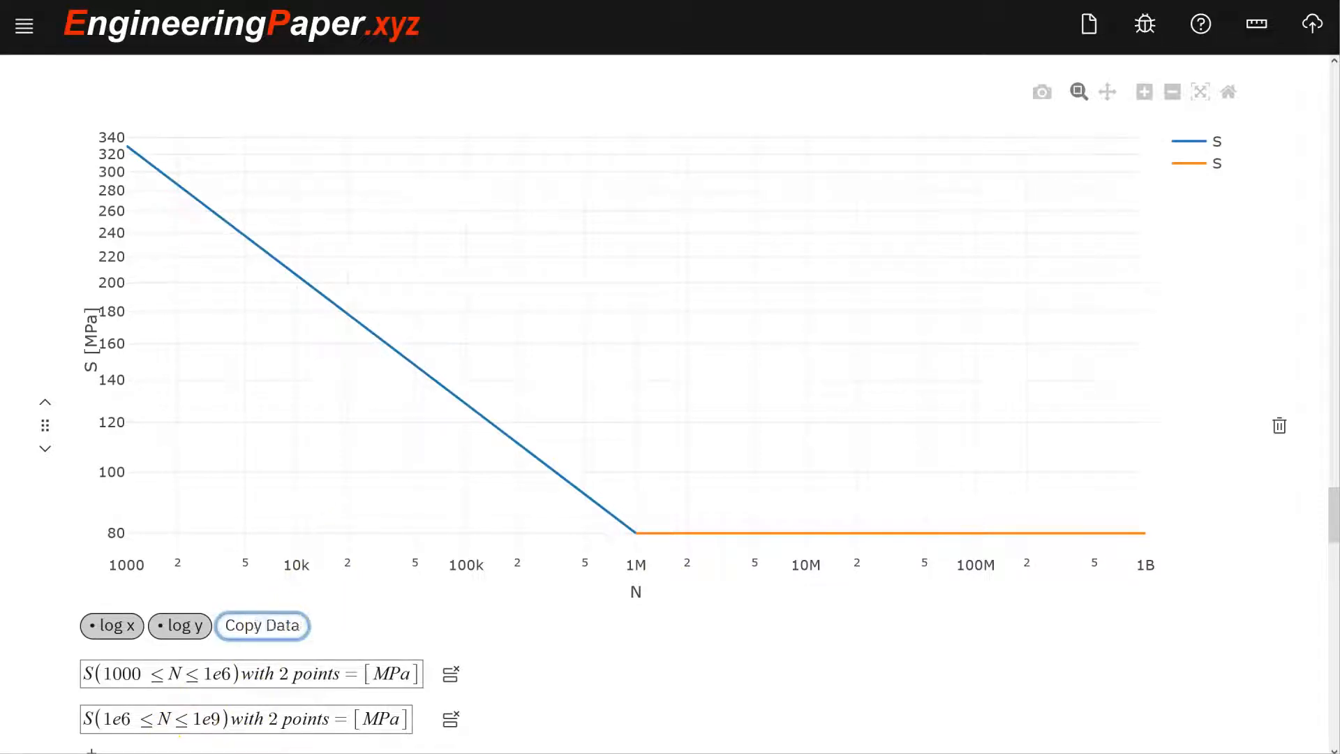
pyautogui.click(262, 626)
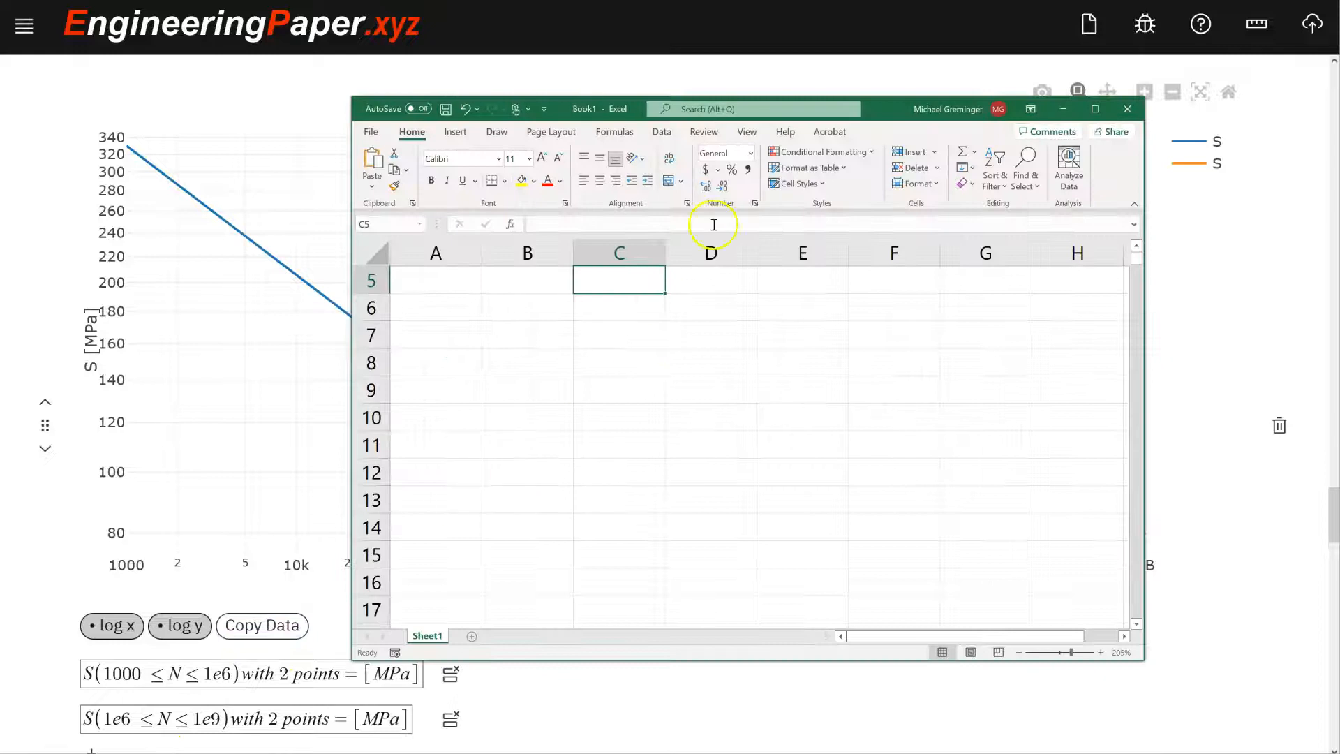
# - Paste the N and S [MPa] columns for both curve segments into B7:E10
pyautogui.click(527, 334)
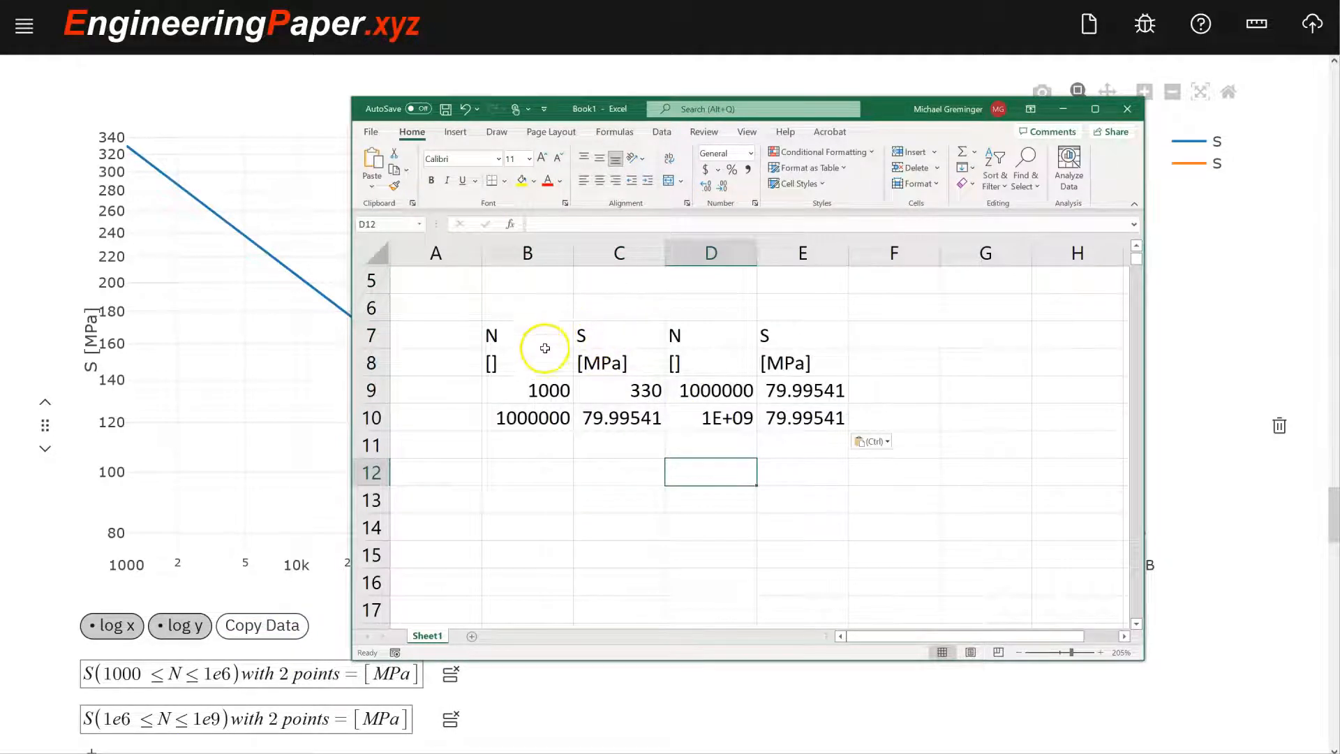
pyautogui.moveTo(648, 352)
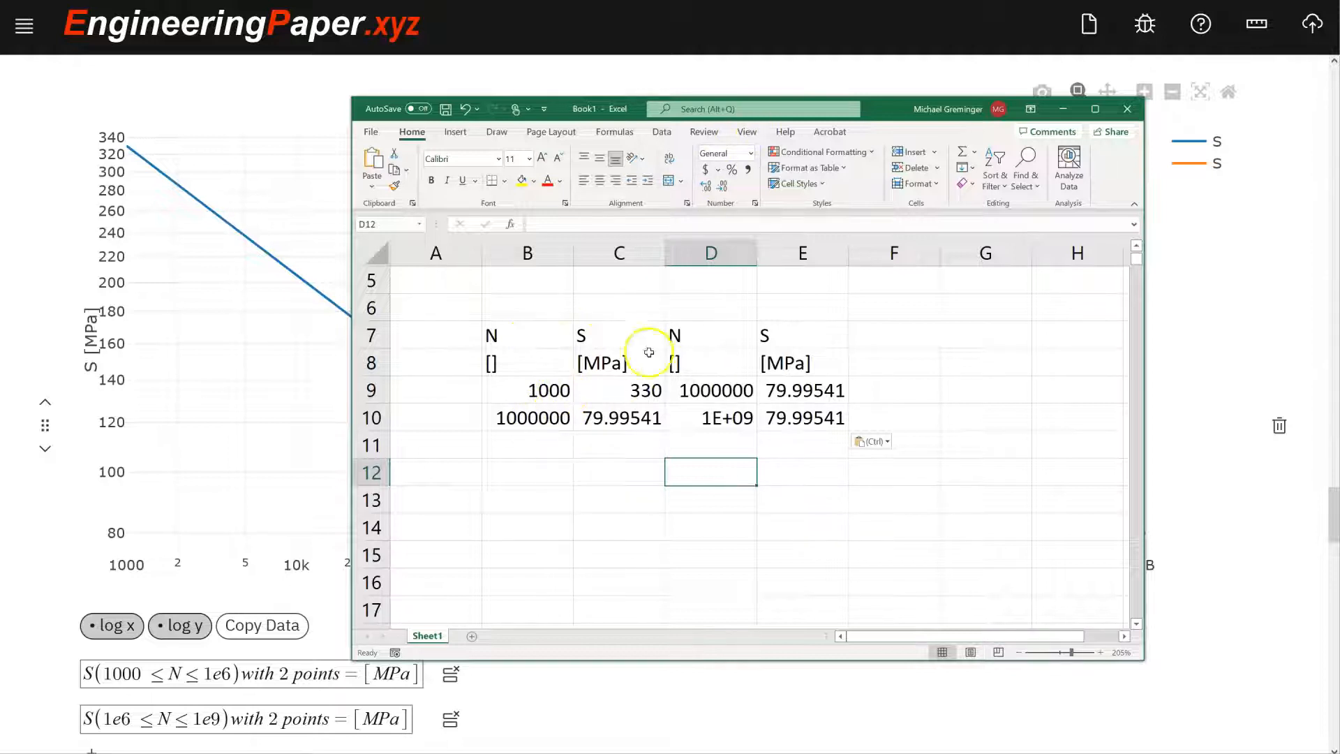
pyautogui.moveTo(634, 413)
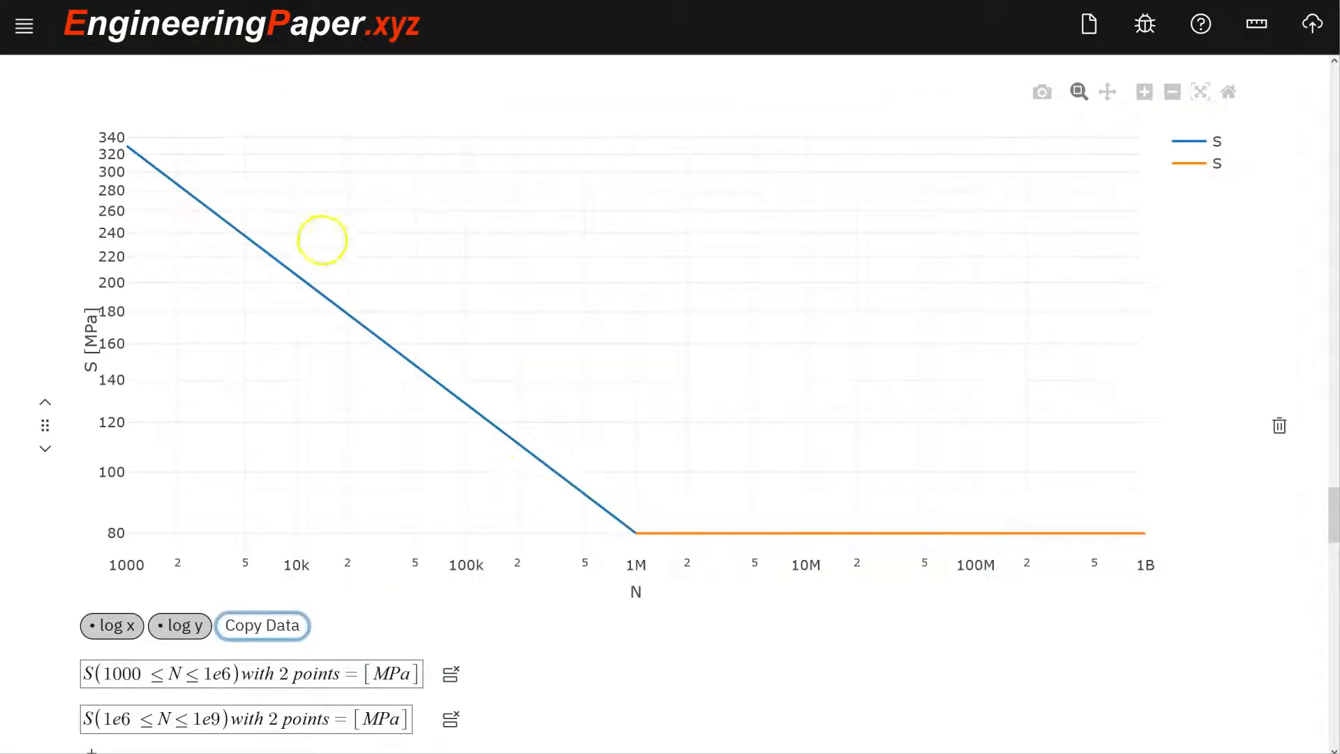
pyautogui.moveTo(829, 533)
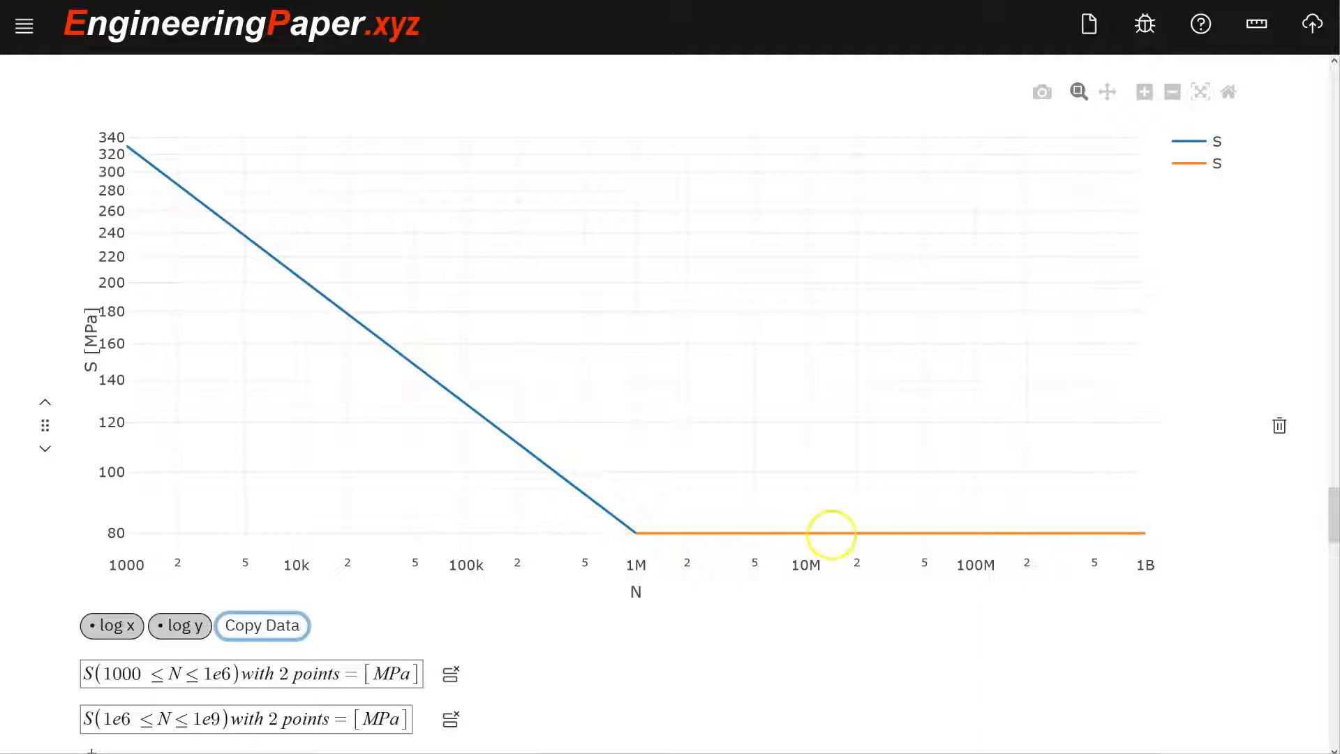
pyautogui.moveTo(721, 513)
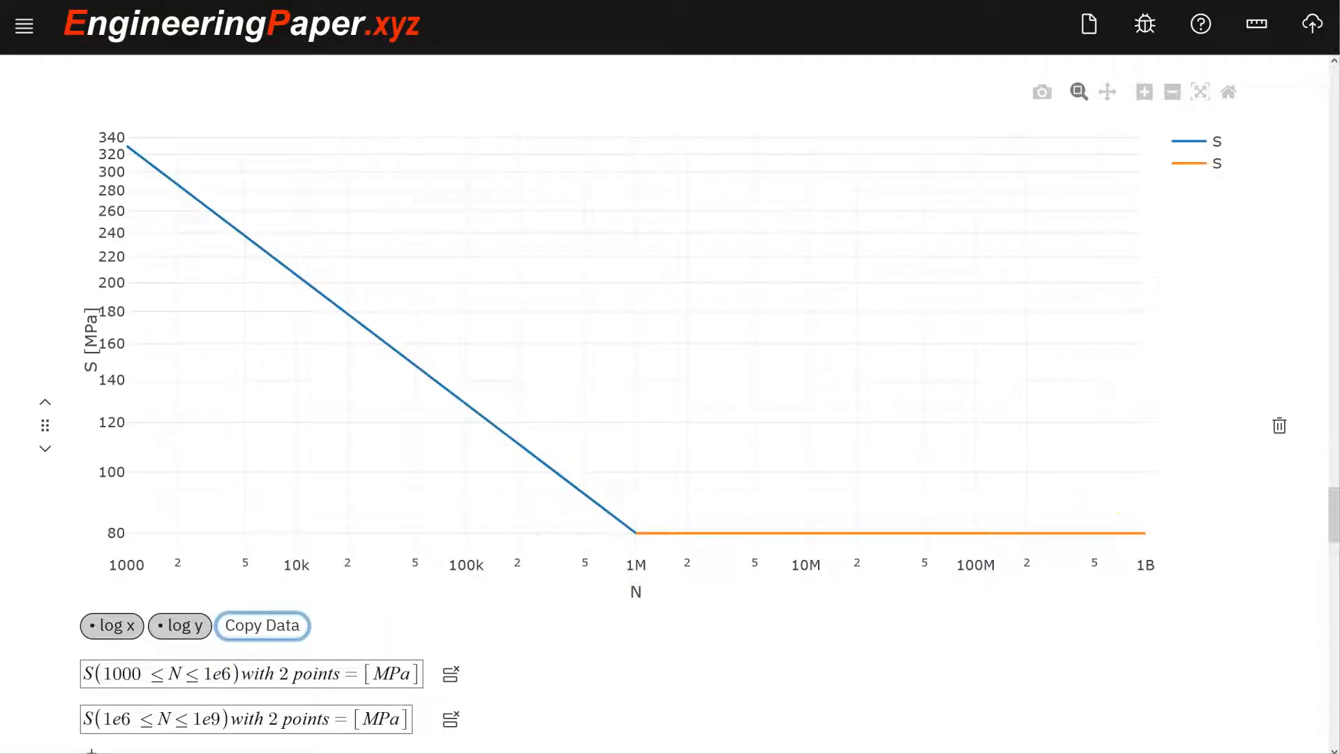
pyautogui.click(262, 625)
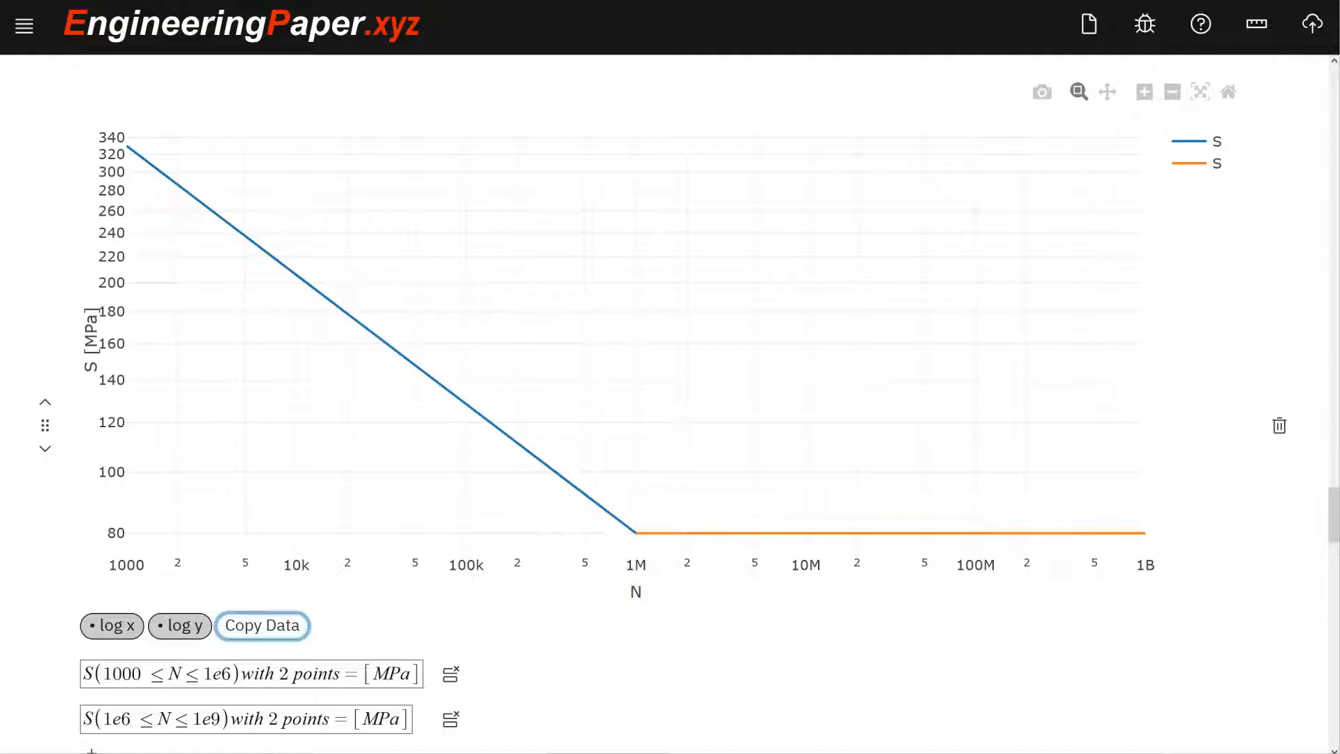
pyautogui.click(263, 625)
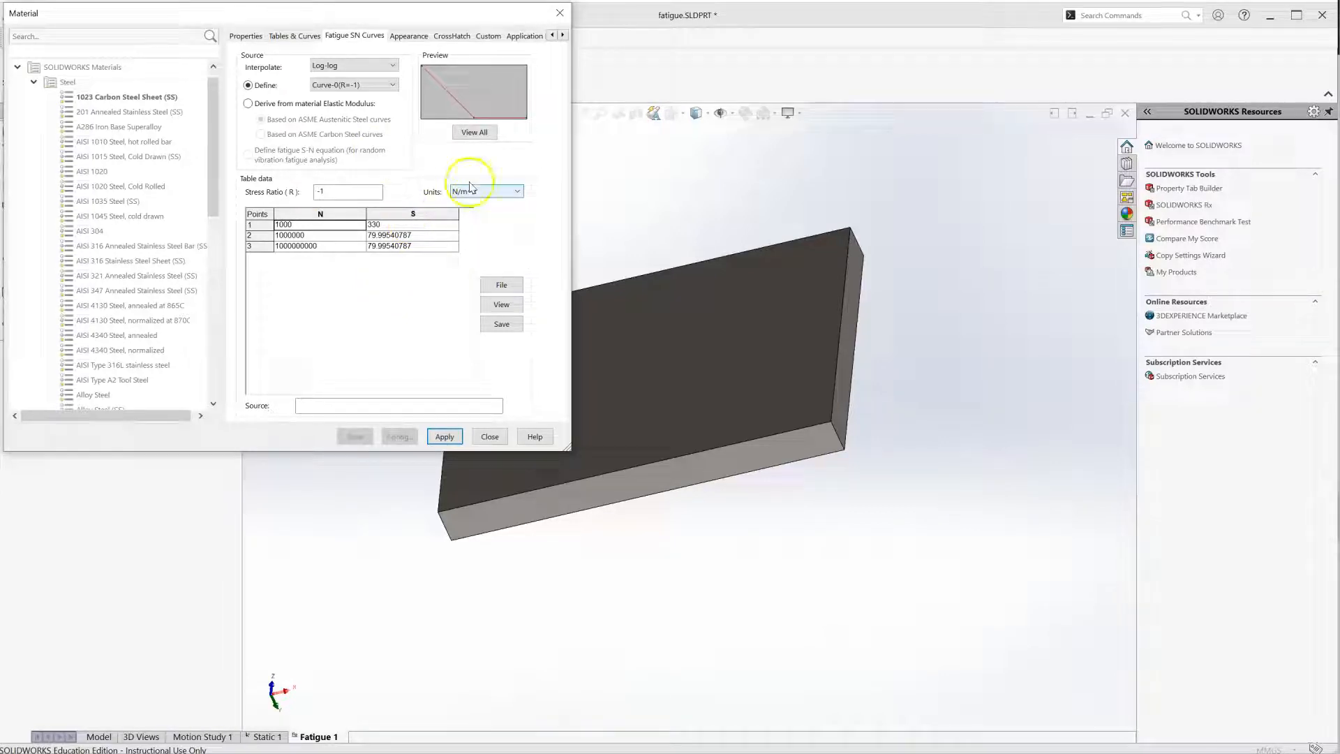
# - Set the S-N table stress units to N/mm^2 (MPa)
pyautogui.click(517, 190)
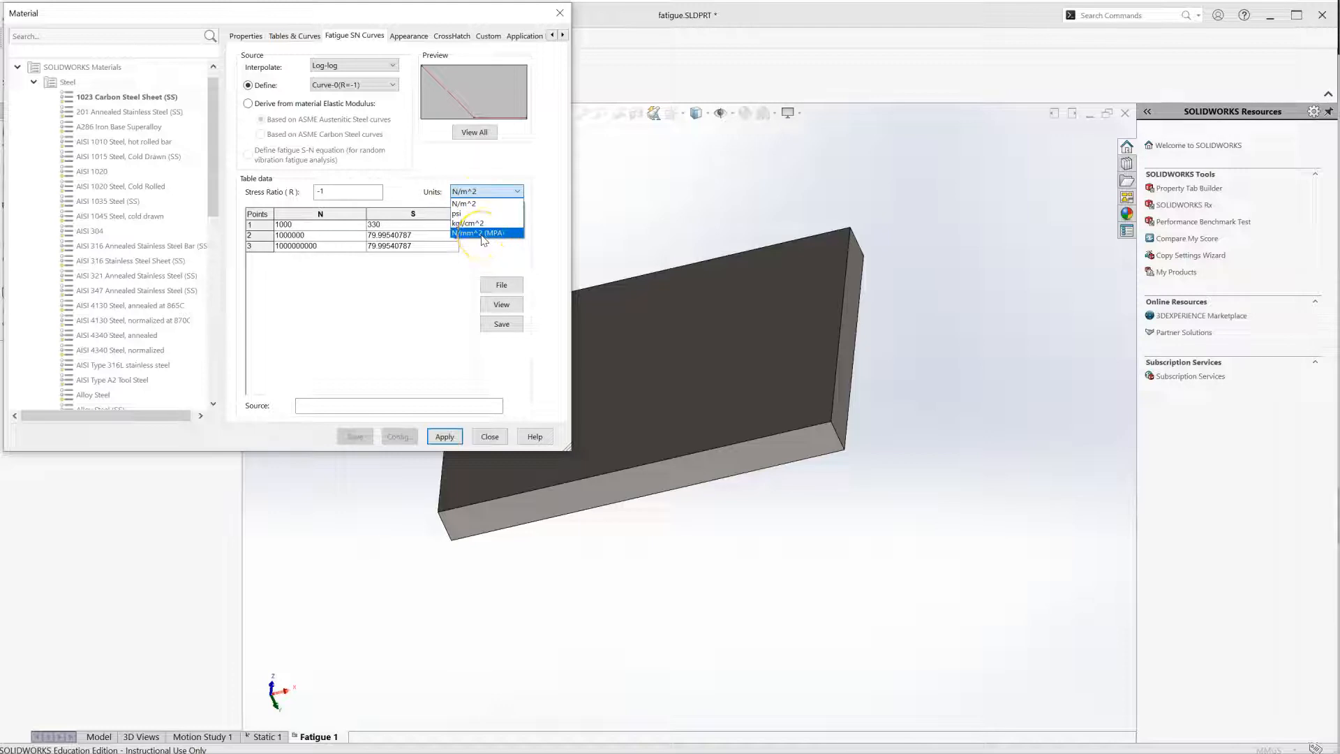
pyautogui.click(483, 232)
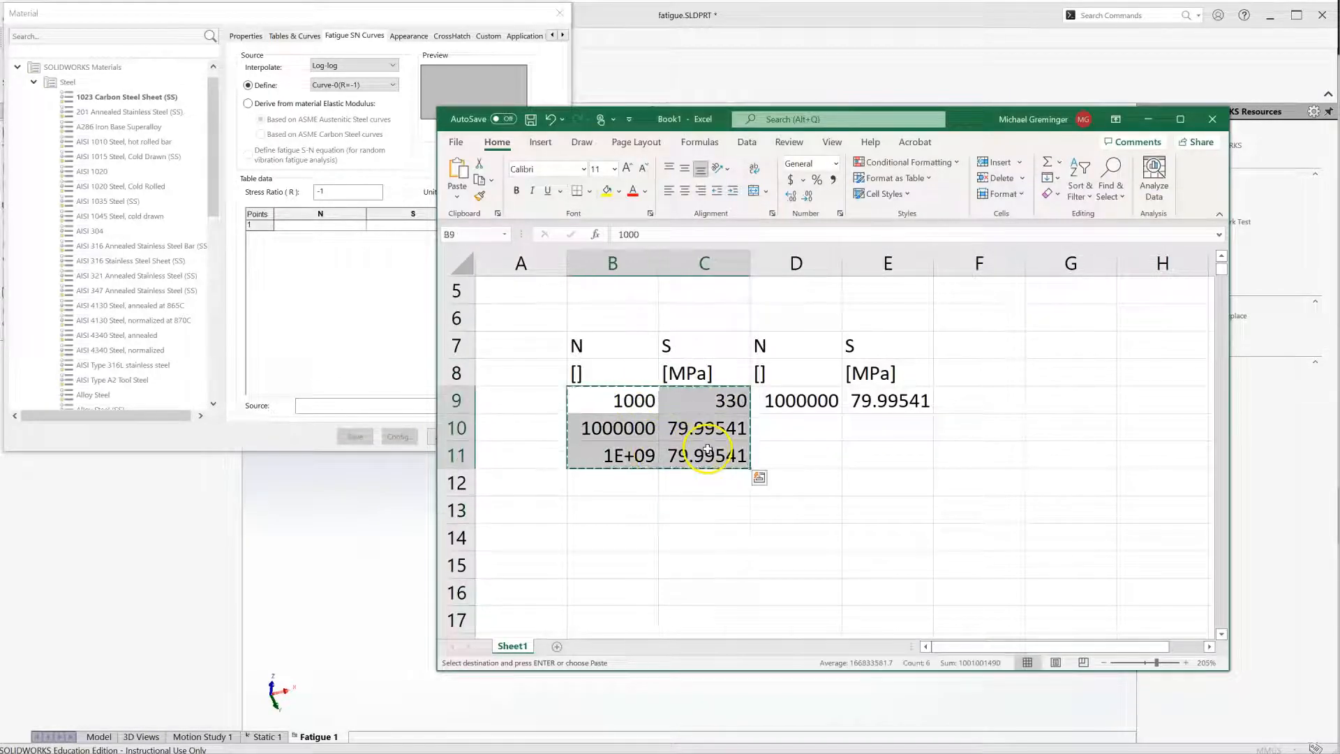
# - Copy the three N–S points (1000/330, 1000000/79.99541, 1E+09/79.99541) from B9:C11
pyautogui.click(1211, 119)
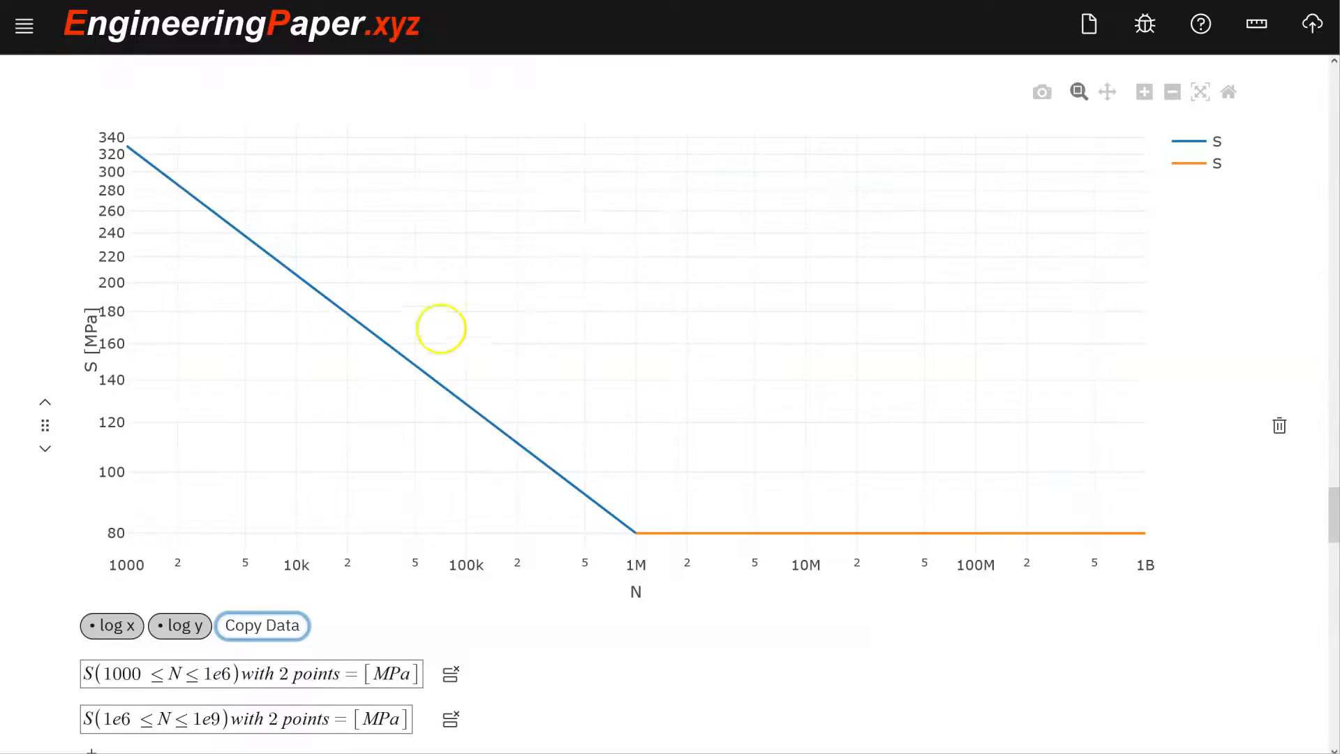
# - Store the three MPa points in the S-N curve and close the material editor
pyautogui.scroll(-3)
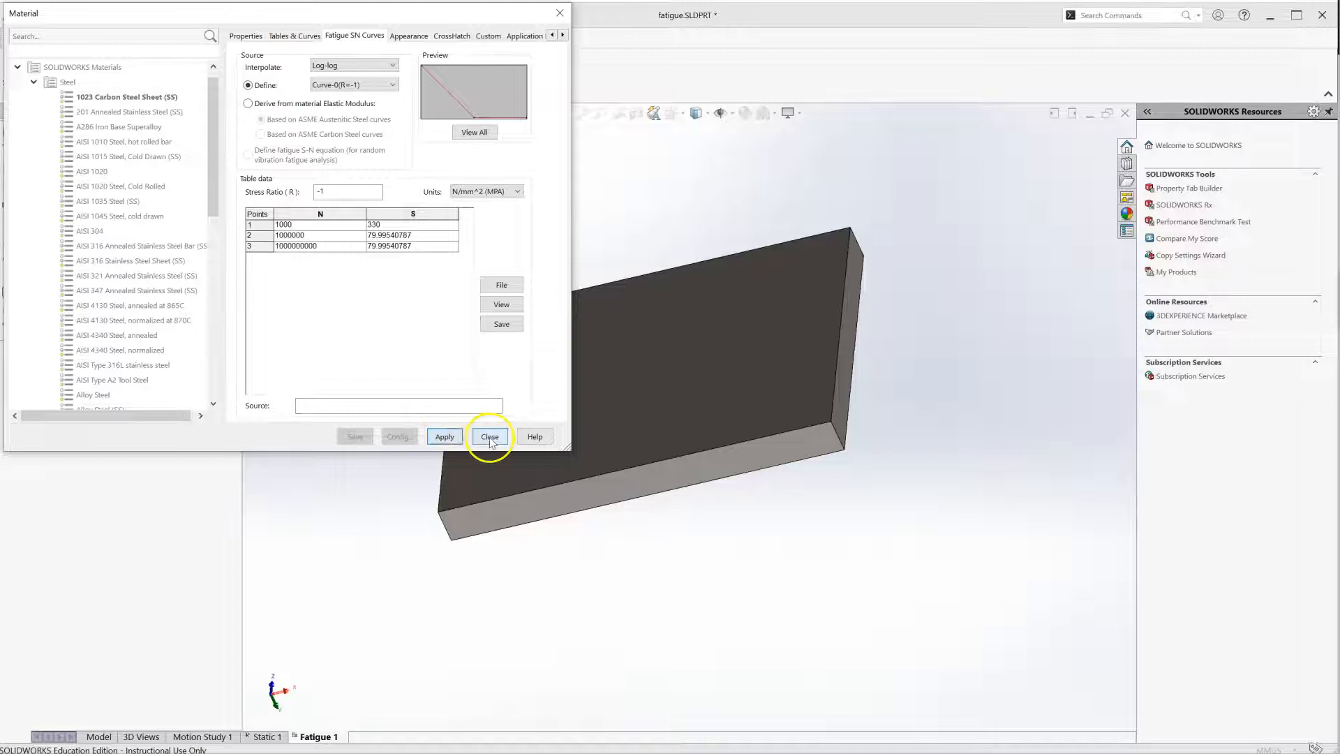
pyautogui.click(489, 435)
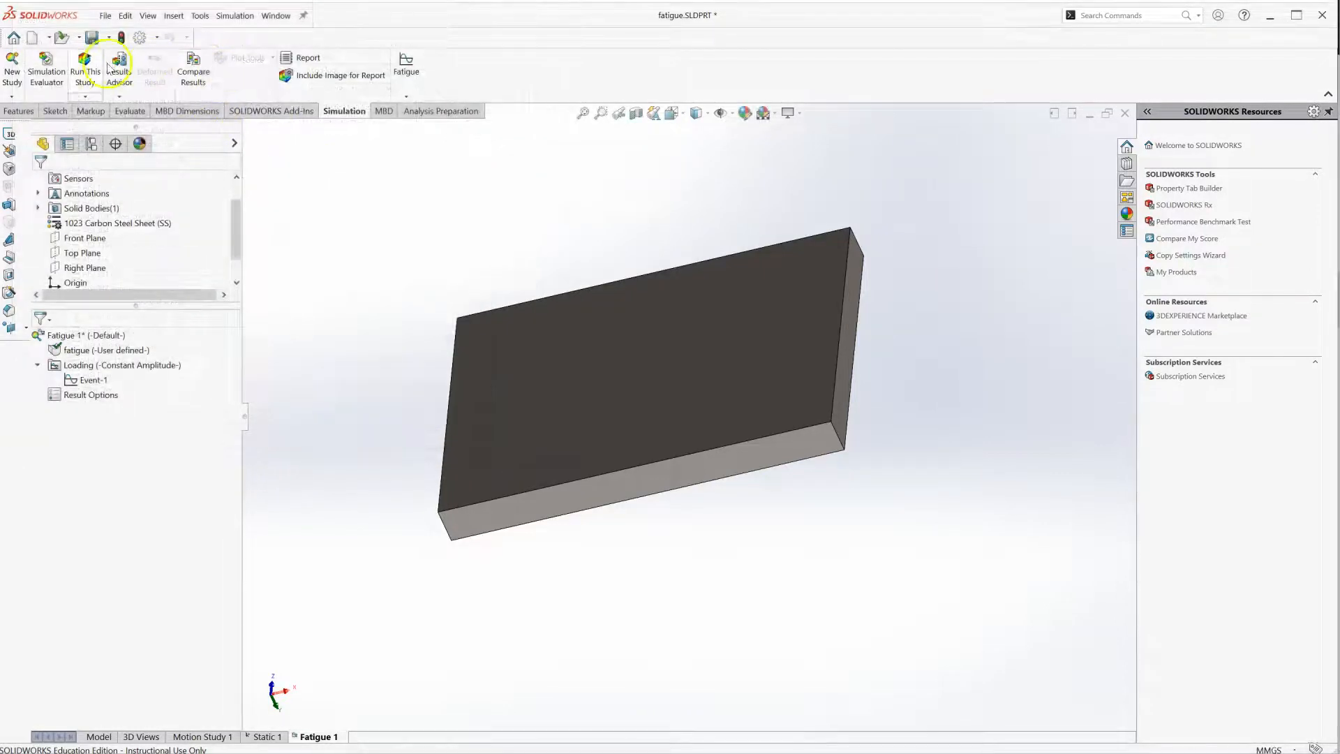
# - Run Fatigue 1, show the Damage plot, then show a Static 1 result plot
pyautogui.click(81, 64)
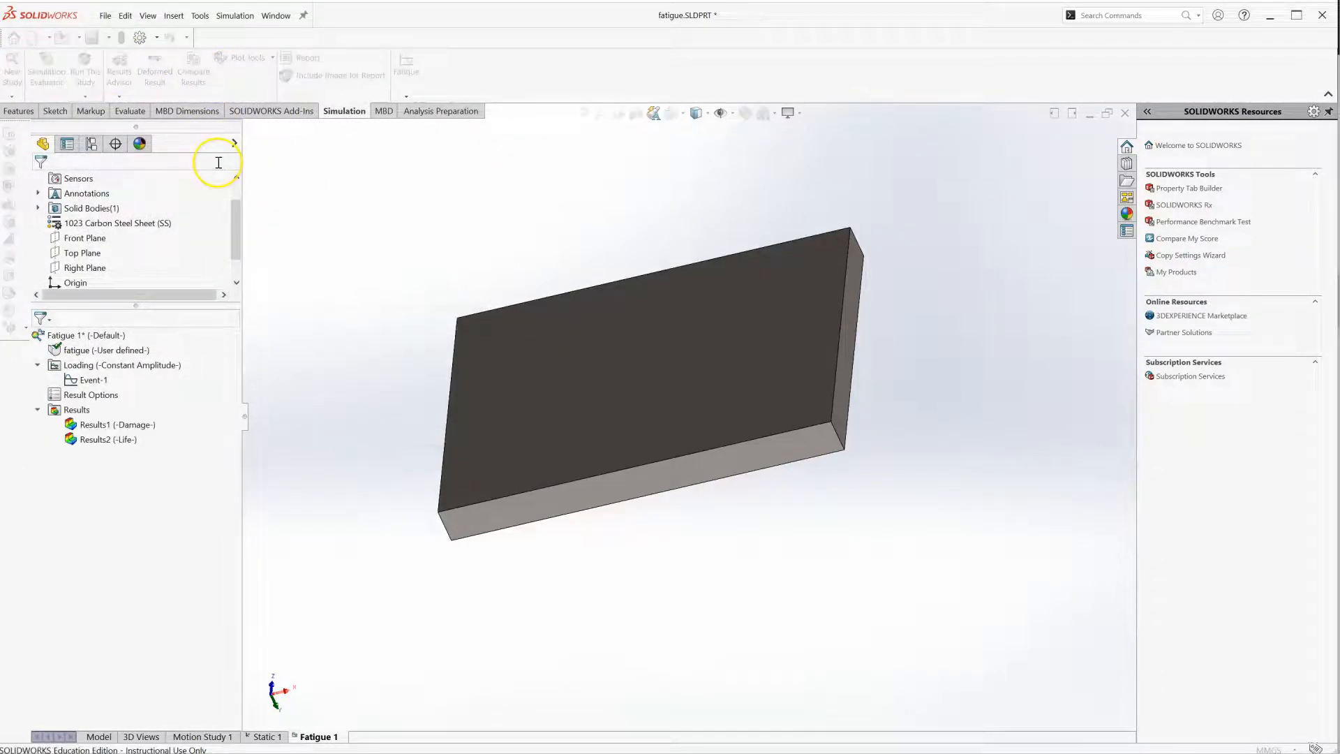
pyautogui.doubleClick(114, 424)
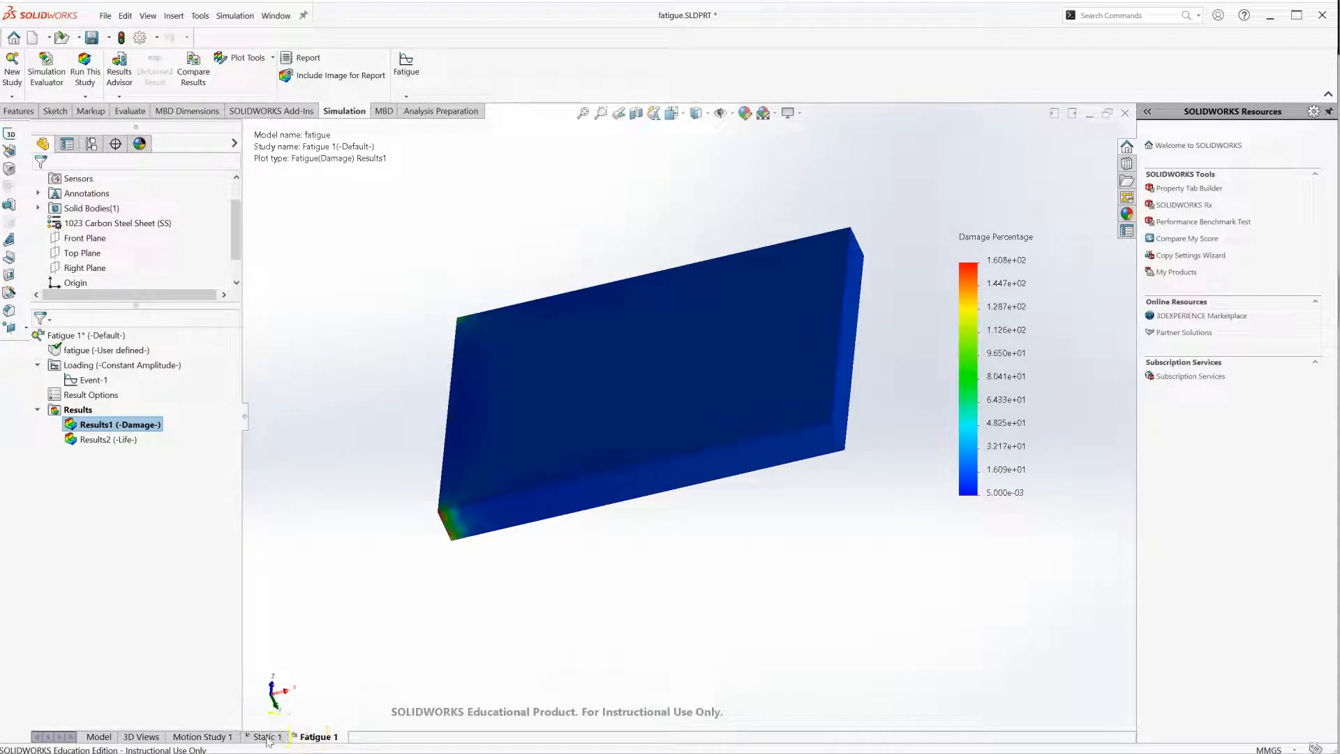
pyautogui.click(265, 737)
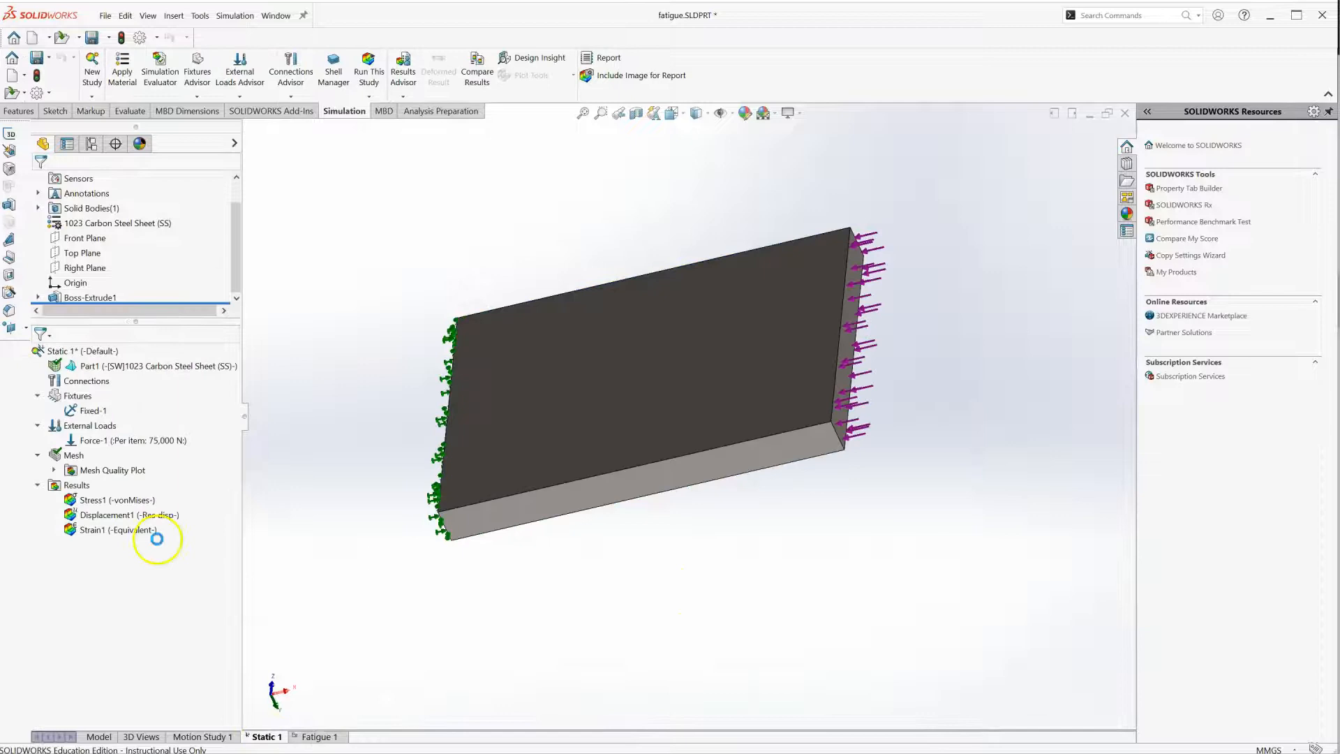
pyautogui.doubleClick(116, 500)
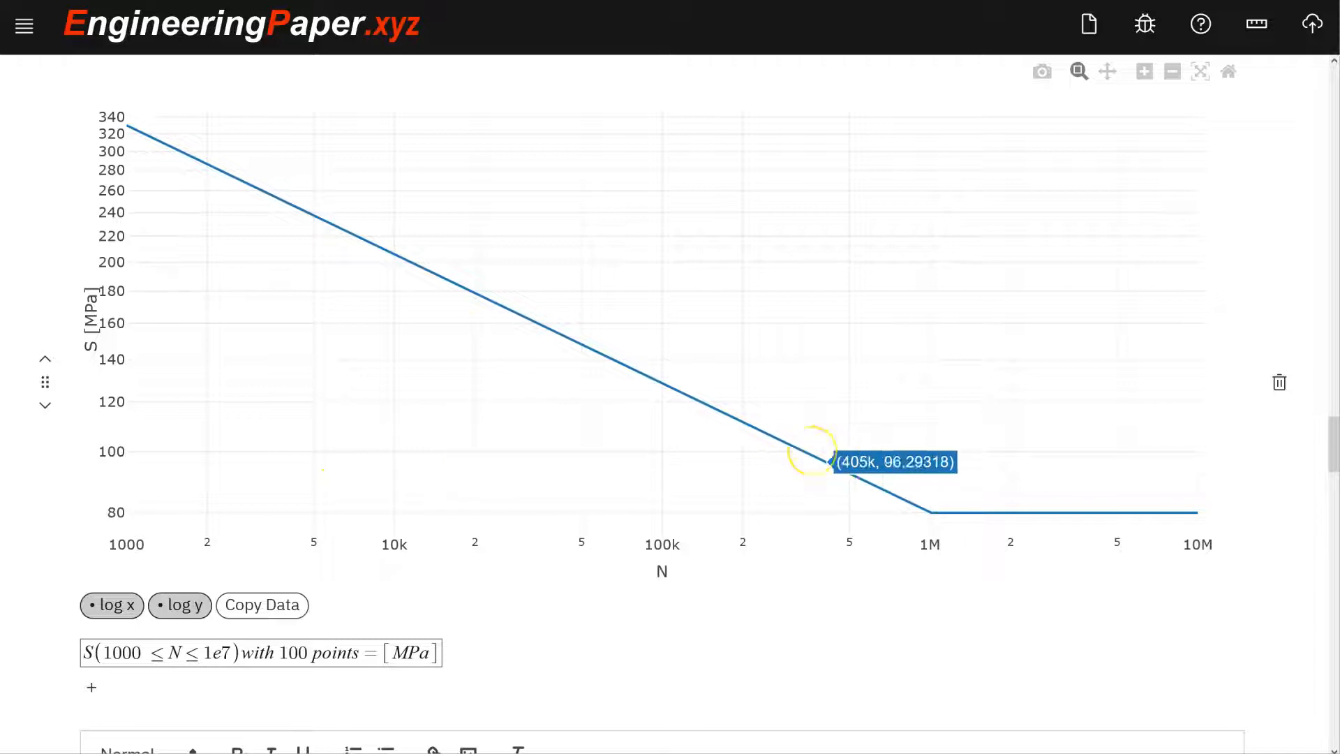
pyautogui.moveTo(795, 446)
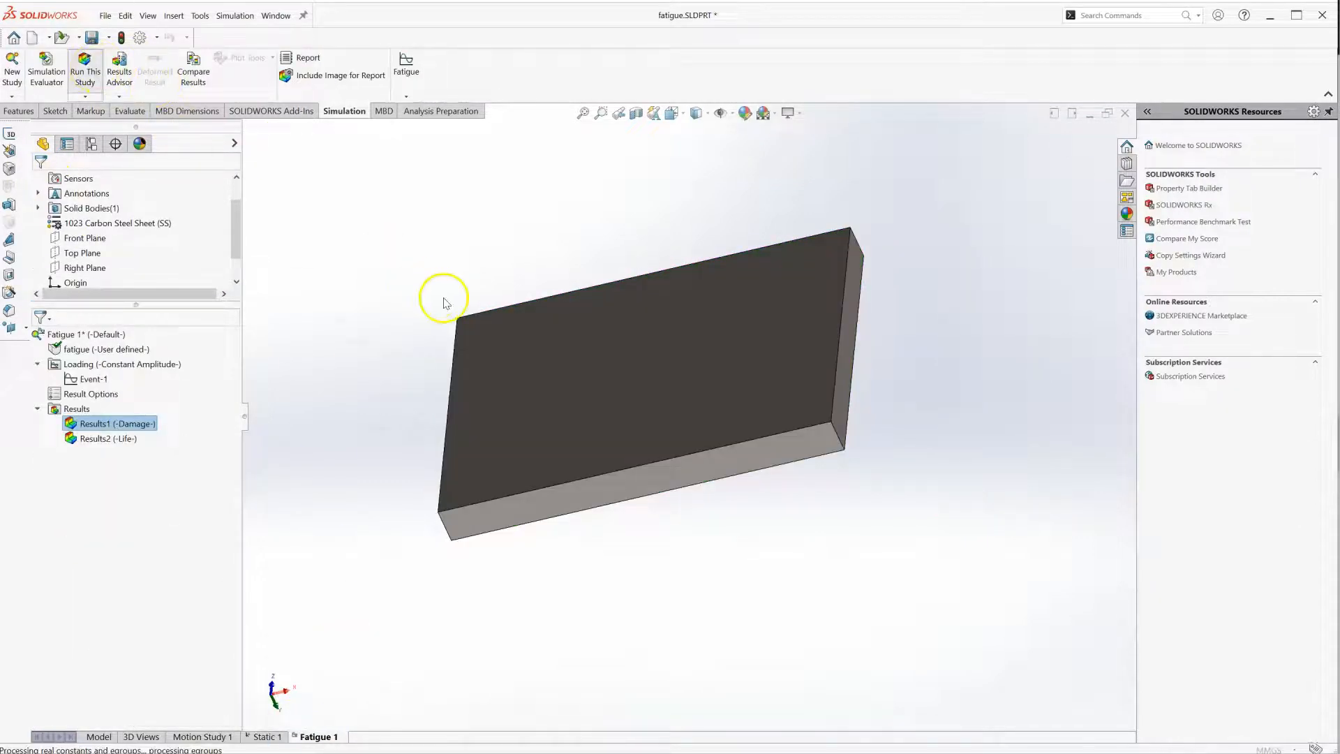
# - Show the Results1 Damage plot and probe a damage value on the plate
pyautogui.doubleClick(109, 423)
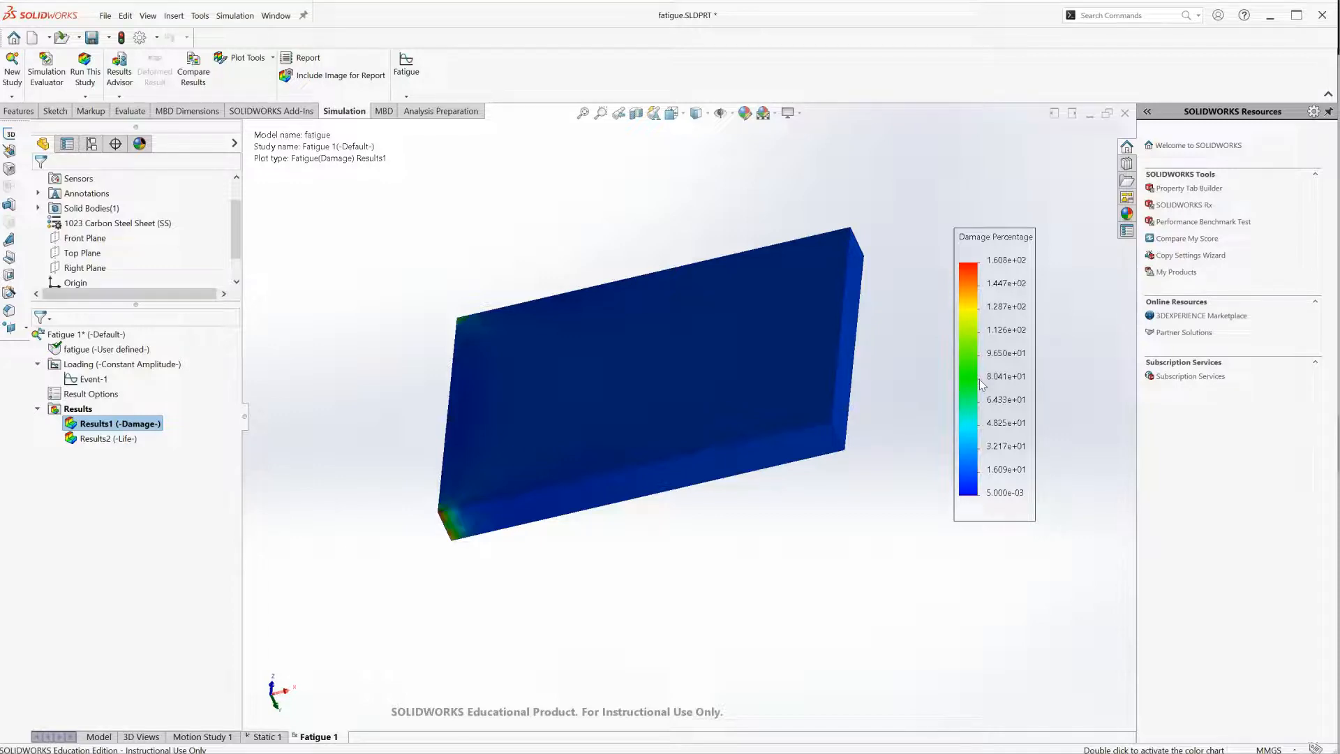
pyautogui.click(778, 428)
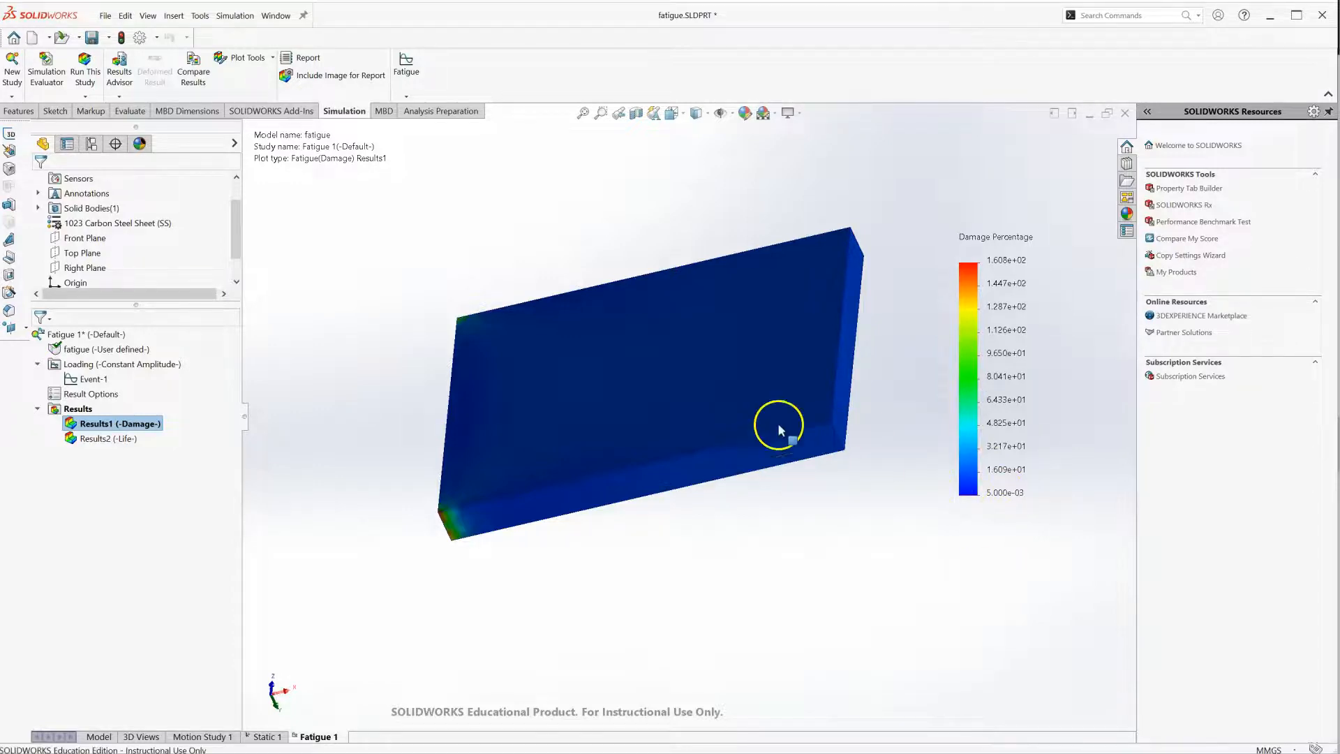
pyautogui.moveTo(687, 396)
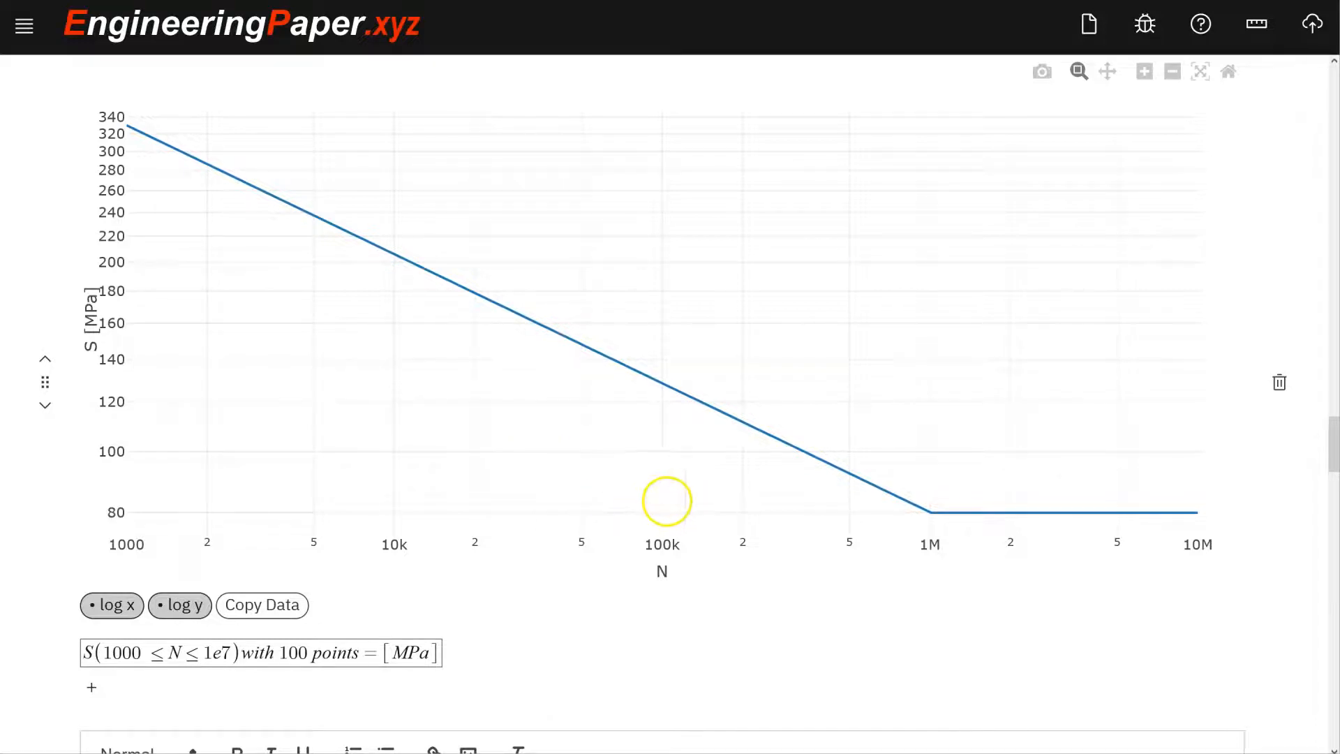
pyautogui.moveTo(884, 126)
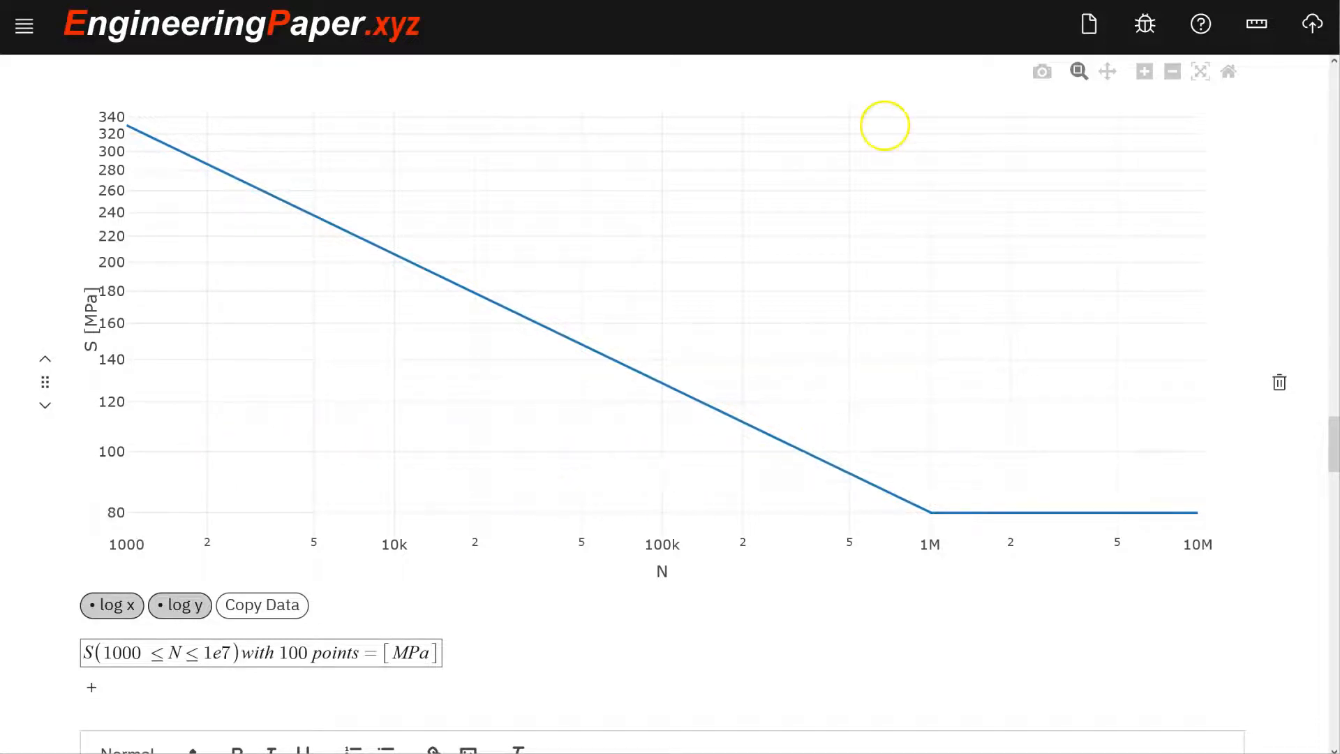
pyautogui.moveTo(578, 472)
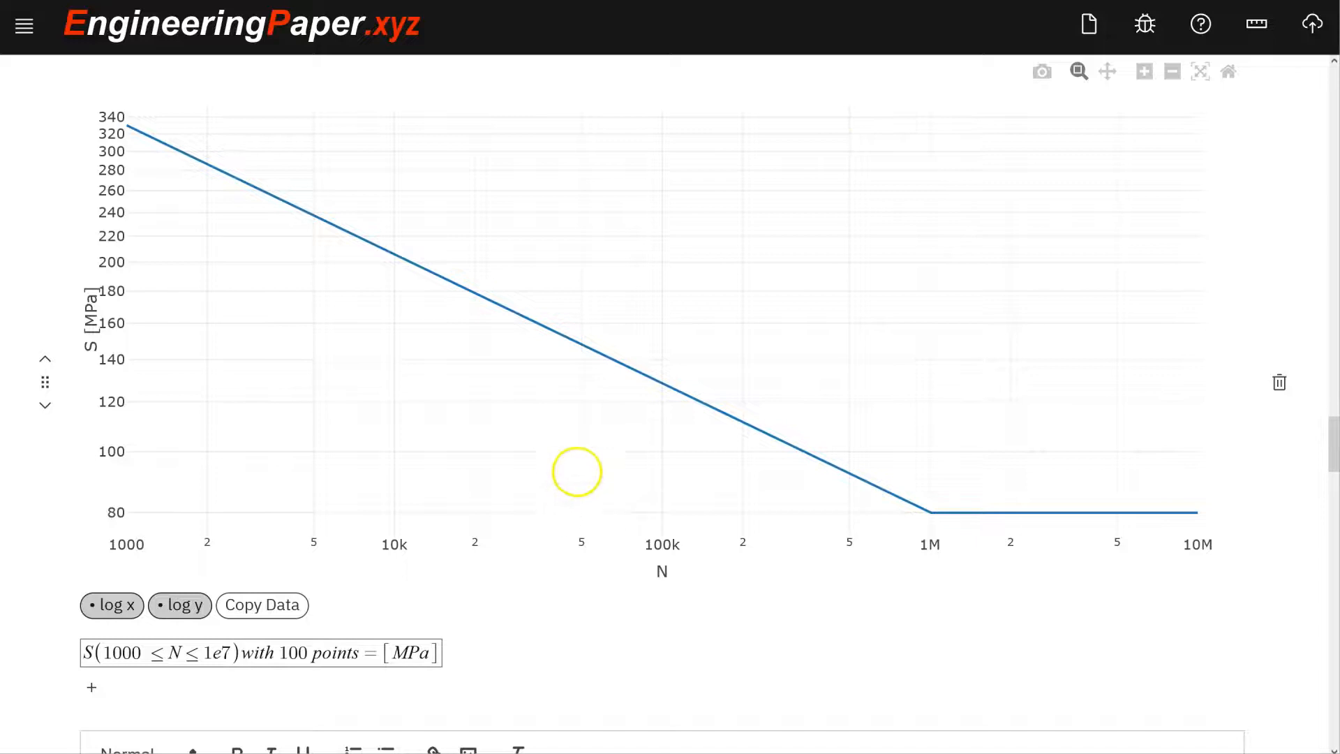
pyautogui.moveTo(568, 350)
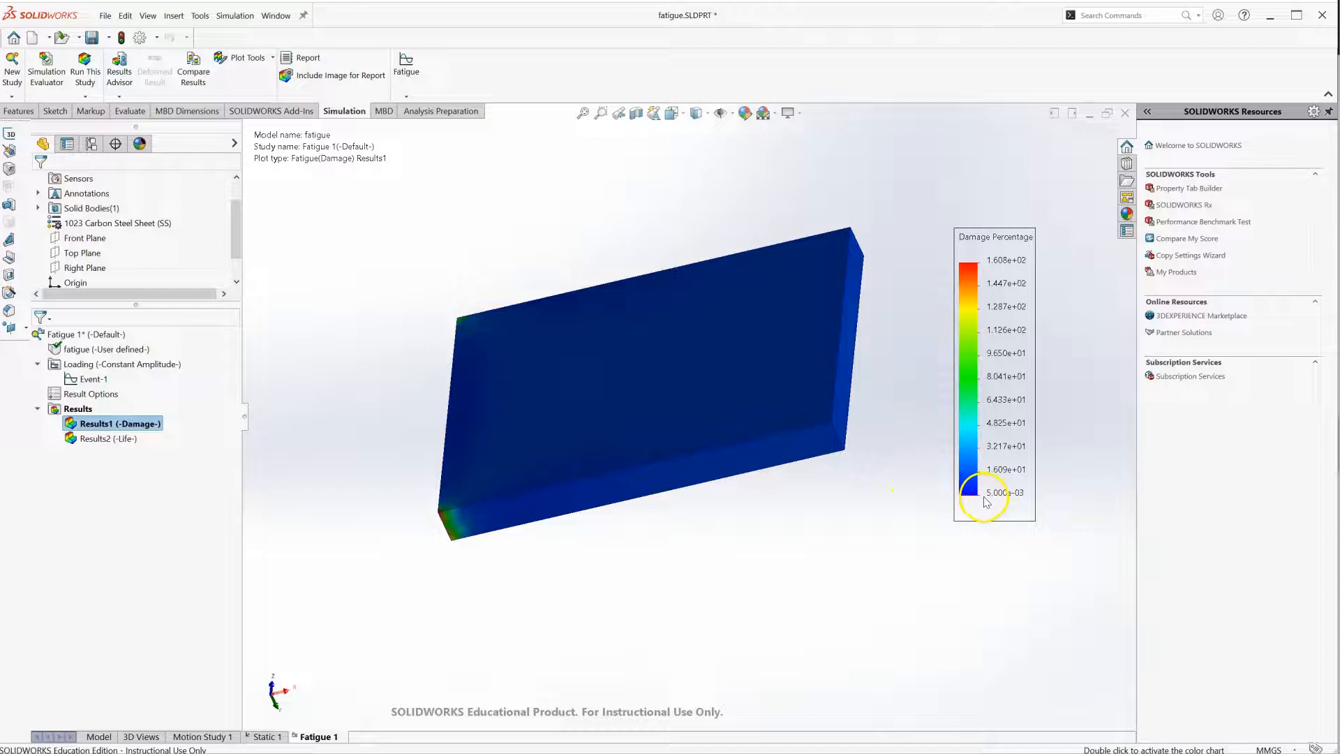
# - Probe the Damage plot at node 13471 (1.625e+01 %) and rotate to the damaged corner
pyautogui.click(246, 57)
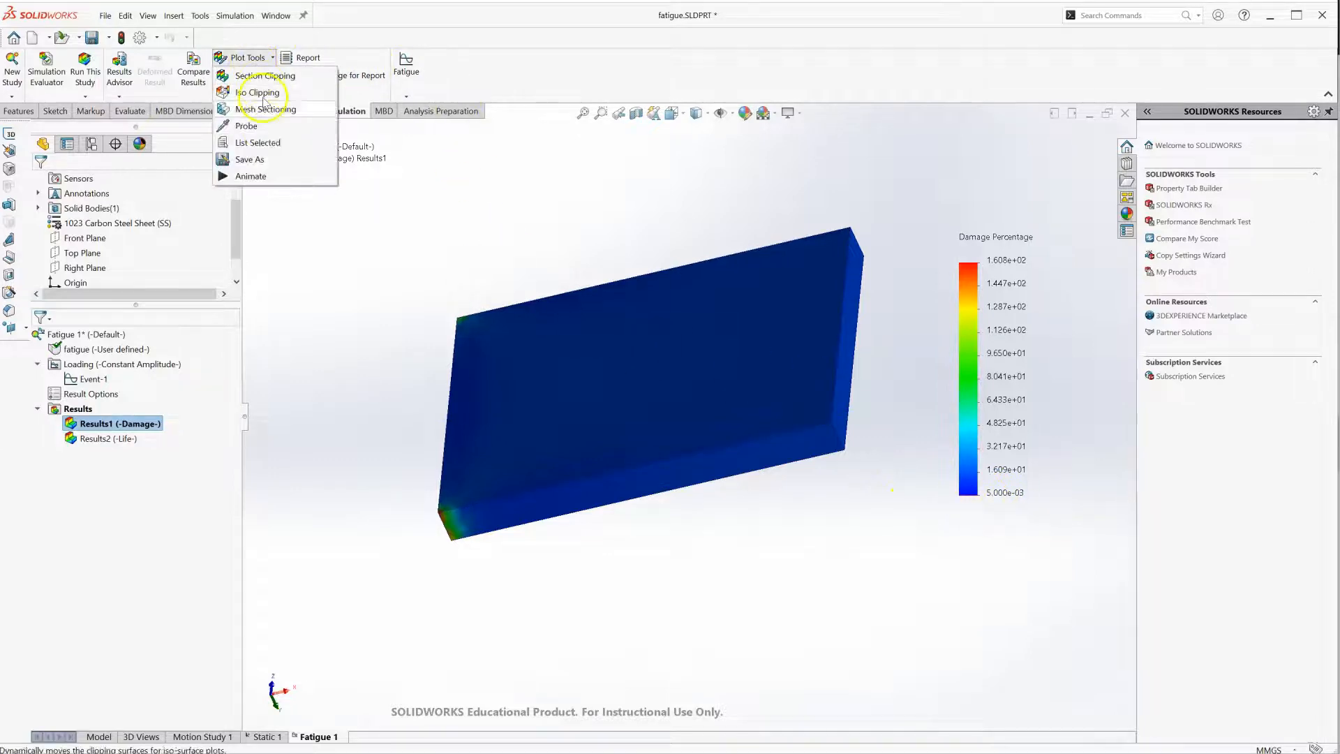
pyautogui.click(246, 125)
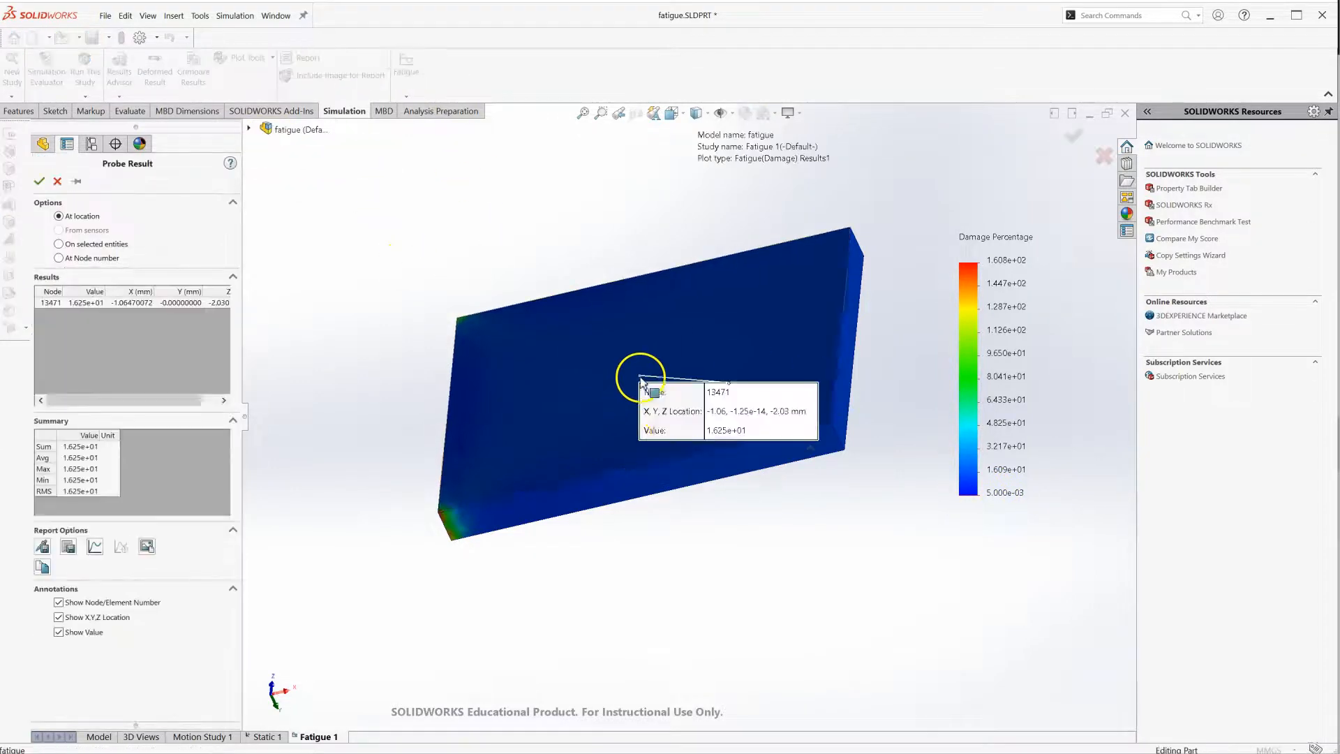
pyautogui.moveTo(608, 461)
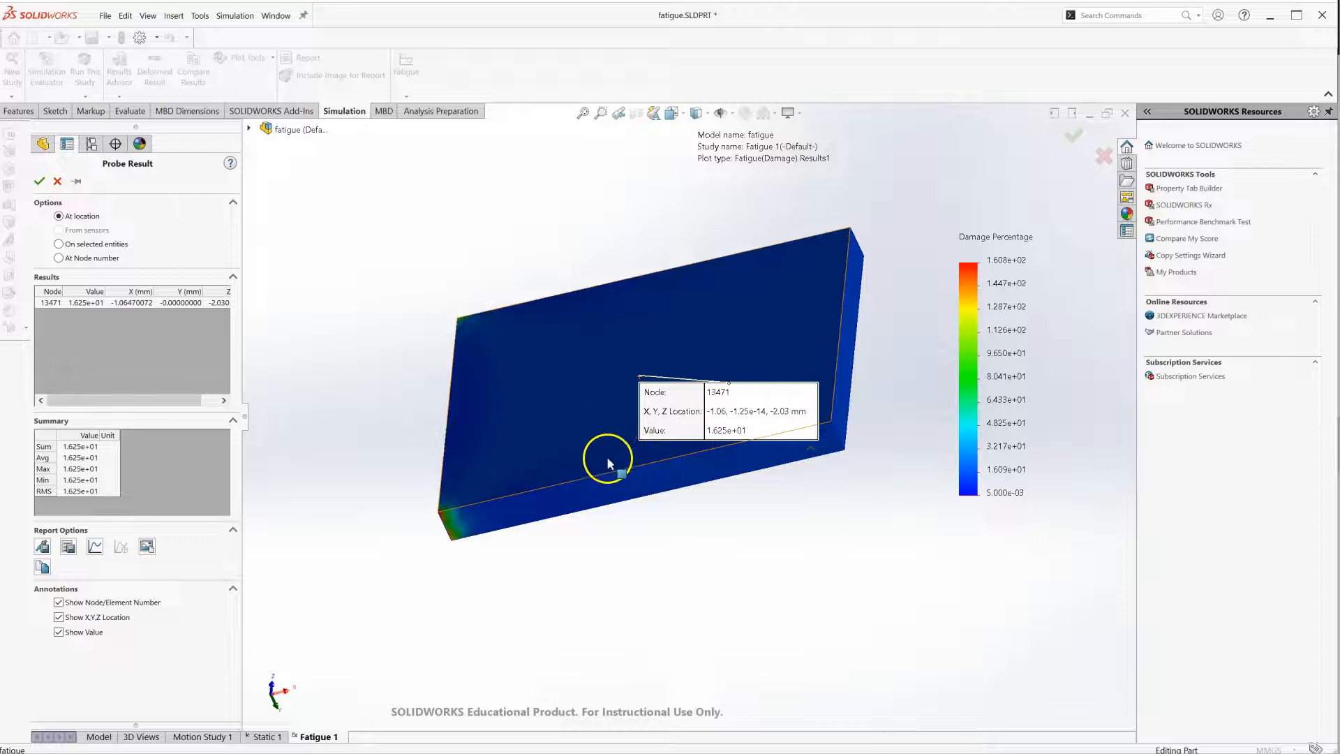
pyautogui.moveTo(553, 403)
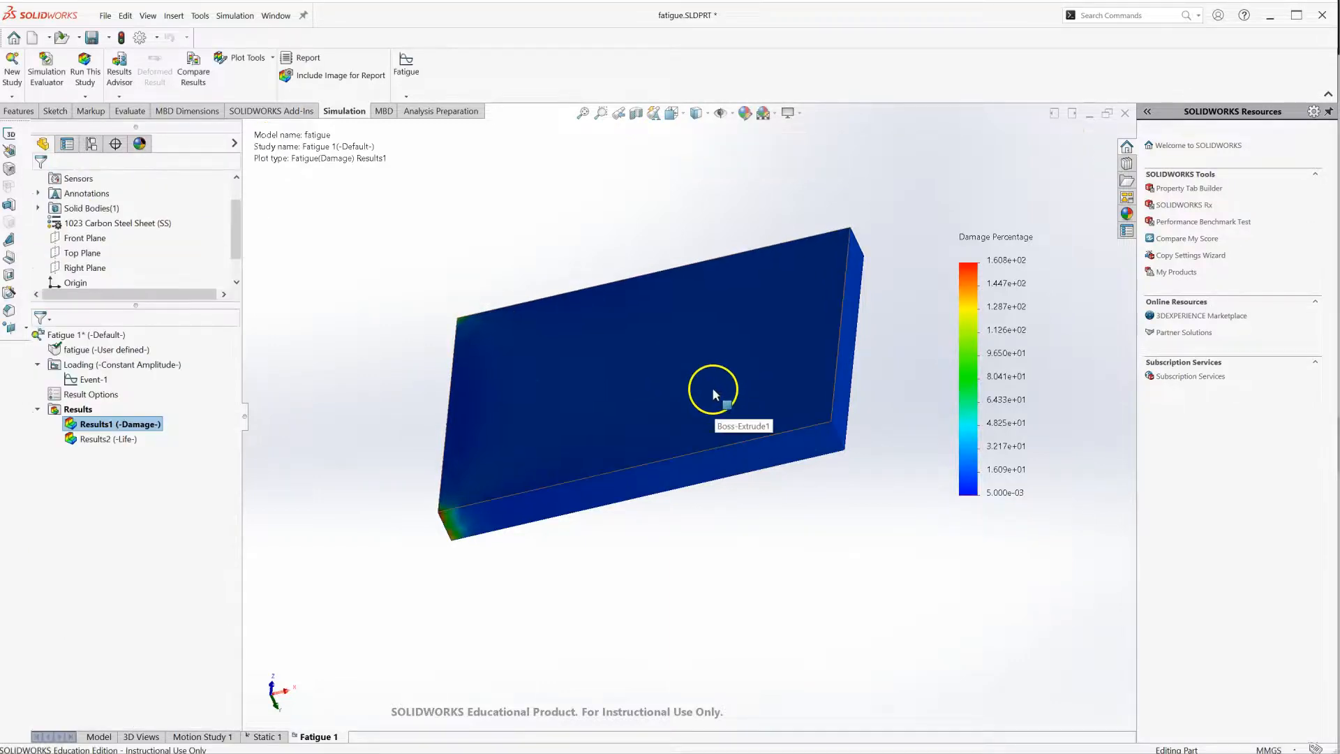
pyautogui.moveTo(713, 394); pyautogui.dragTo(761, 439)
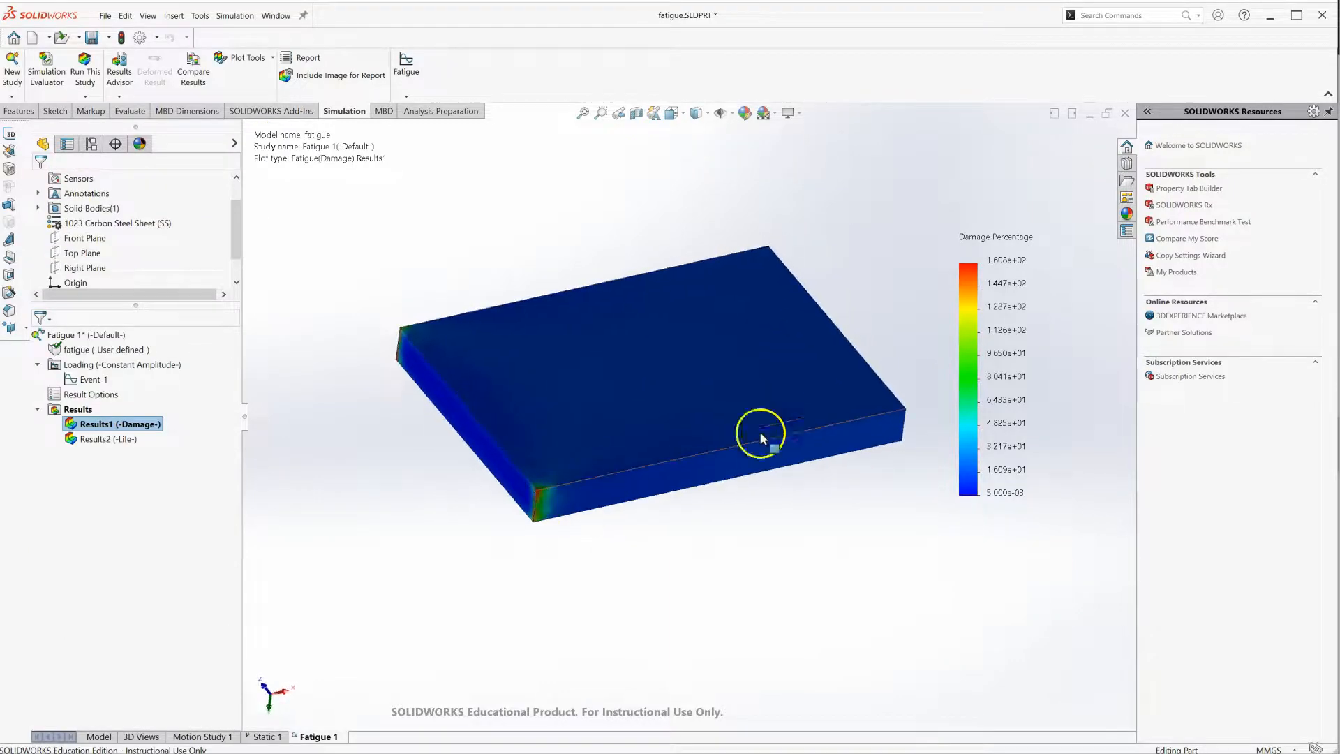
pyautogui.moveTo(769, 477)
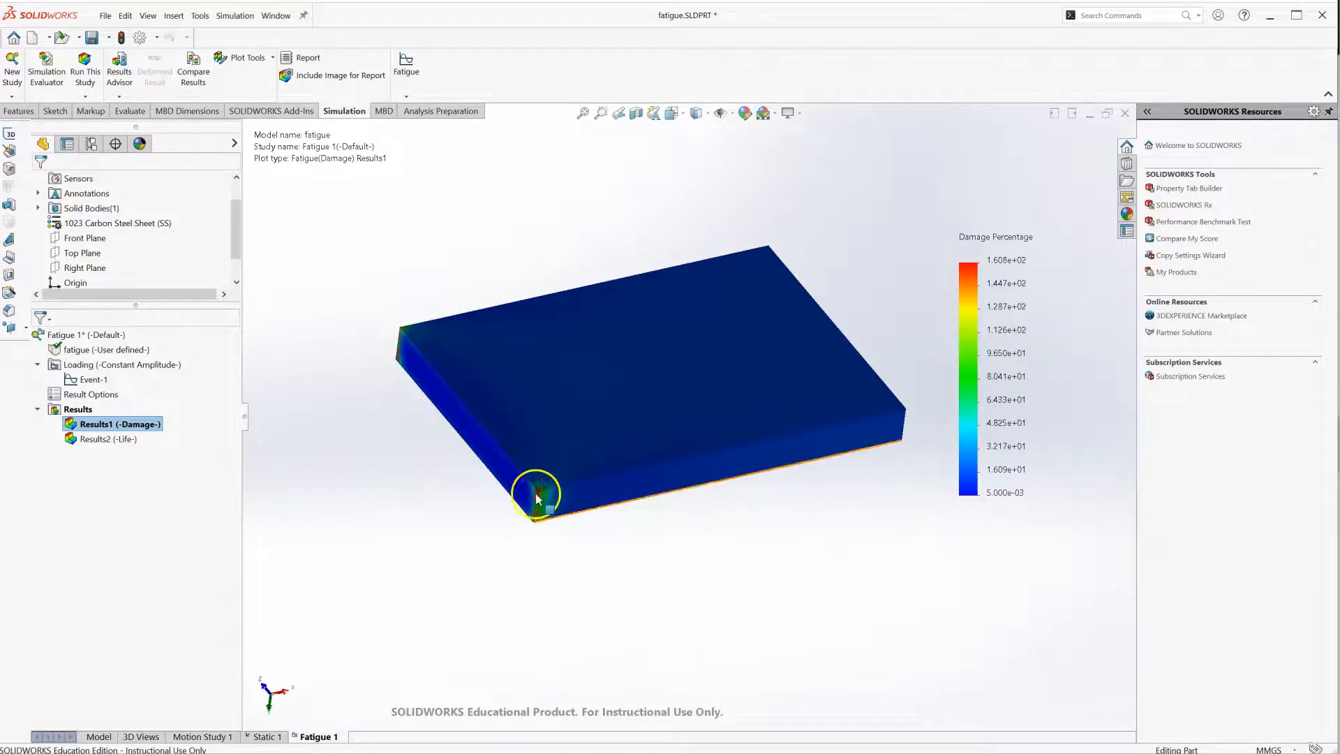
pyautogui.click(98, 438)
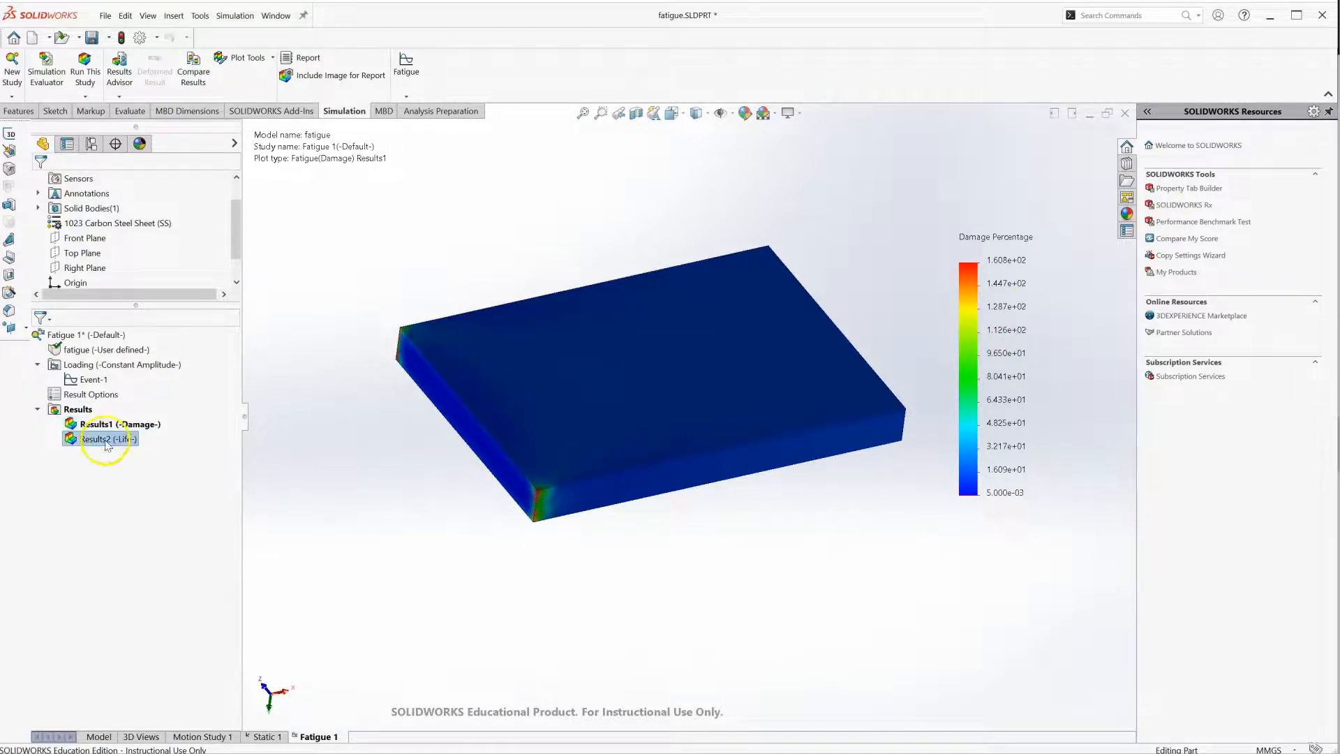
# - Show the Results2 Total Life plot and probe node 13471, reading 3.077e+05 cycles
pyautogui.doubleClick(98, 439)
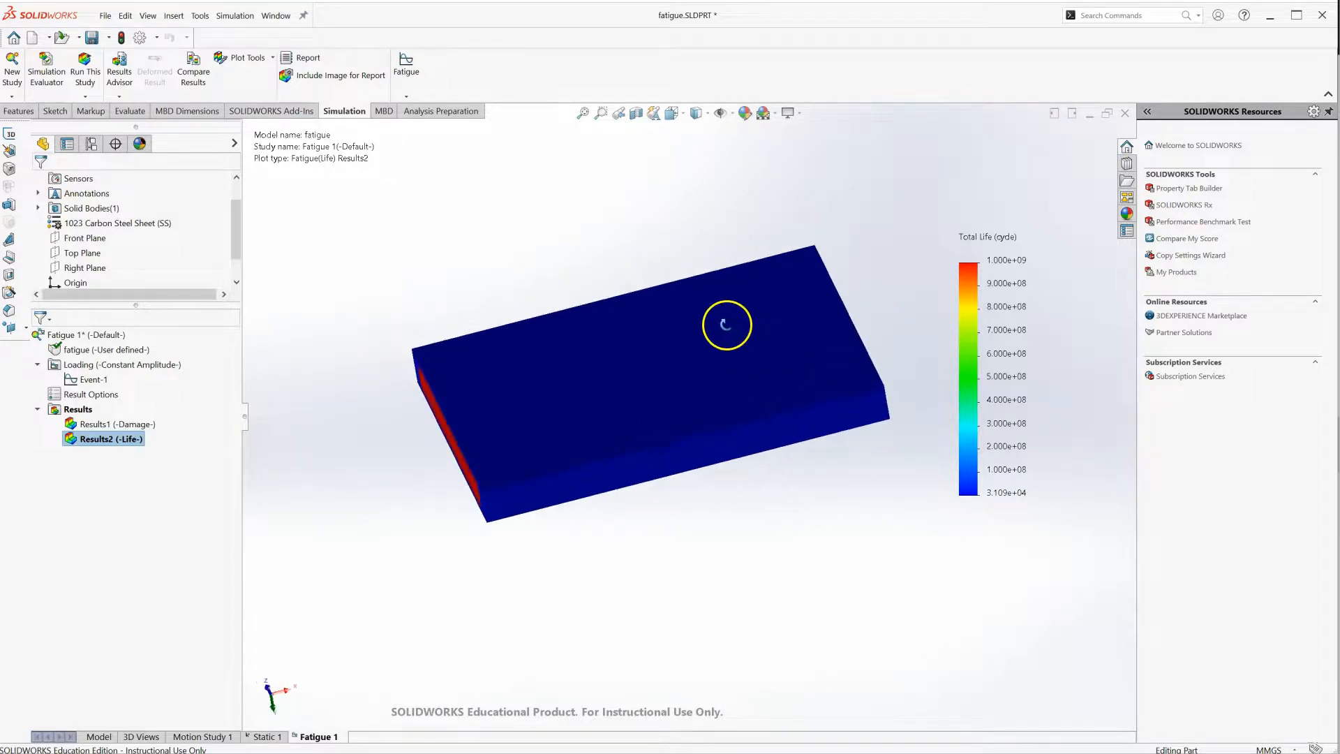
pyautogui.moveTo(600, 421)
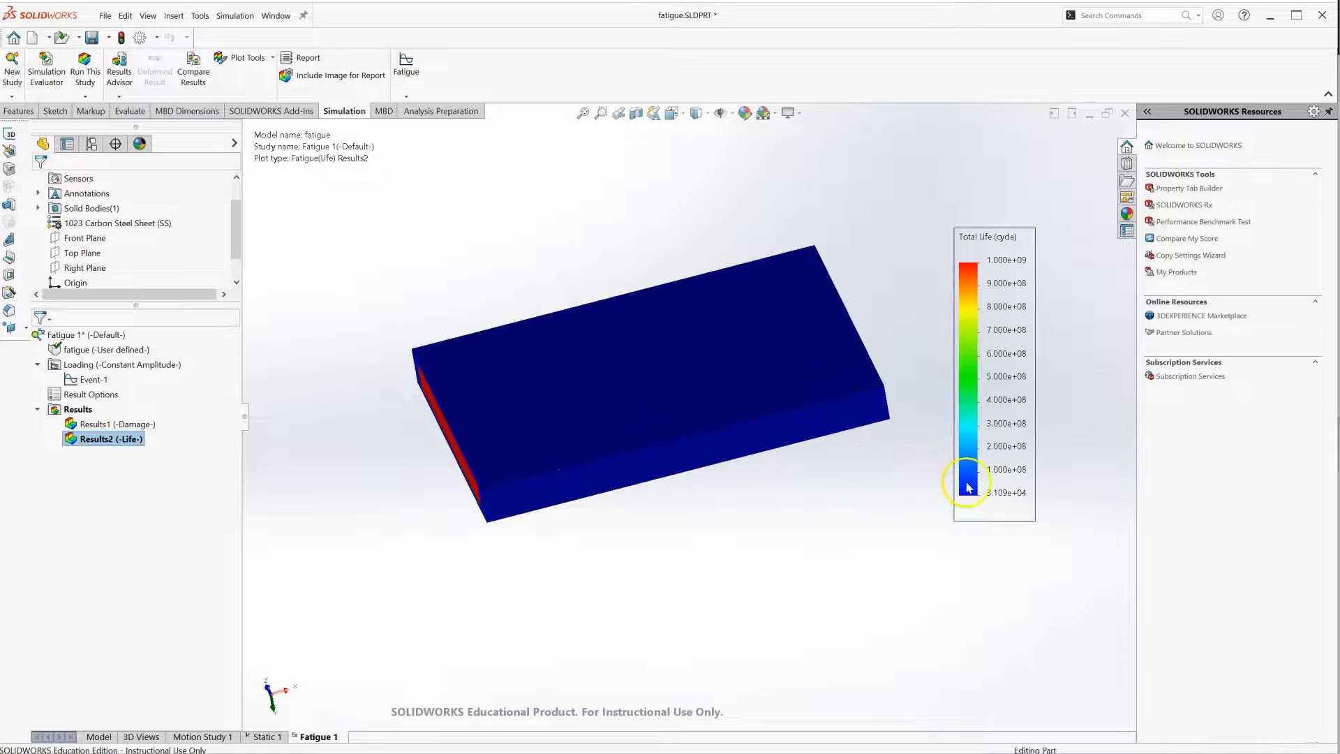
pyautogui.click(245, 57)
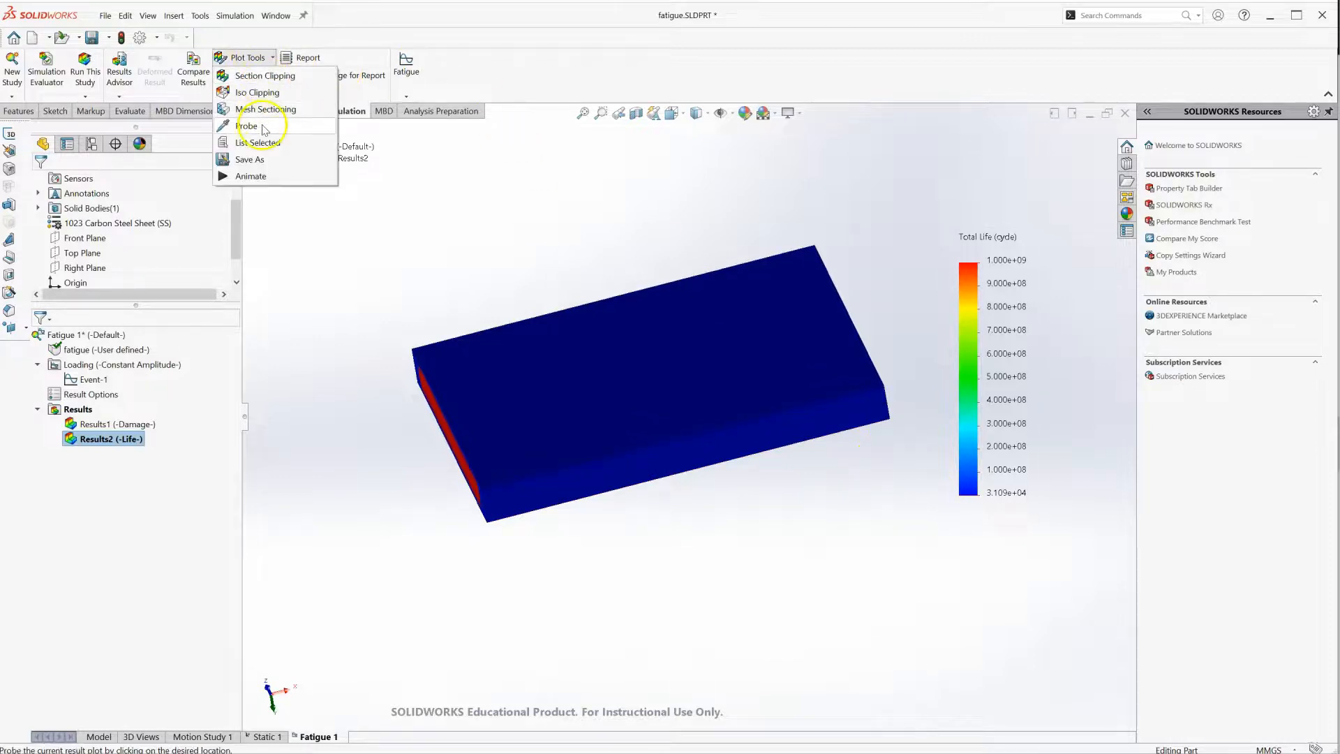
pyautogui.click(248, 125)
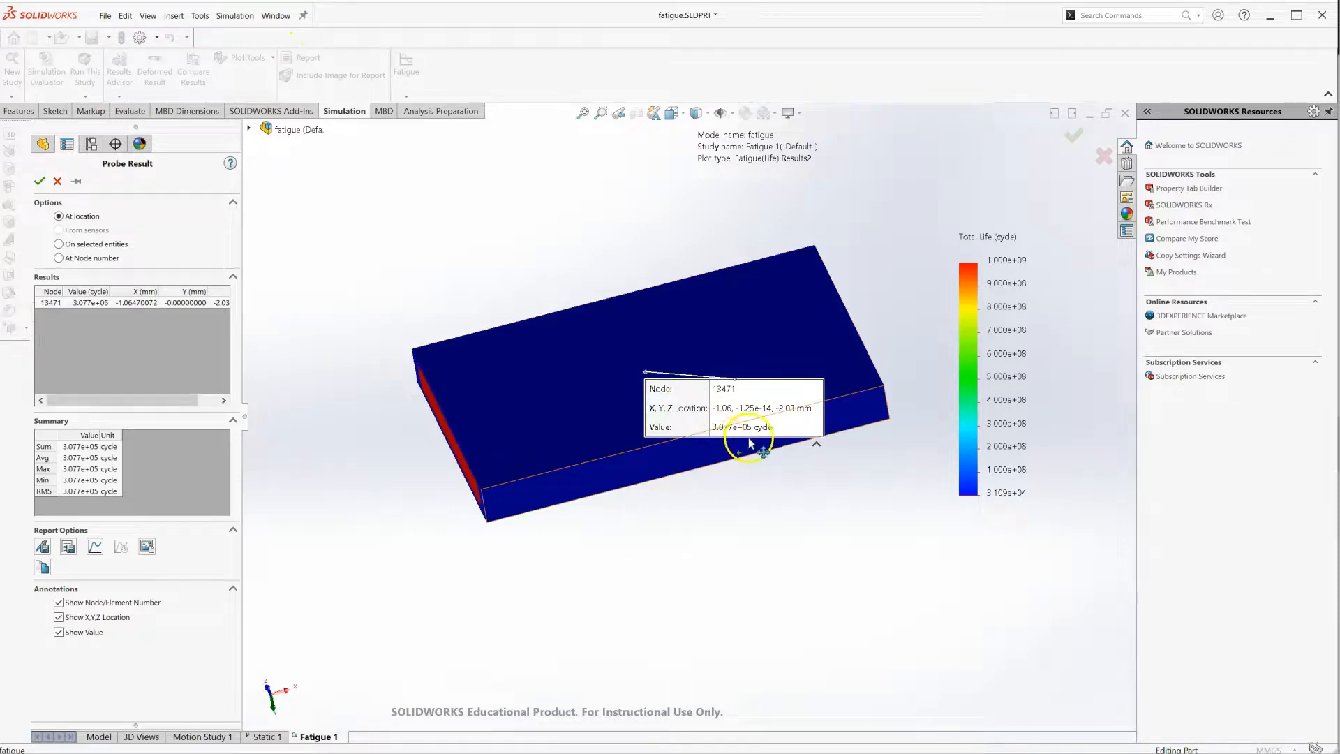
pyautogui.click(42, 181)
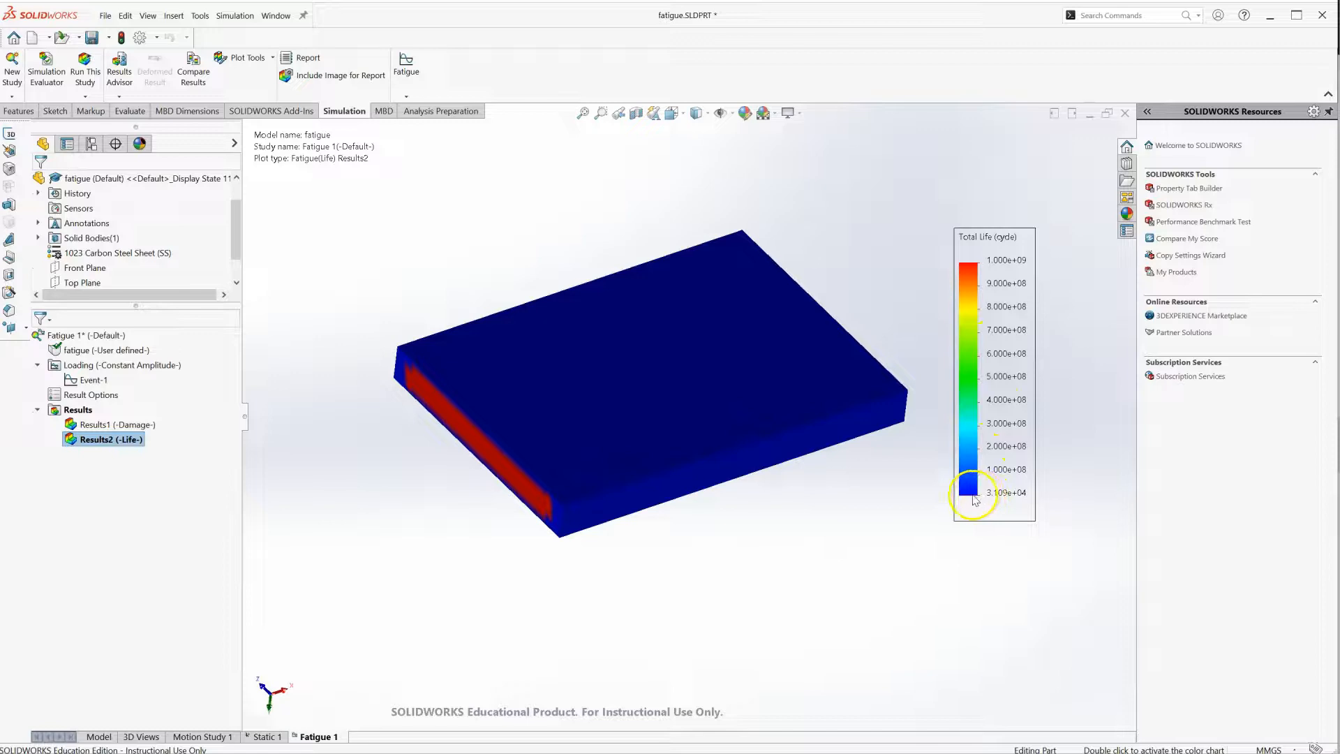
pyautogui.moveTo(502, 262)
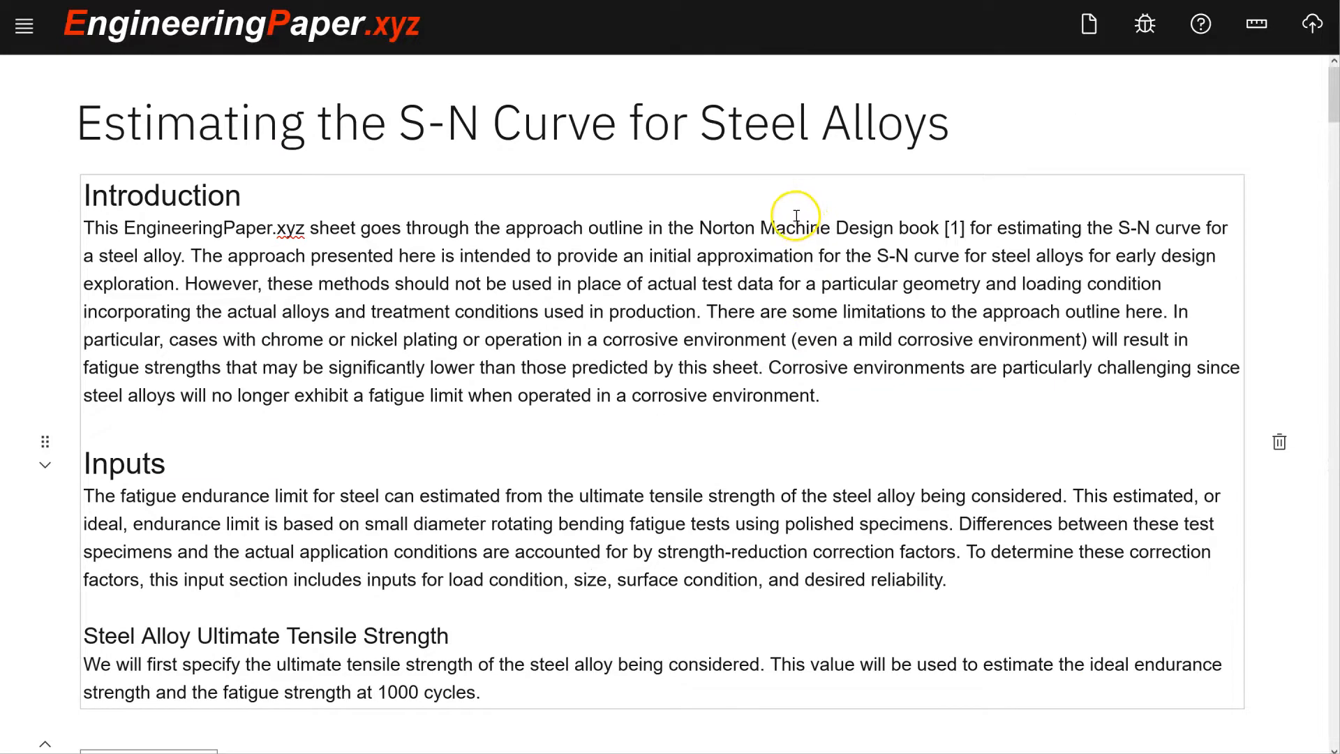
# - Review the two-range S-N plot in EngineeringPaper.xyz, then return to the SOLIDWORKS life plot
pyautogui.scroll(-3)
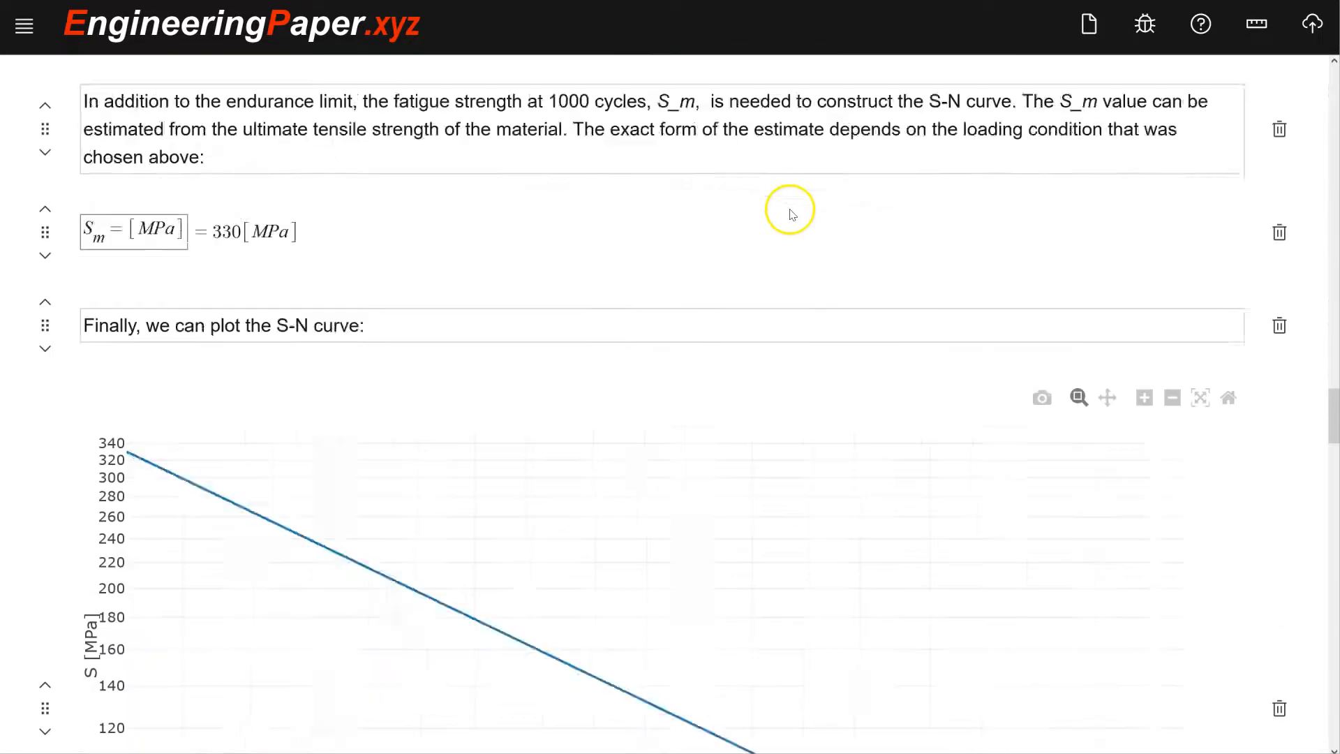
pyautogui.scroll(-3)
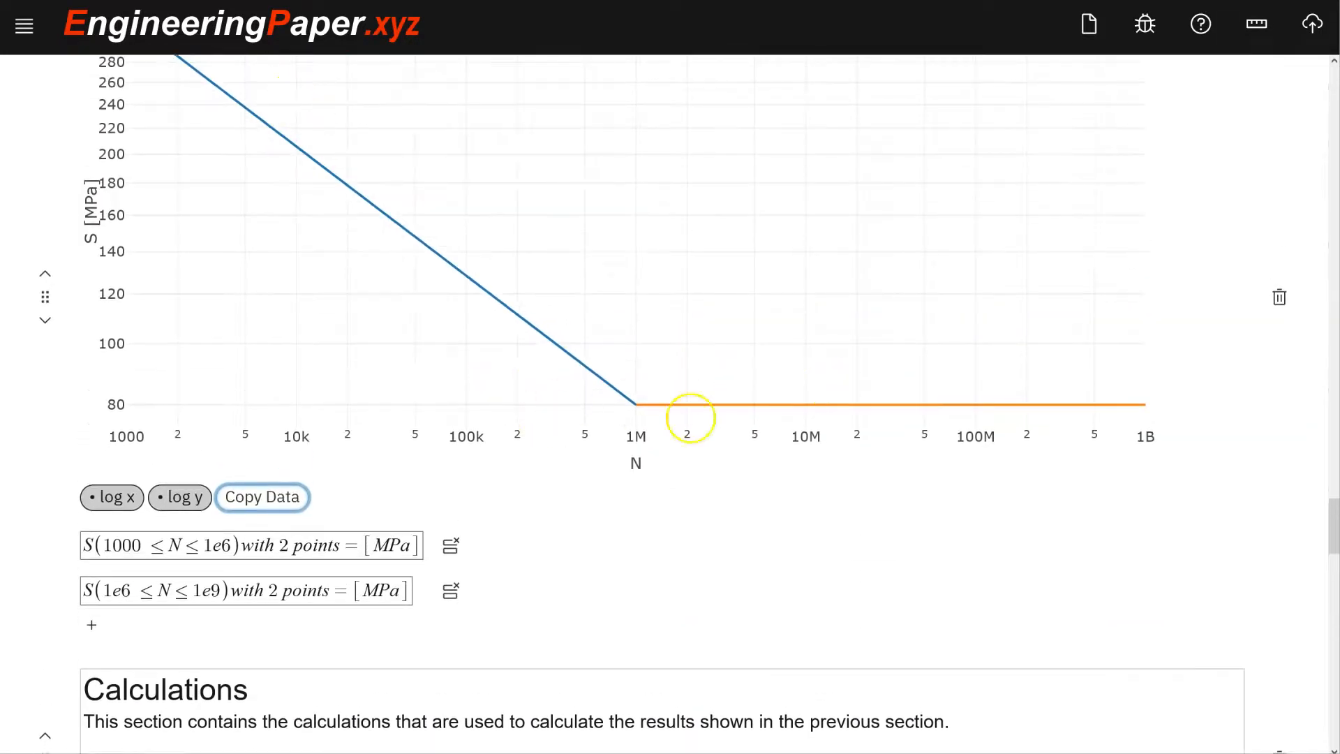
pyautogui.moveTo(343, 492)
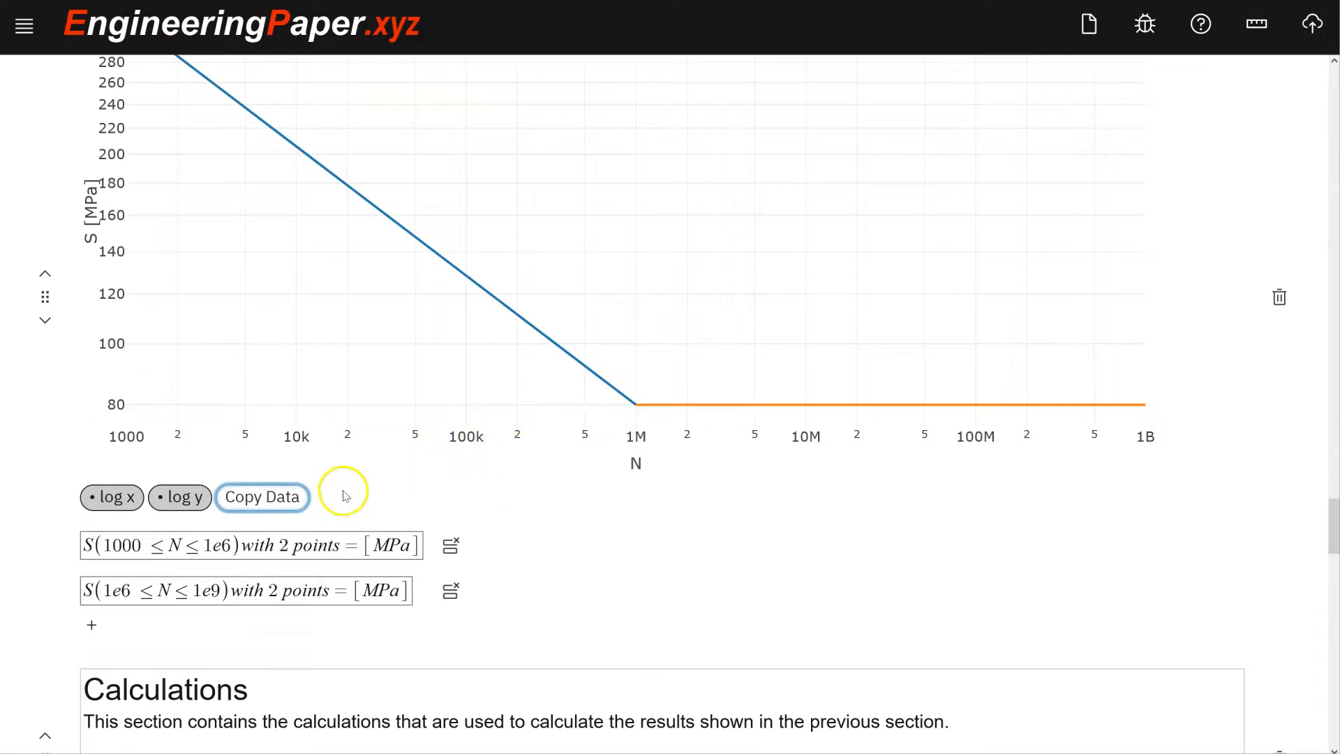
pyautogui.moveTo(313, 626)
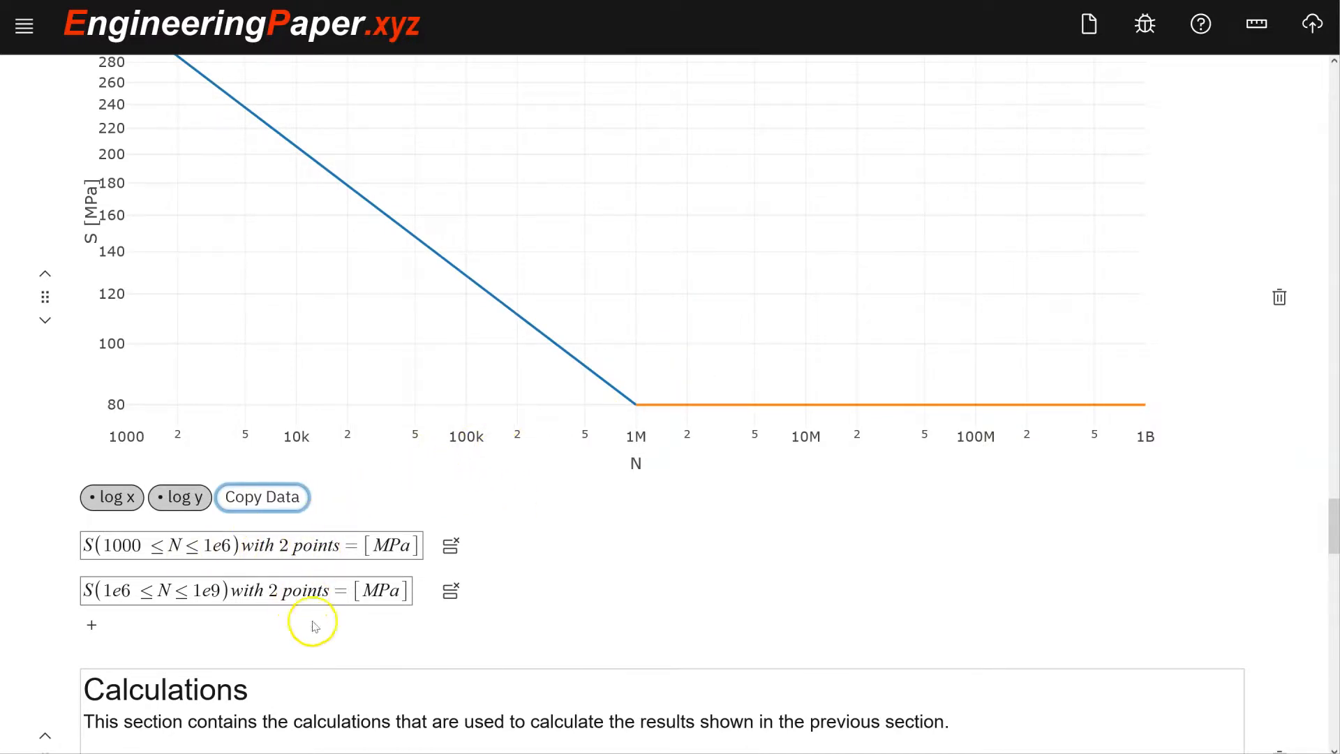
pyautogui.click(262, 497)
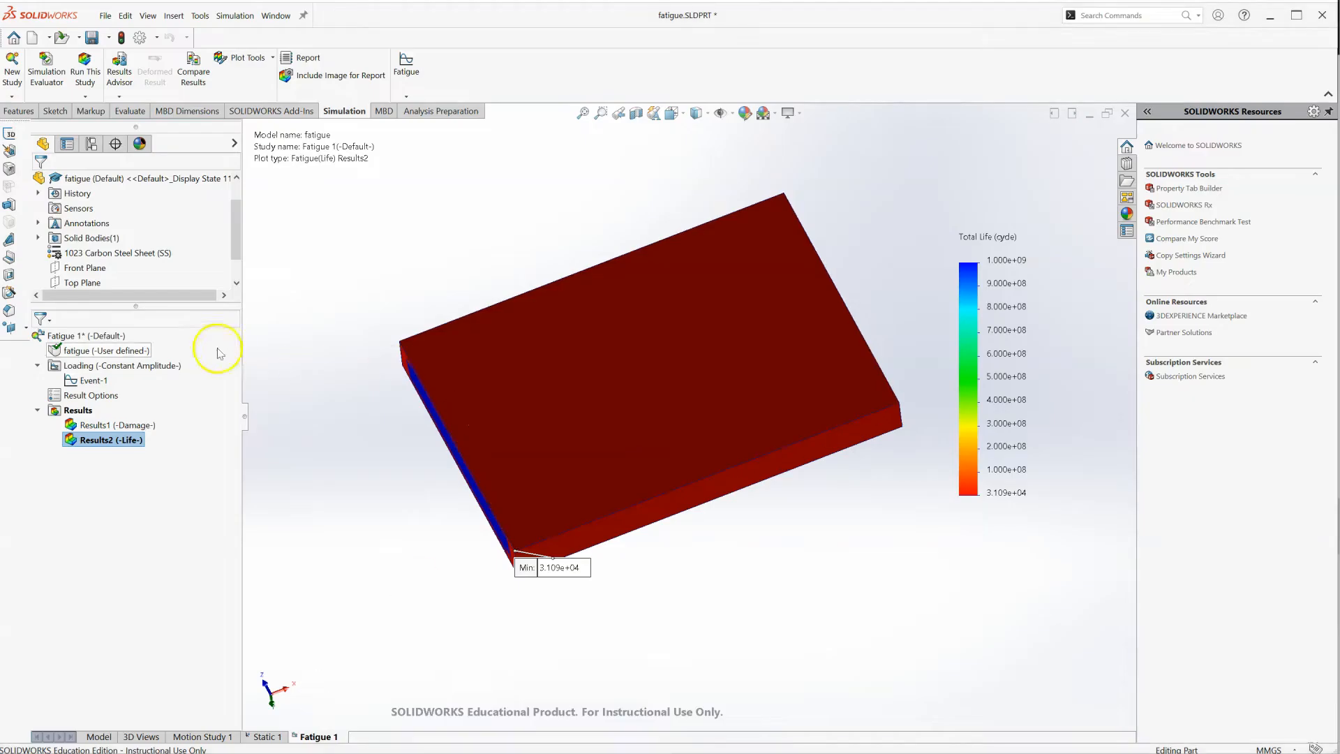
# - Reopen the user-defined fatigue S-N data via Apply/Edit Fatigue Data
pyautogui.rightClick(98, 349)
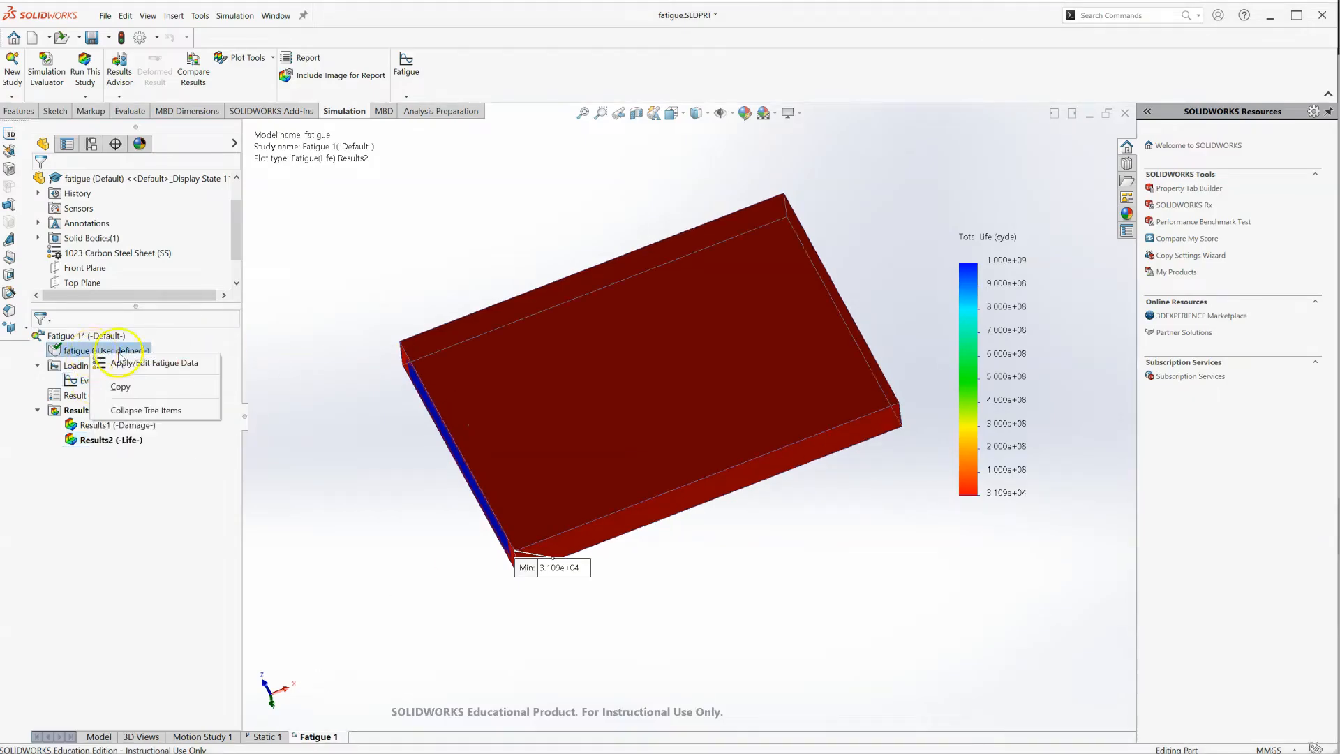
pyautogui.click(161, 363)
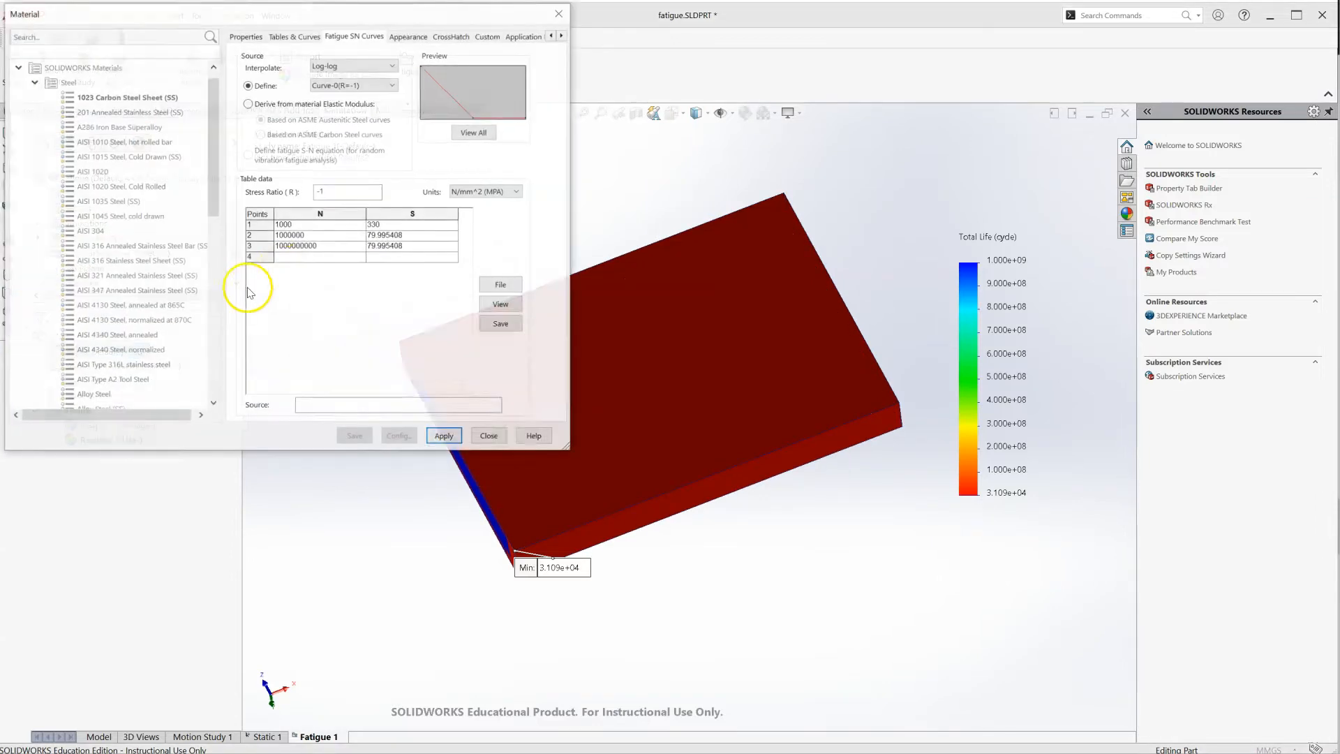